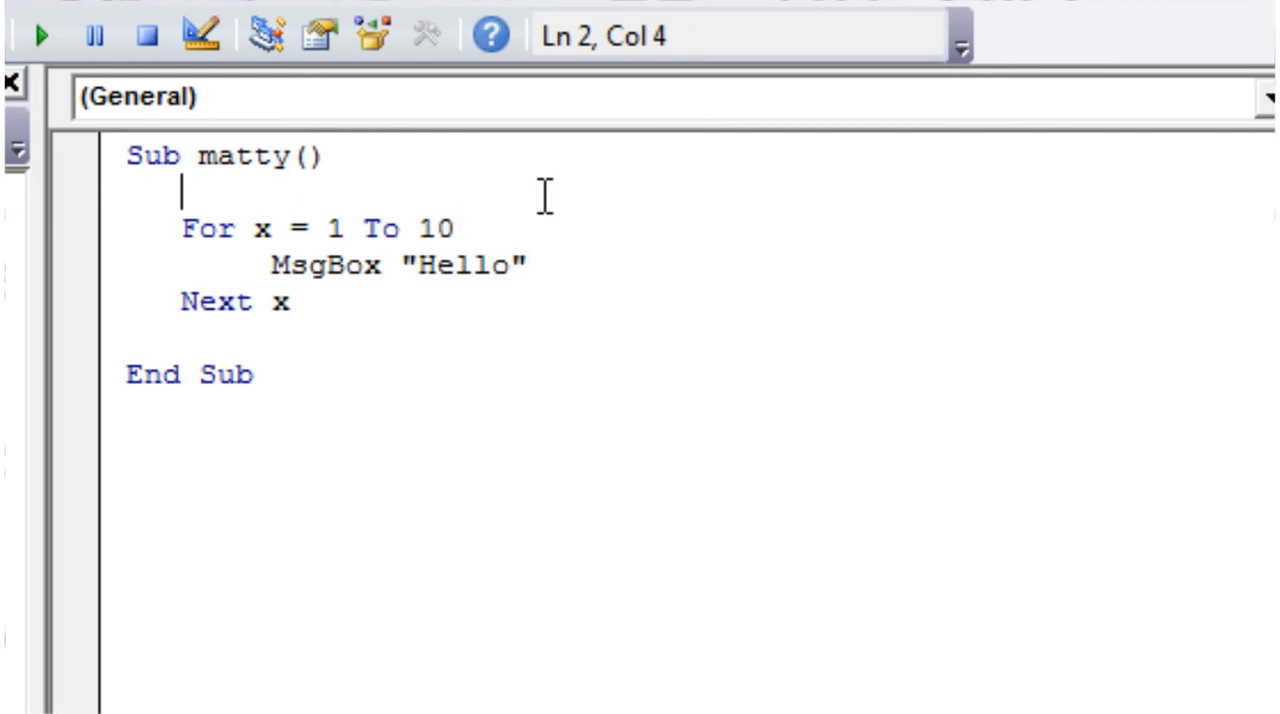
mouse_move(610, 264)
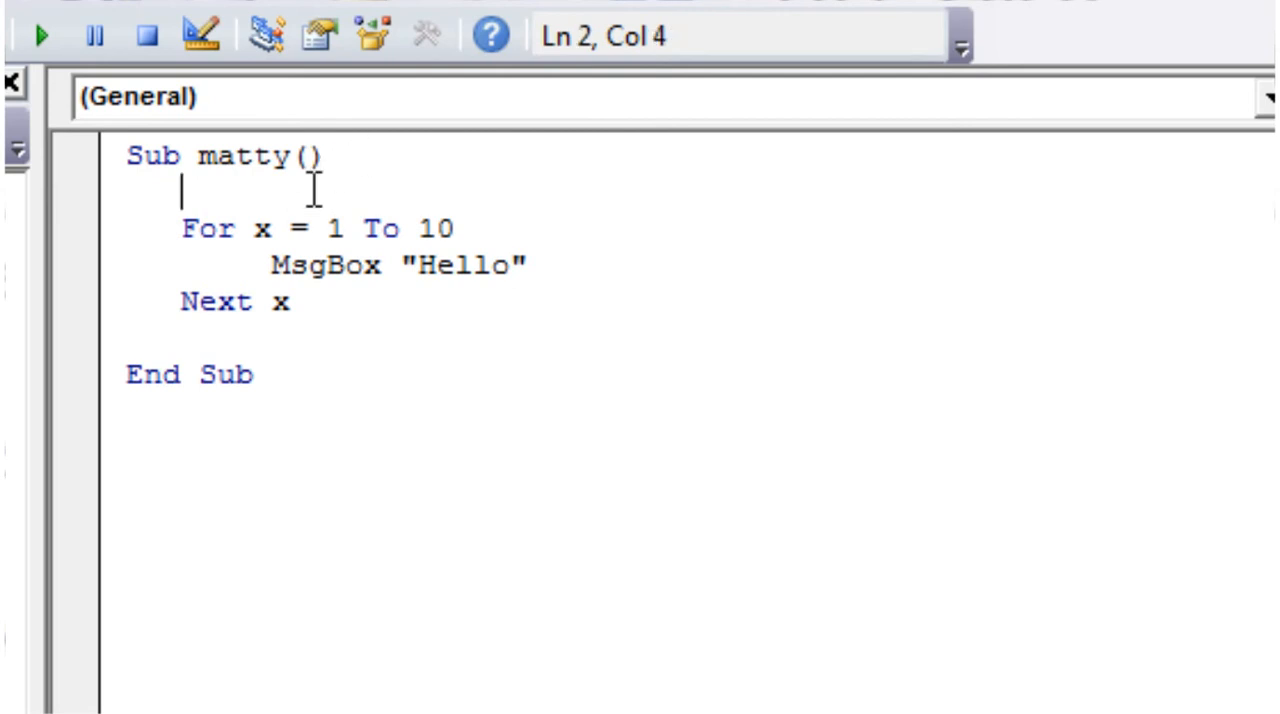
mouse_move(284, 302)
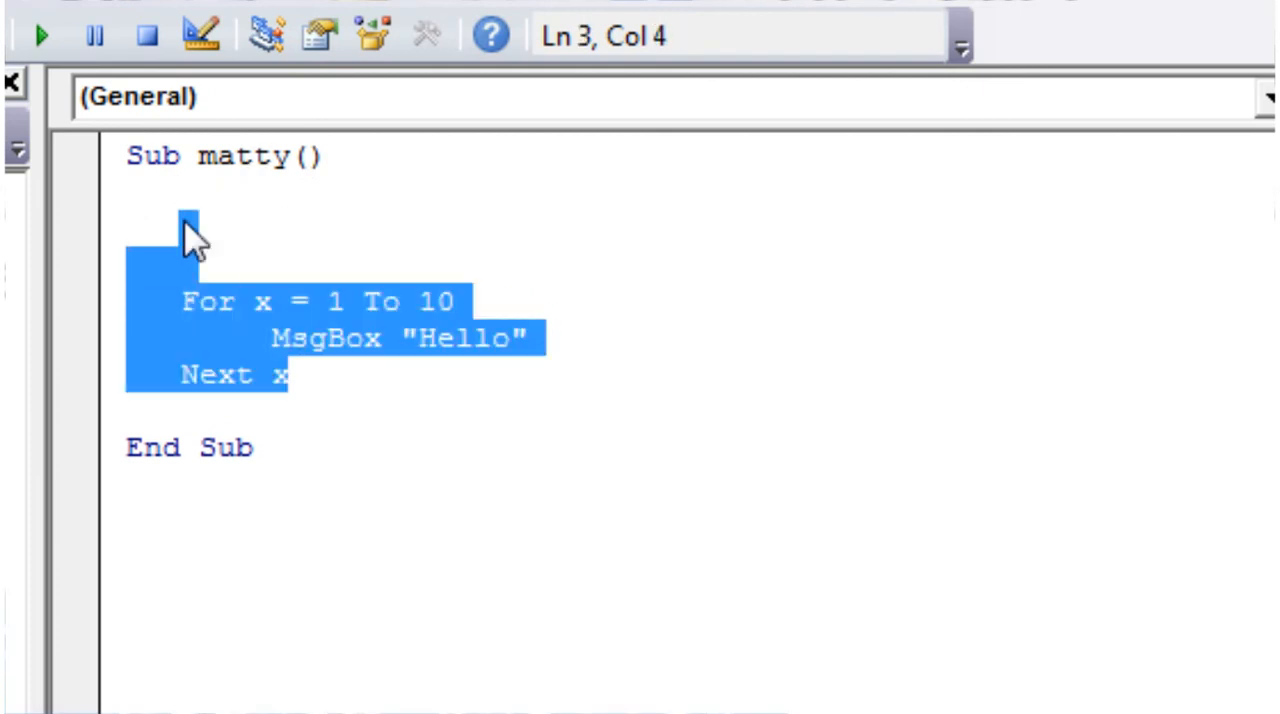
Delete the old Hello loop and declare Dim myArray(9) As Integer in the matty Sub.
key(Delete)
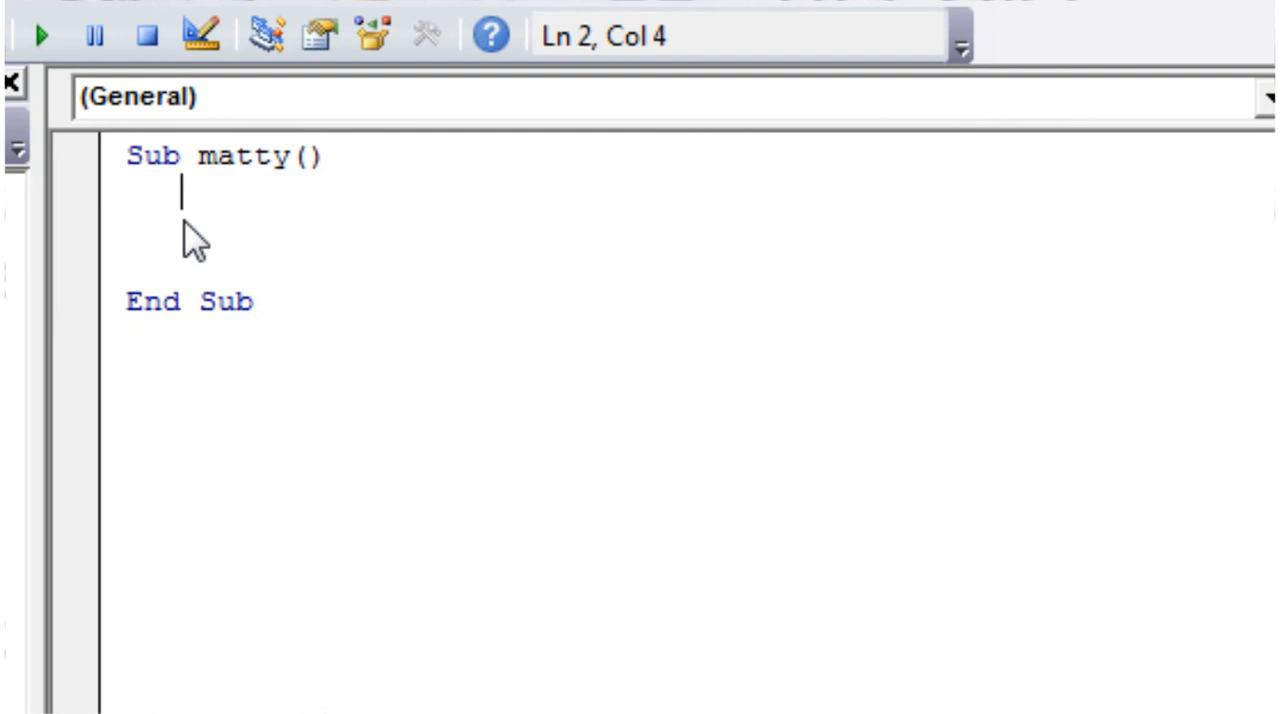
text(dim mr)
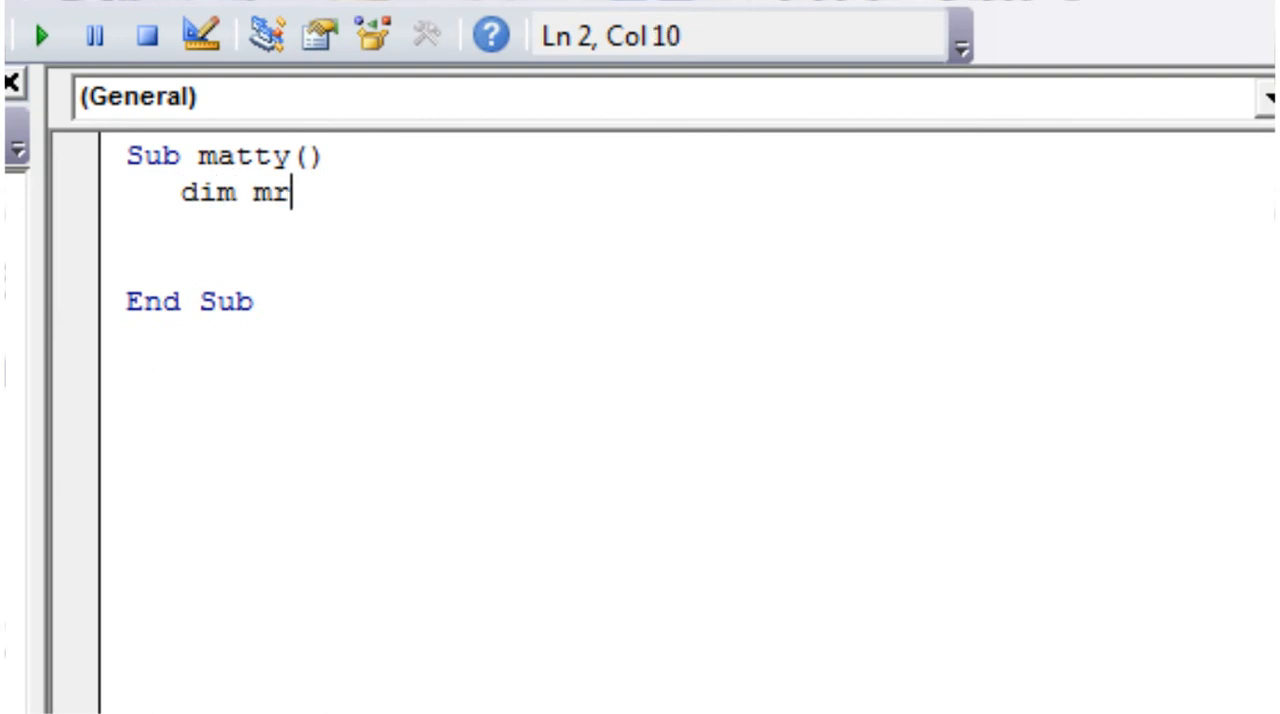
text(yARray)
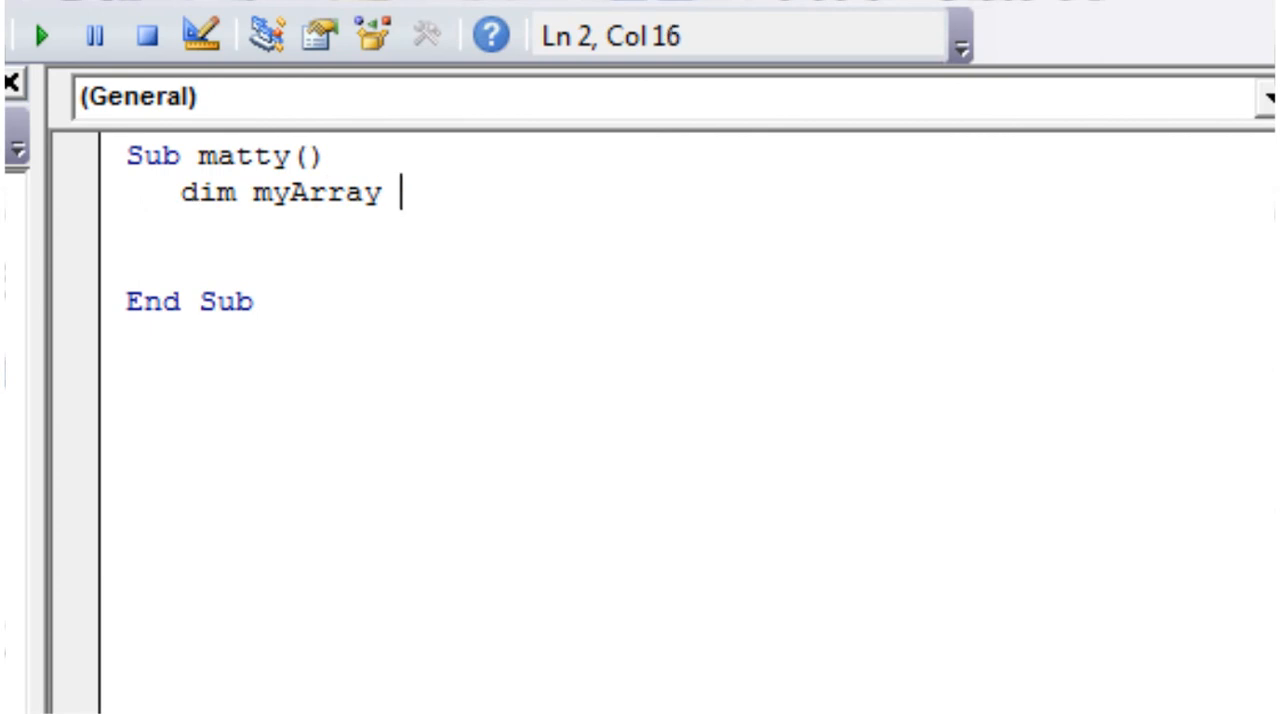
text(()
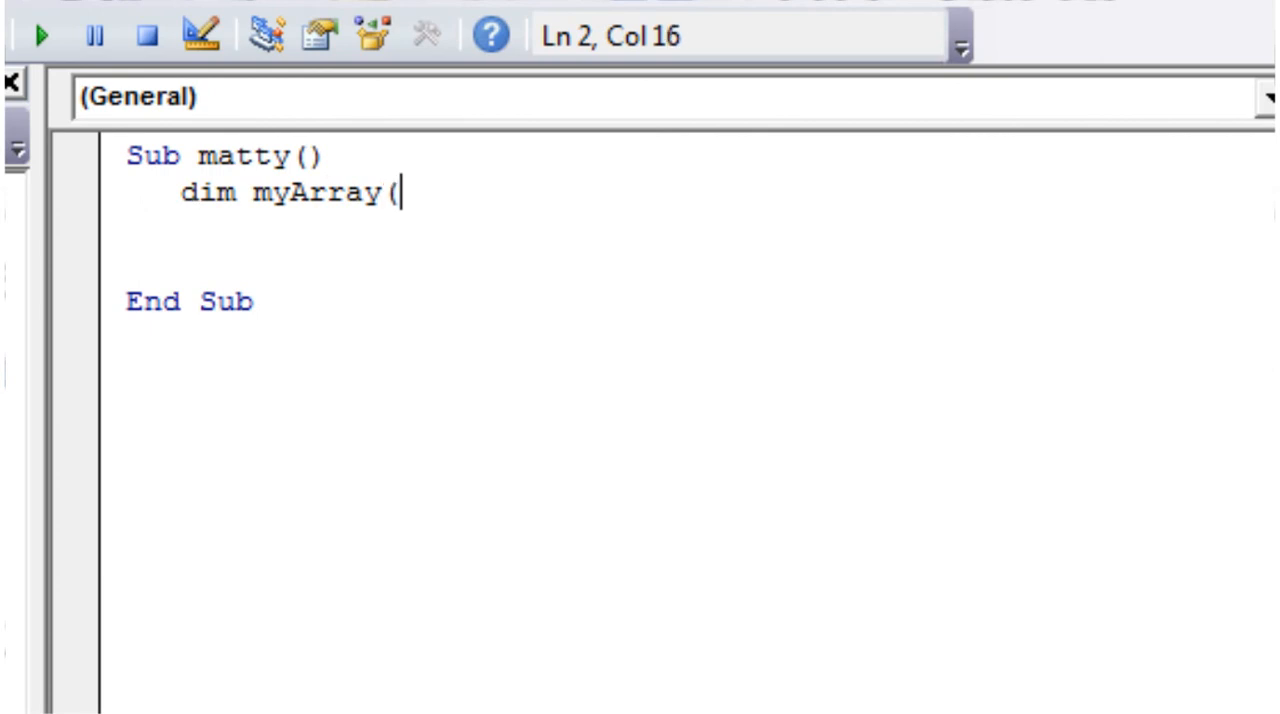
text(9)
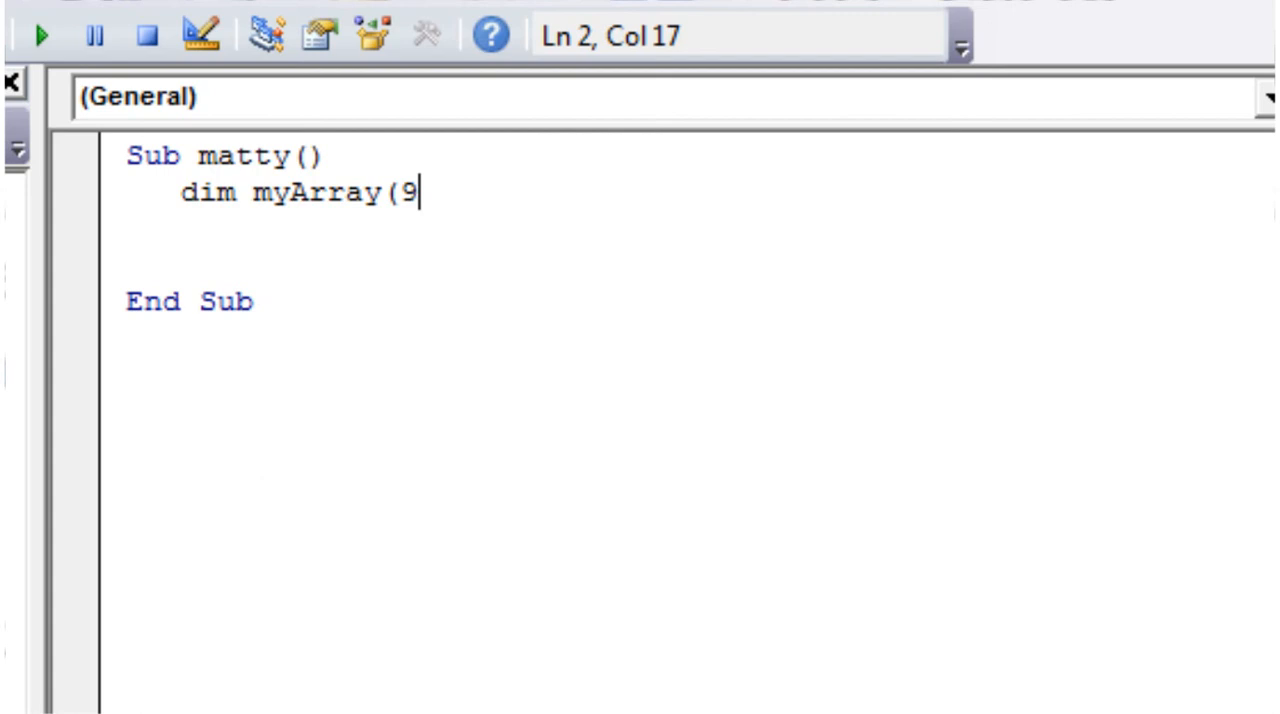
text())
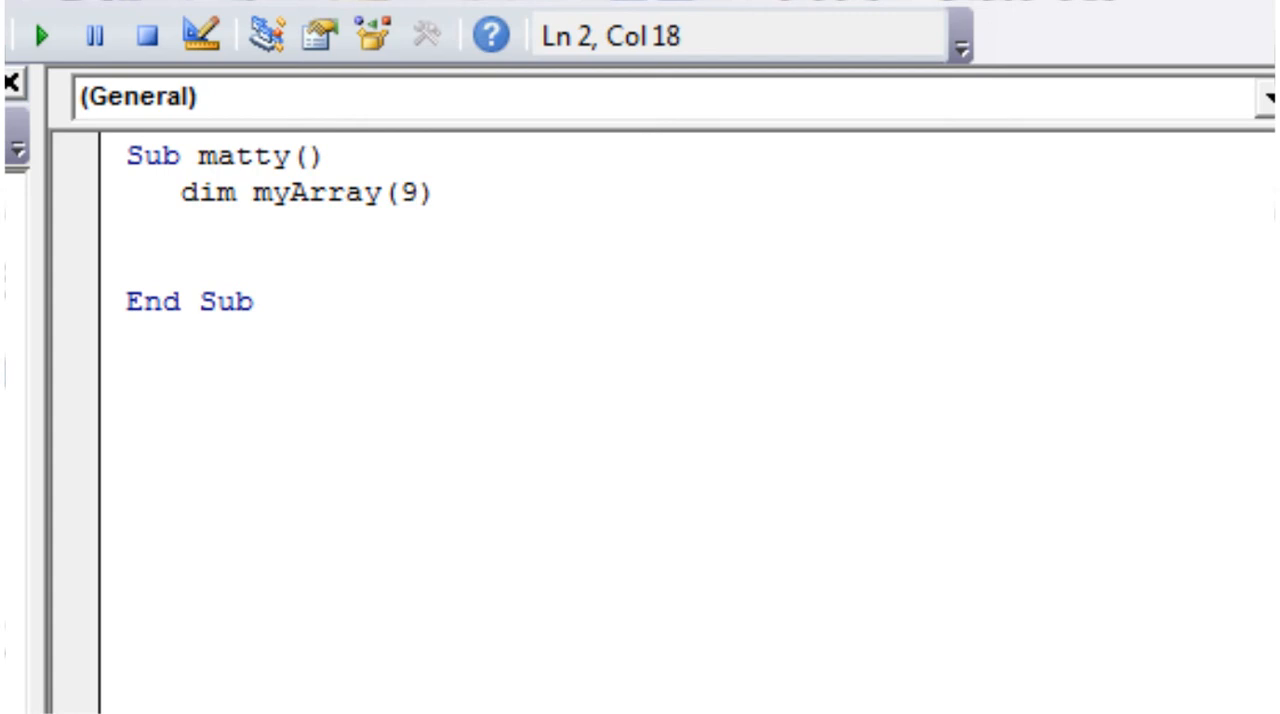
text(as)
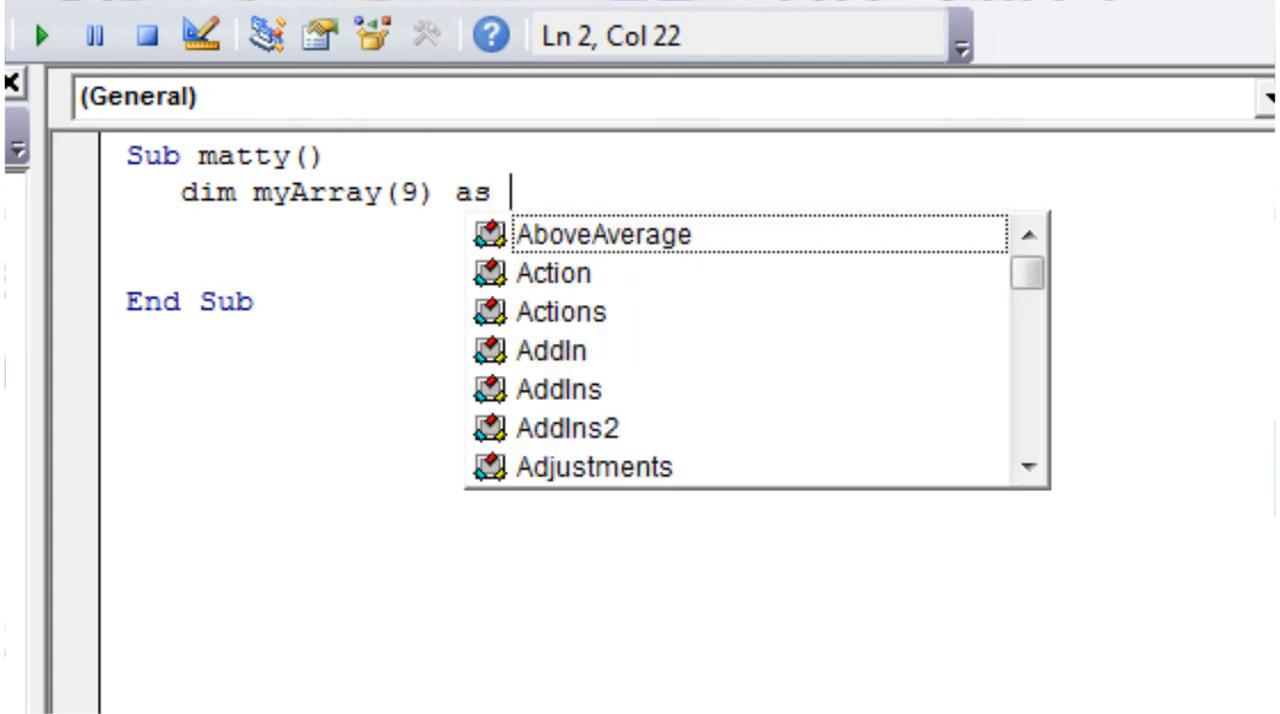
text(int)
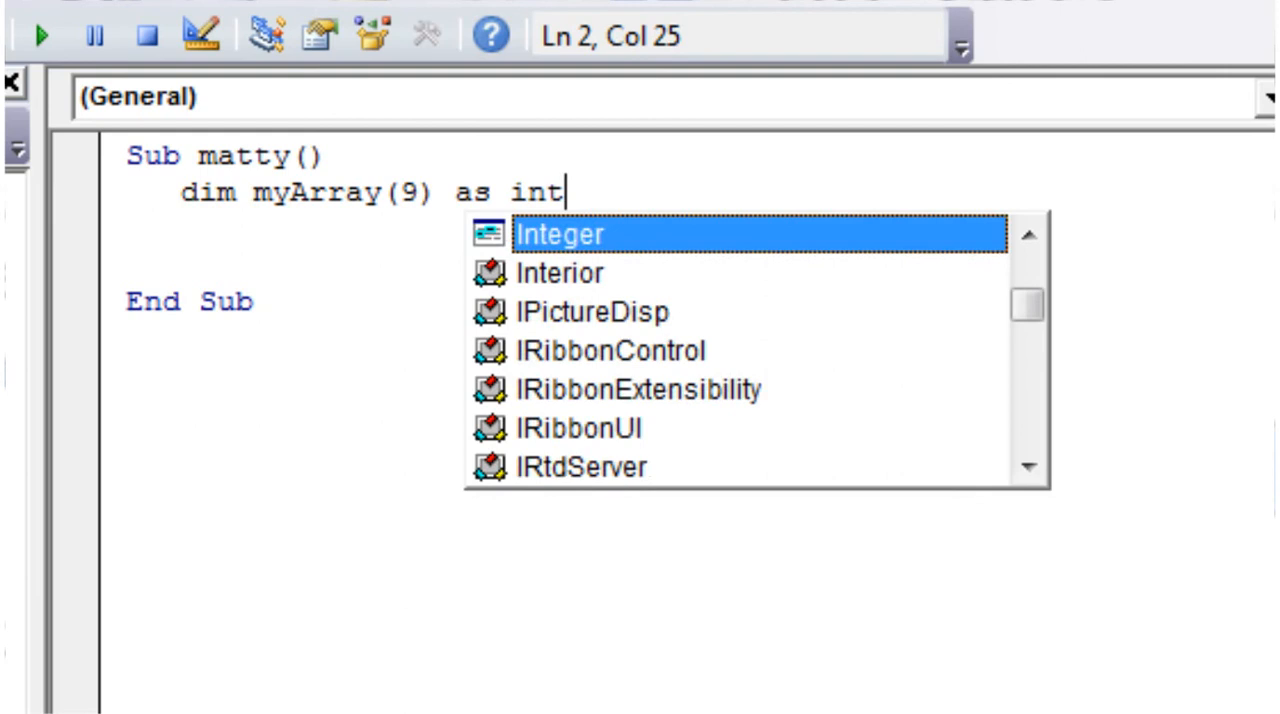
key(Enter)
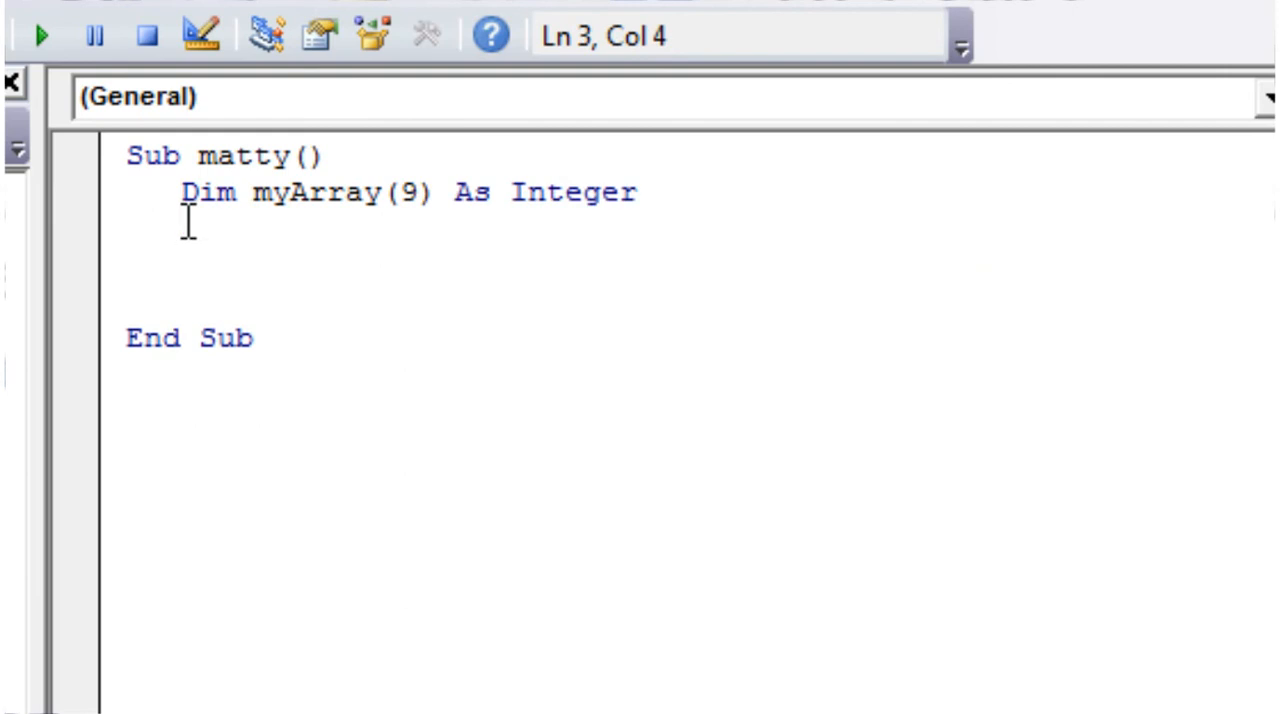
Declare Dim i As Integer and write an empty For i = 0 To 9 ... Next loop.
text(for)
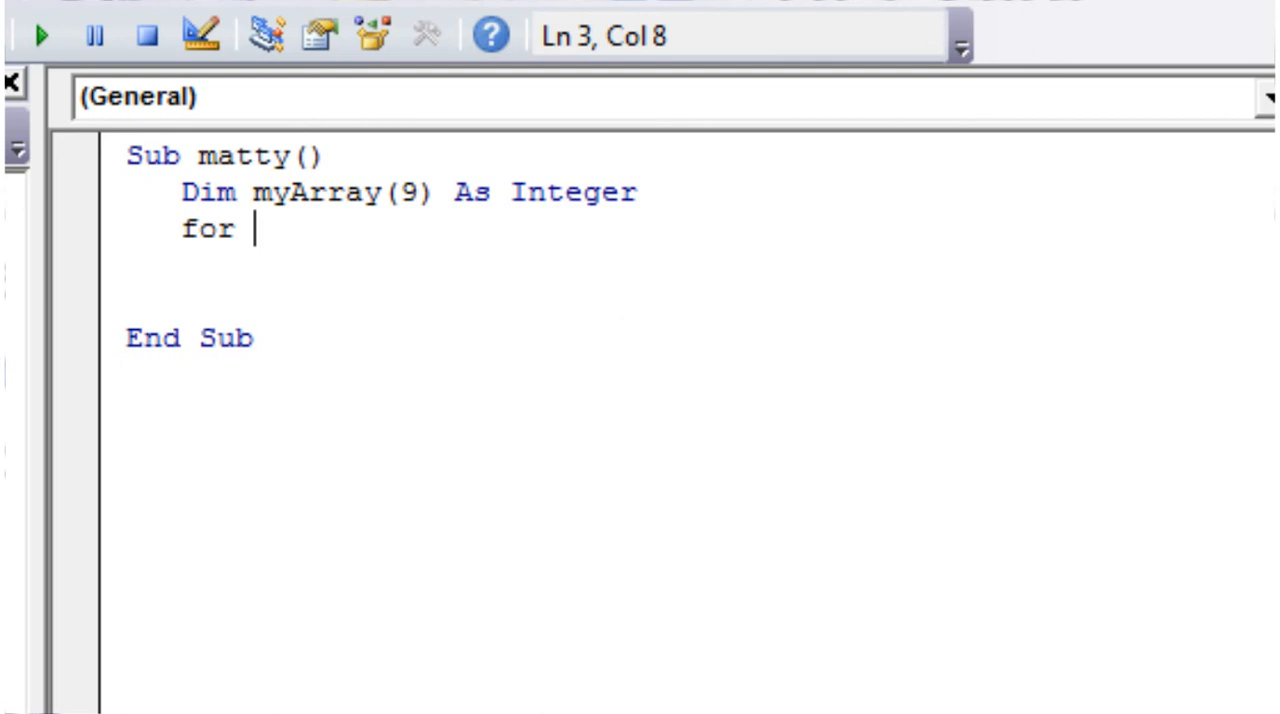
text(i)
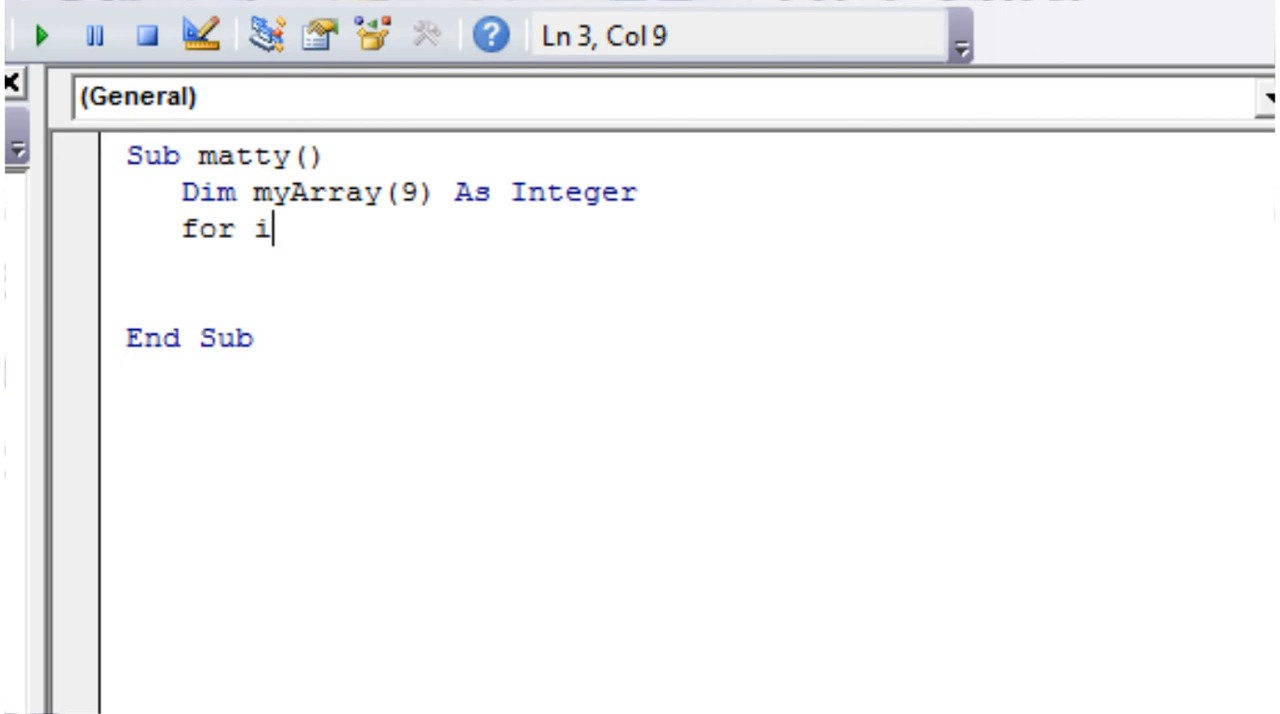
text(dim i As Integer)
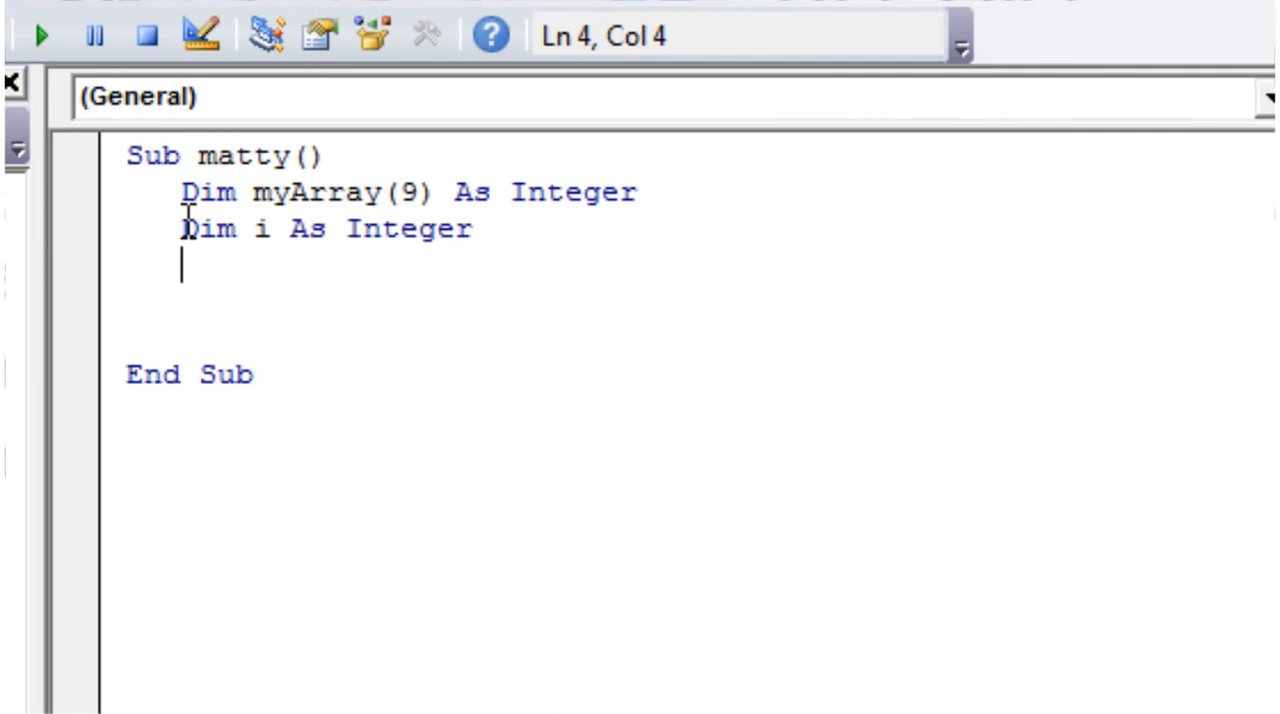
text(for i)
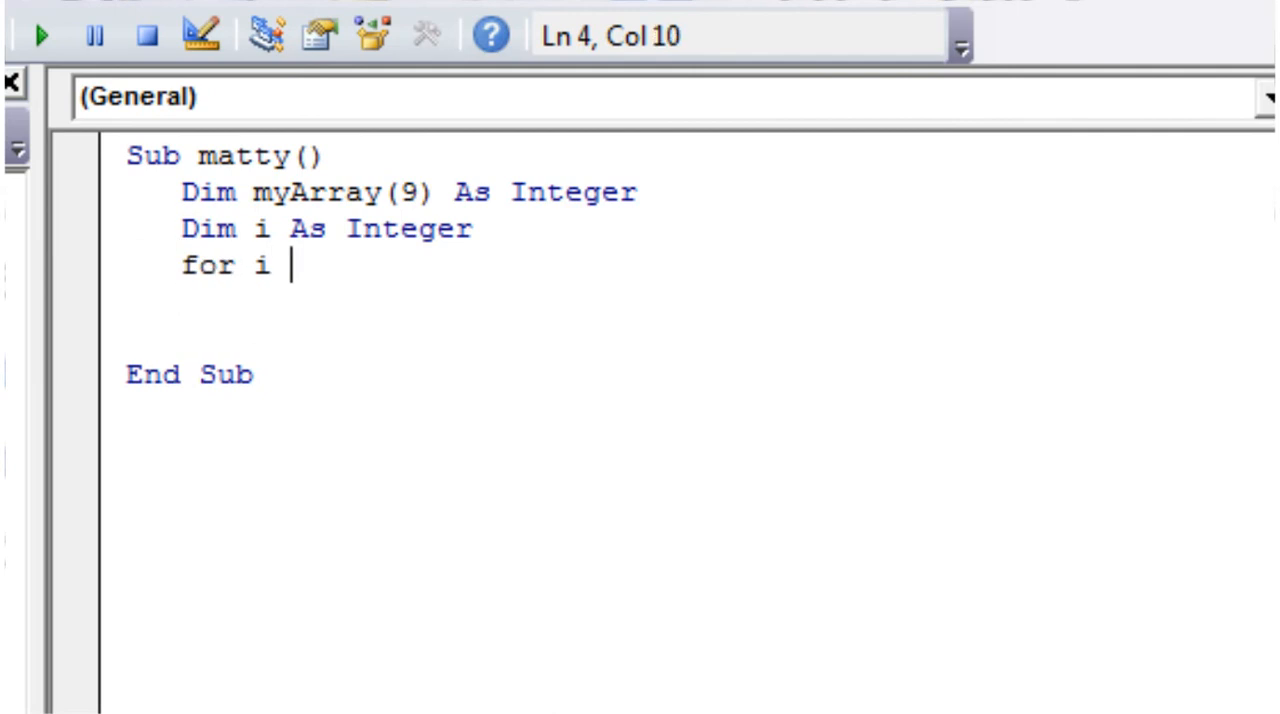
text(= 0 to)
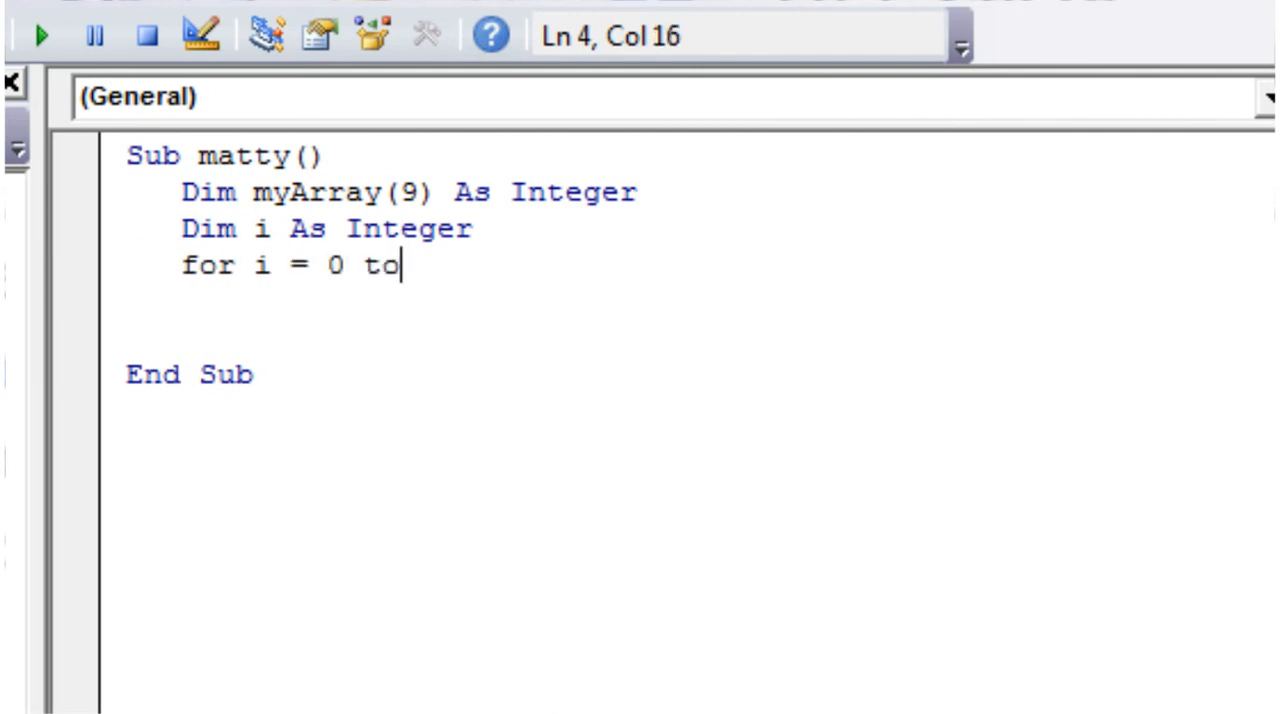
text(" ")
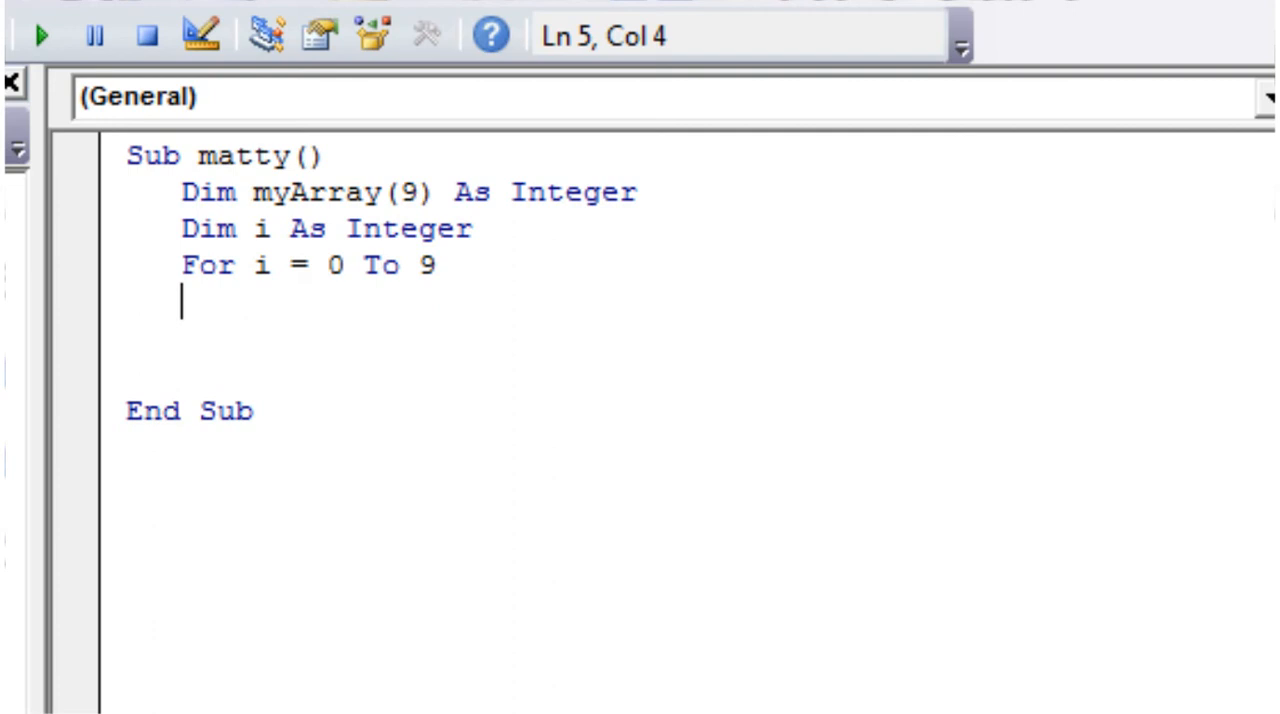
text(Next)
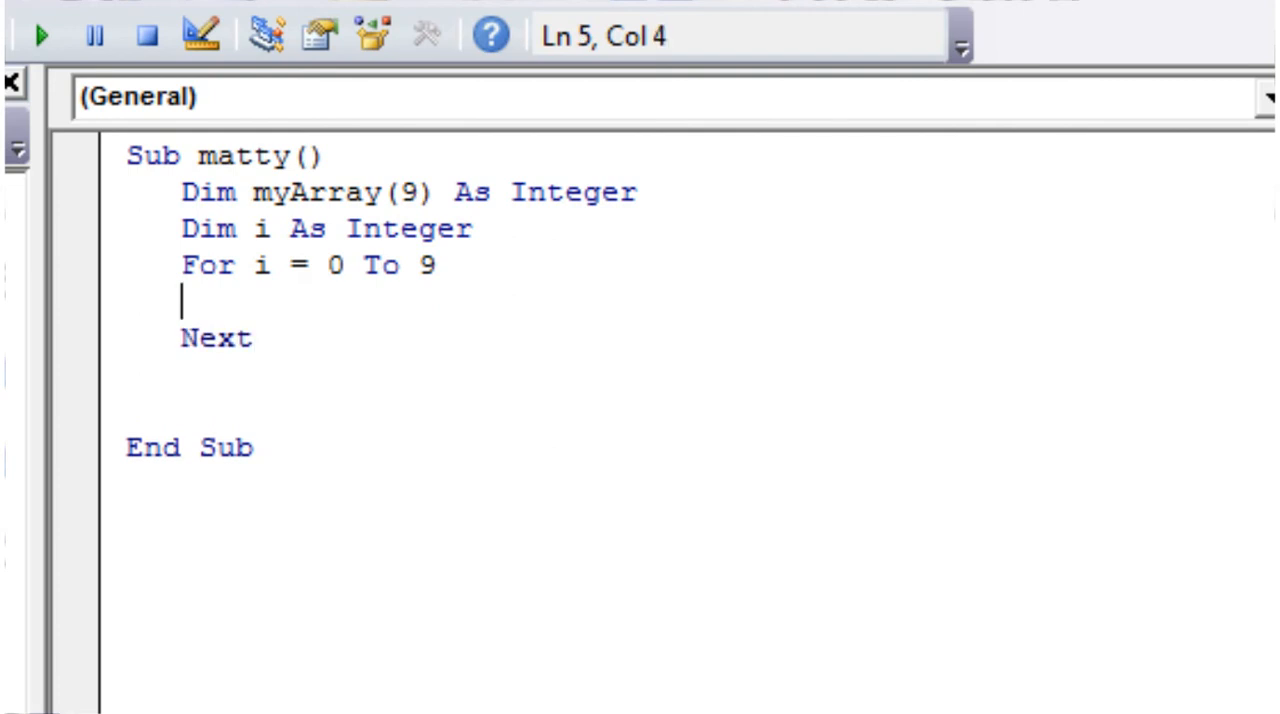
Return the cursor to the end of the For line, pointing out the counter i.
click(346, 266)
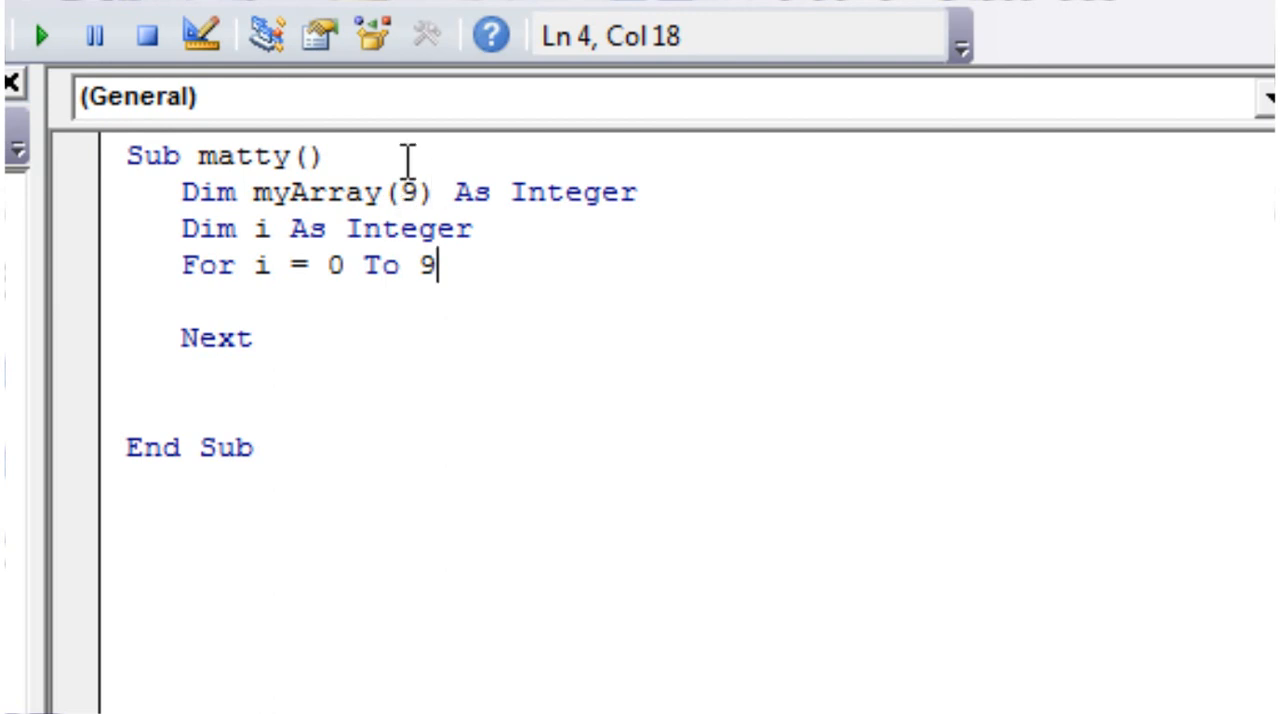
click(408, 192)
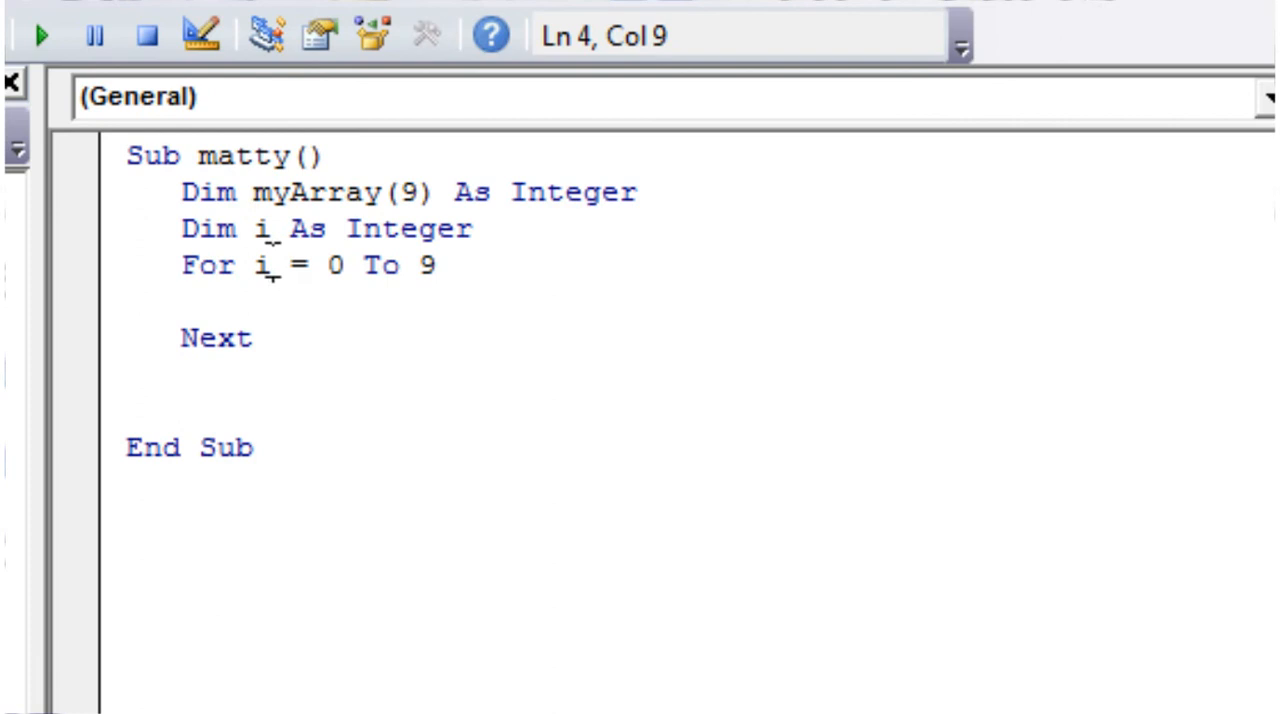
double_click(332, 264)
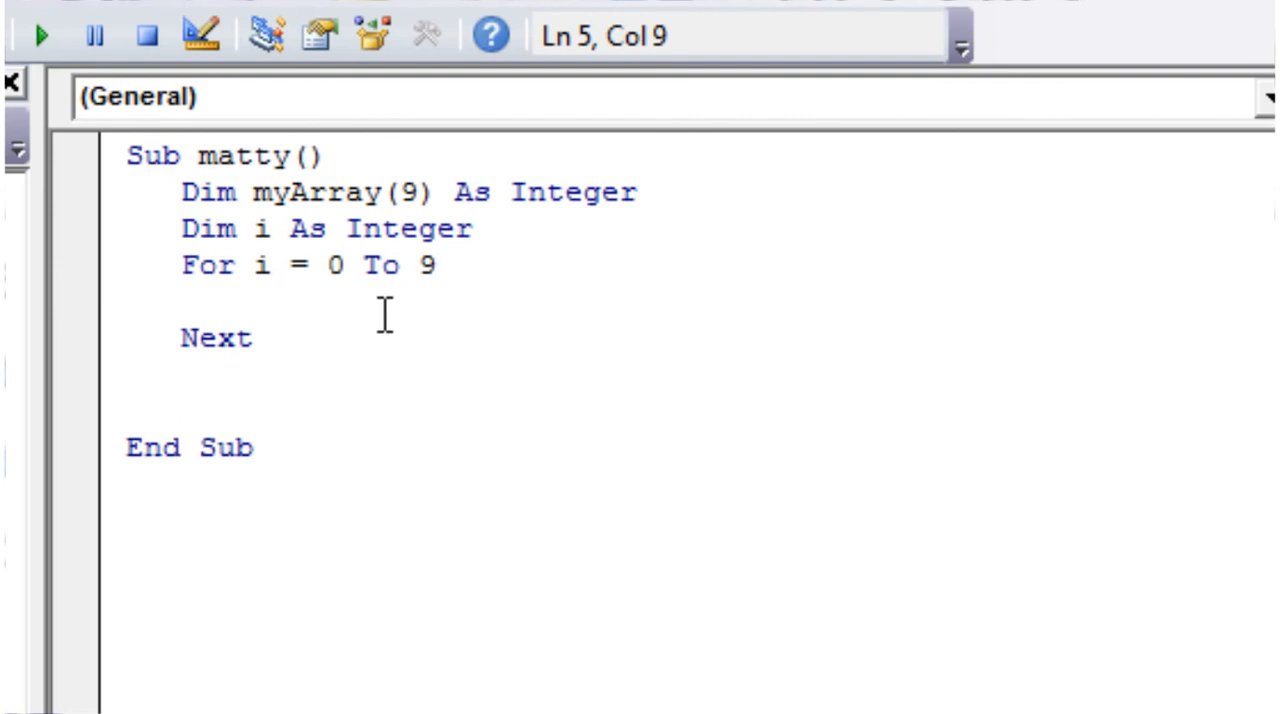
Add the line myArray (i) inside the For i loop, with no value assigned yet.
text(my)
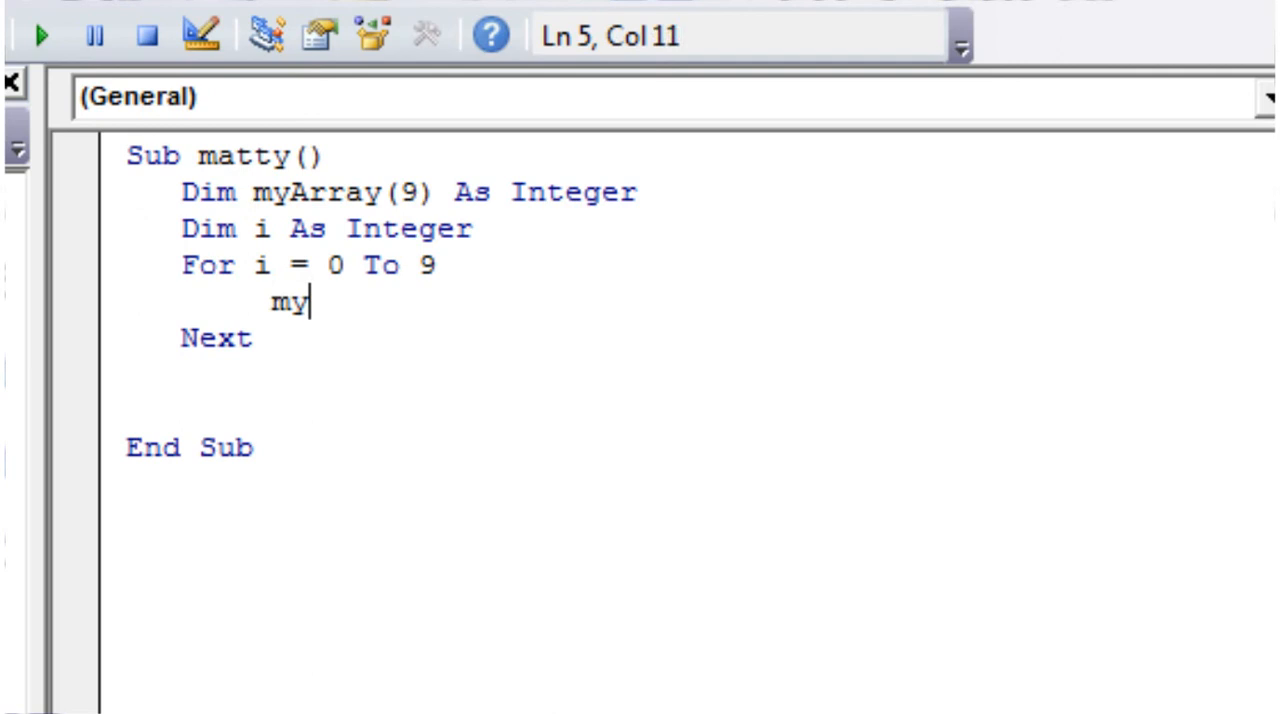
text(Array()
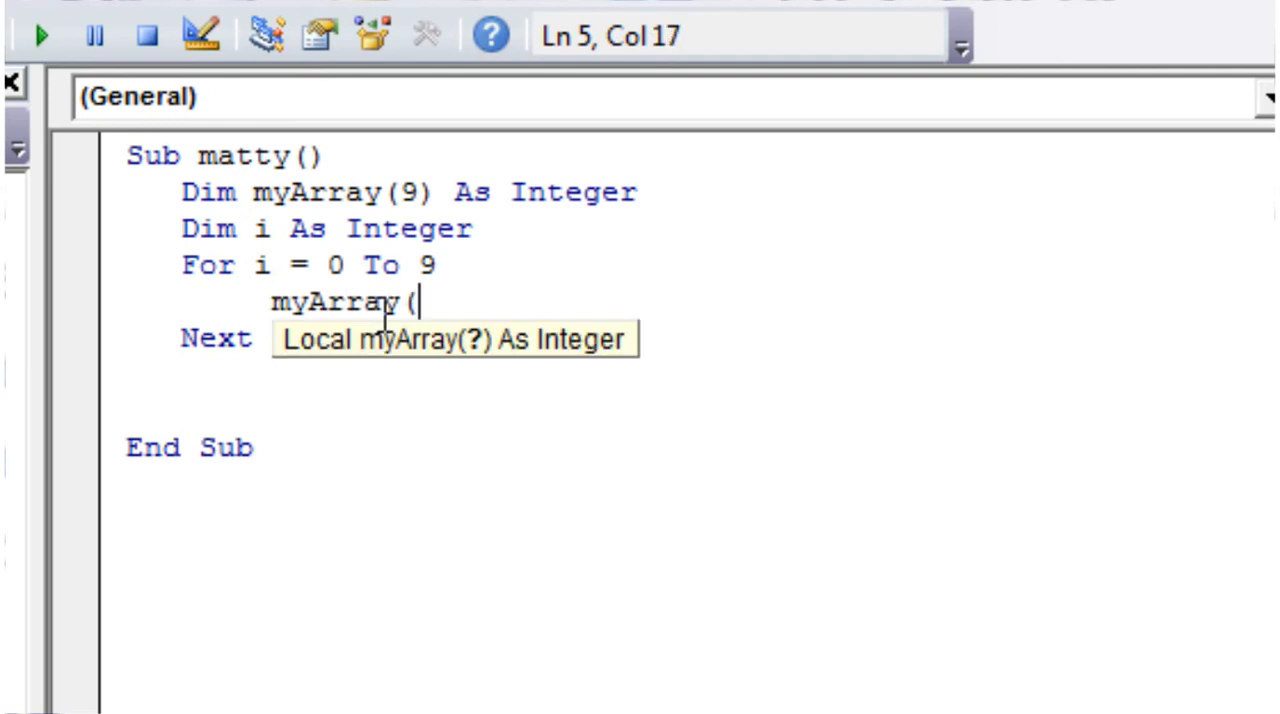
text(i)
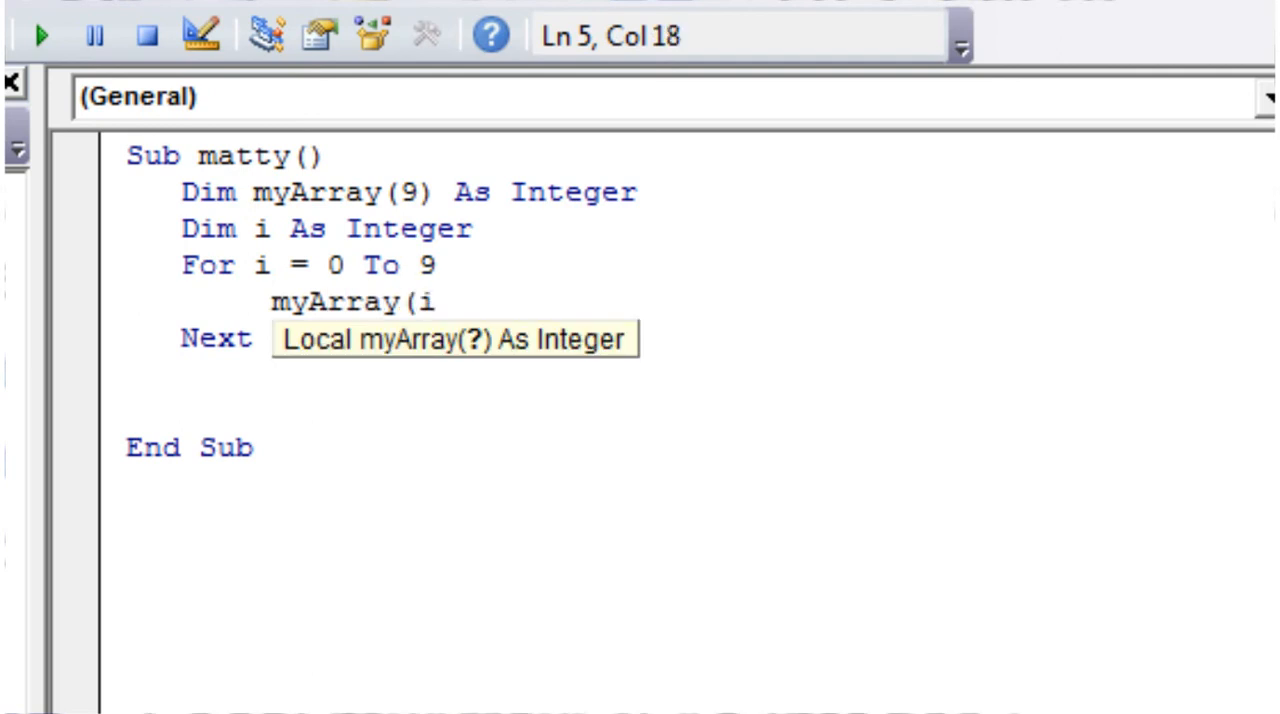
text())
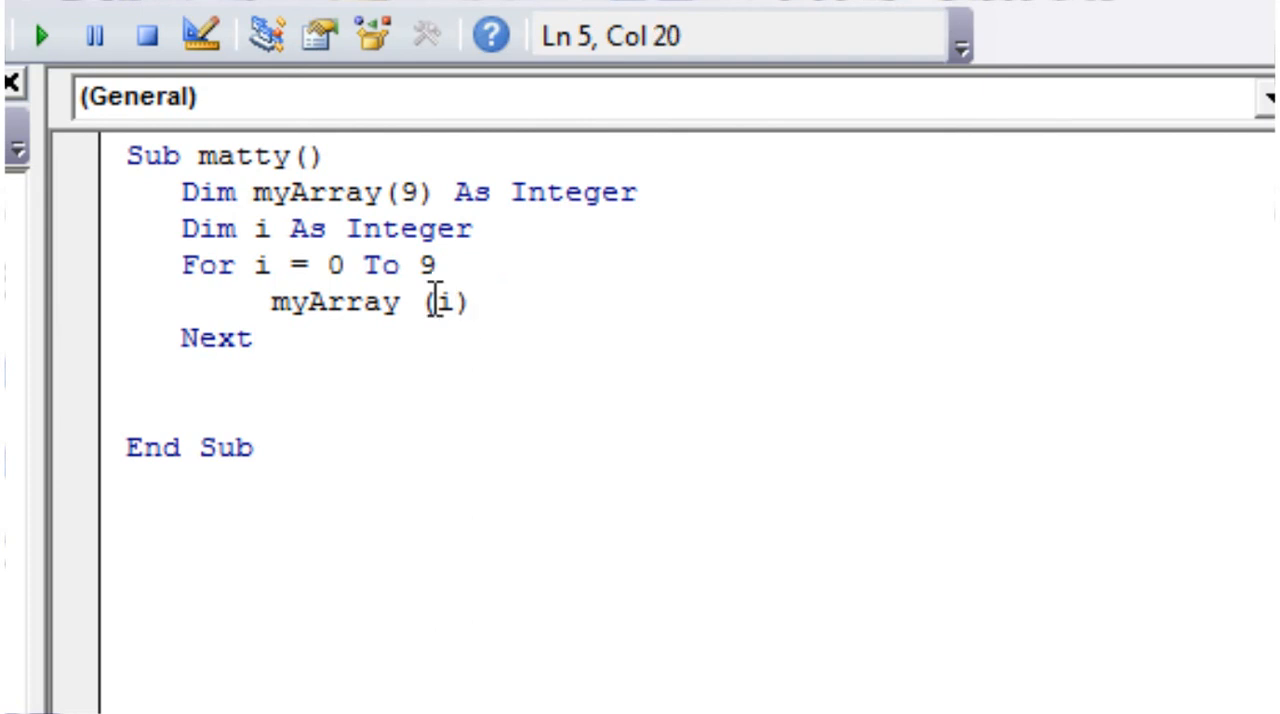
mouse_move(360, 256)
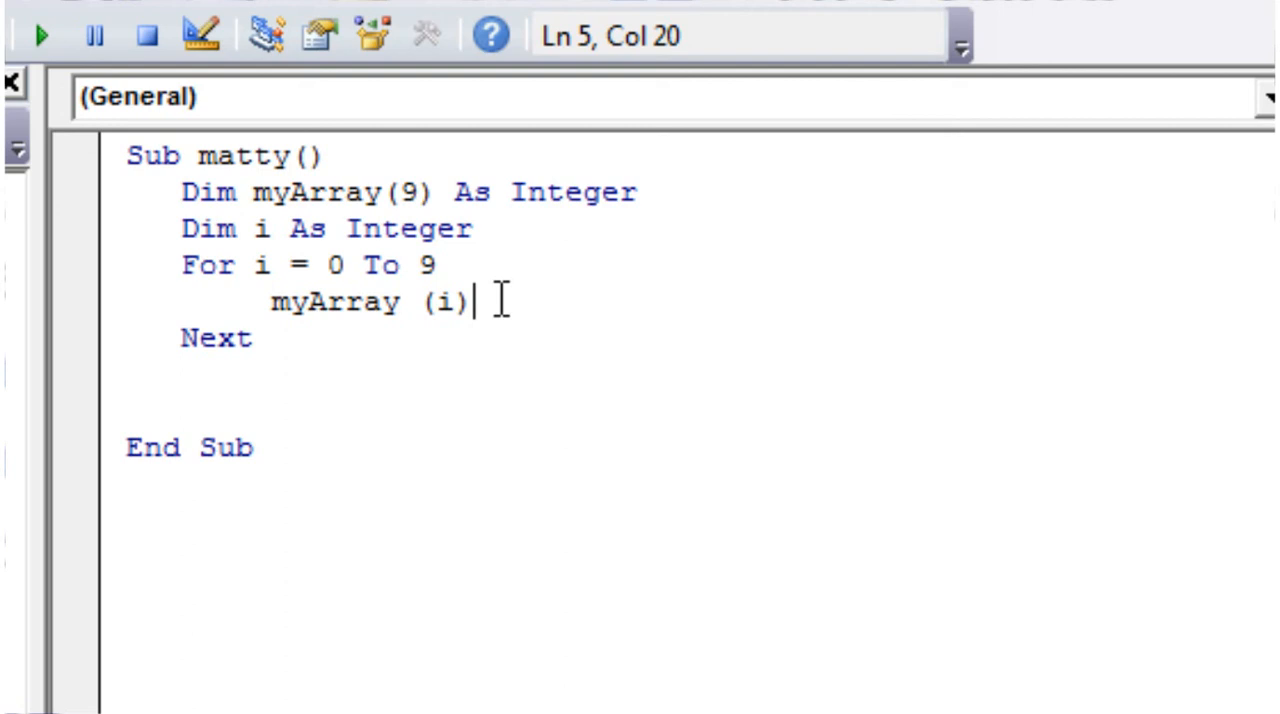
click(258, 338)
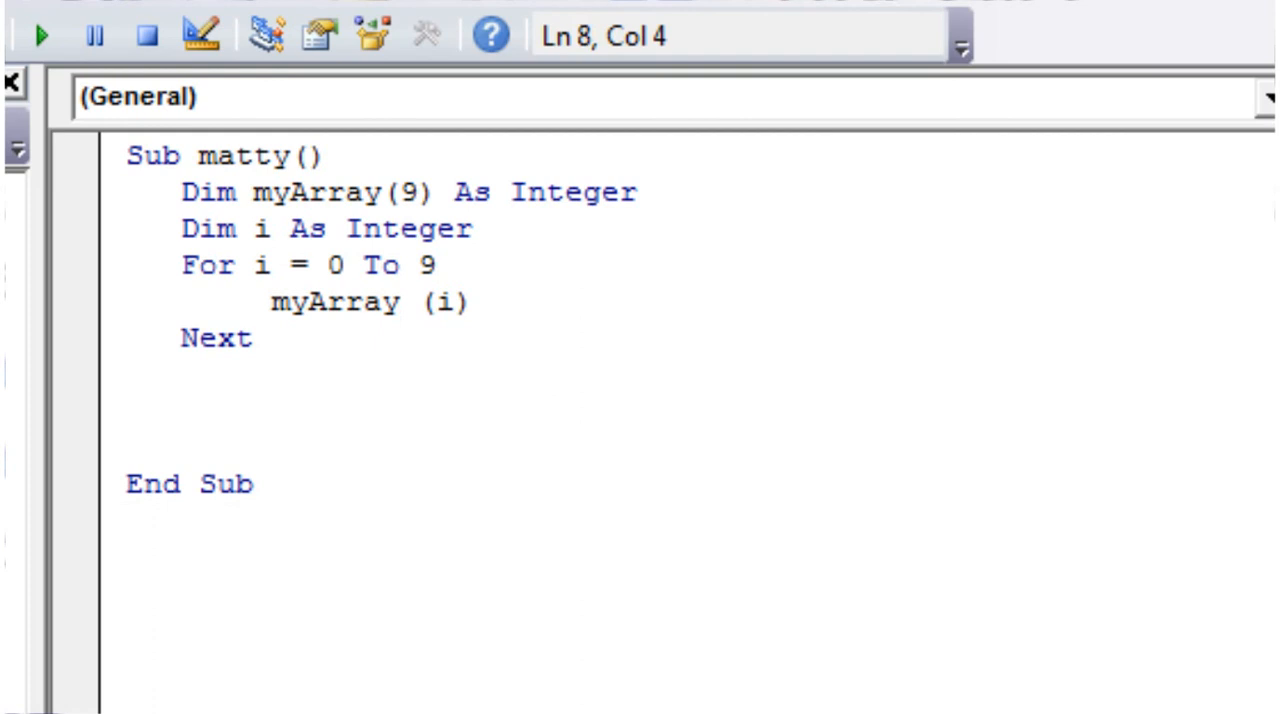
Declare Dim x As Integer and add a second For x = 0 To 9 ... Next loop.
text(for)
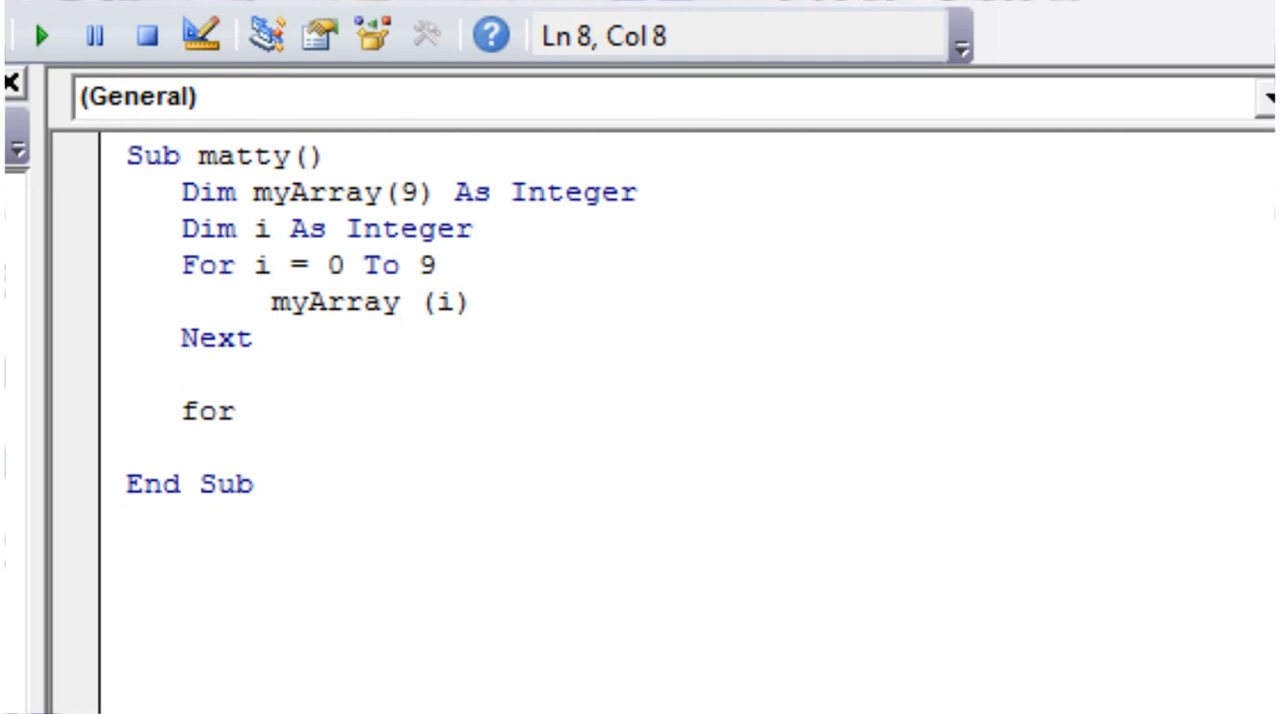
text(i =)
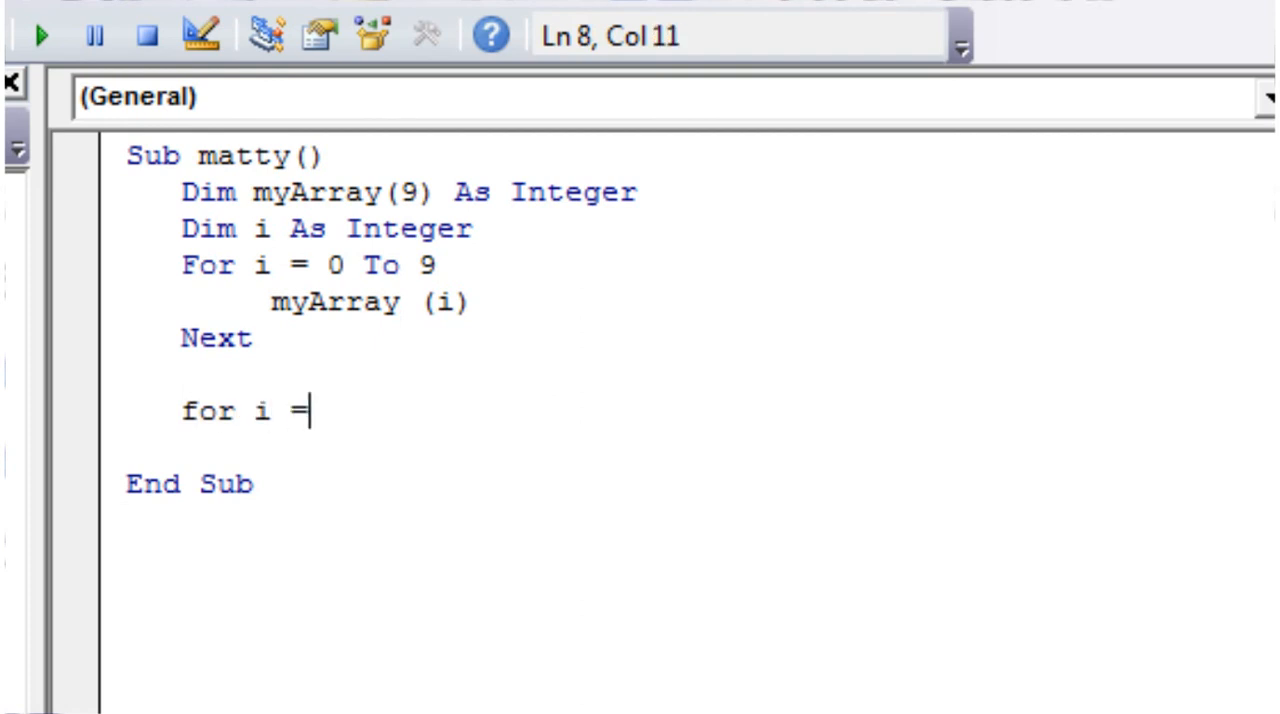
key(BackSpace)
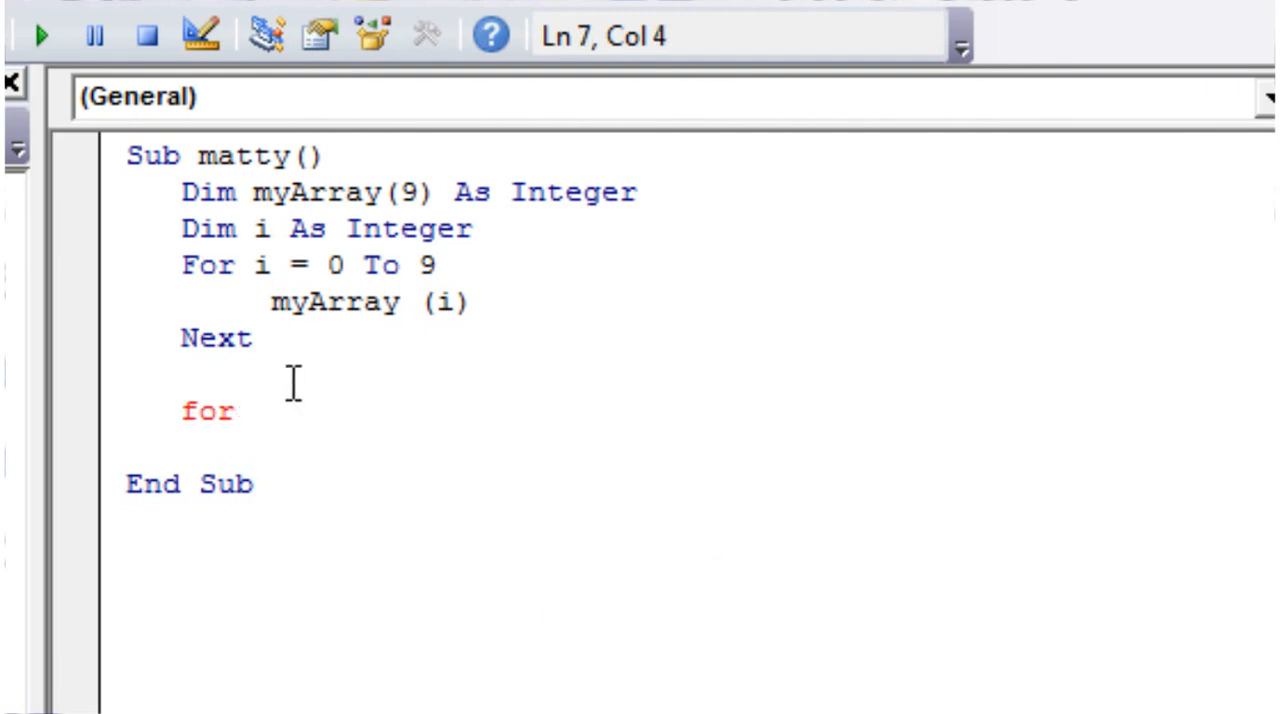
text(dim x as int)
click(722, 412)
text( x =)
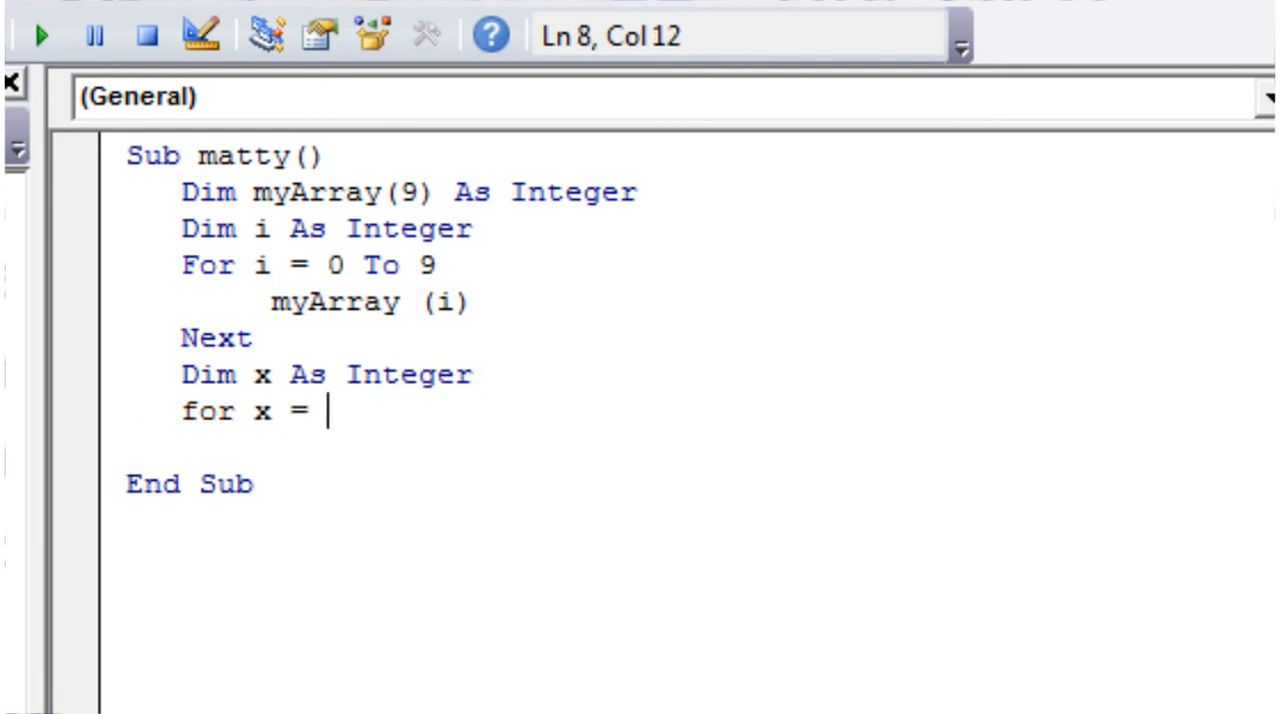
text(0 to)
text(Nex)
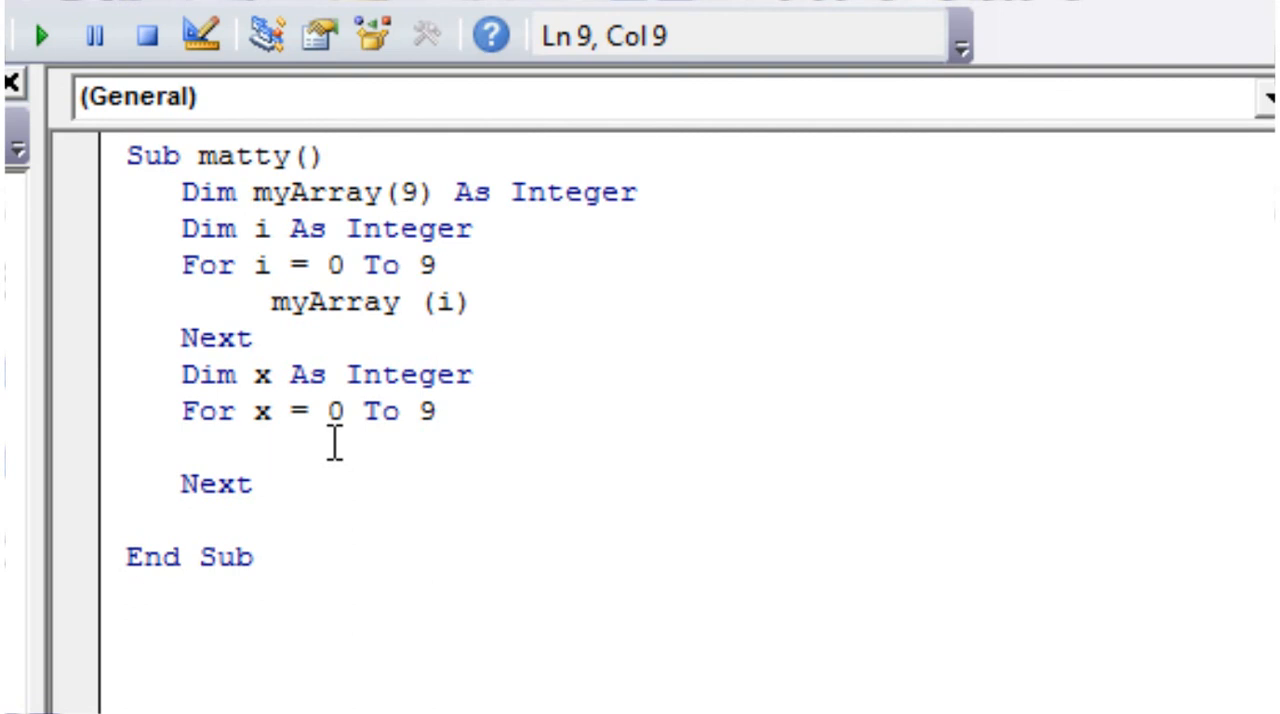
Write ThisWorkbook.Sheets("Sheet1").Cells(x + 1, 1).Value = myArray(x) inside the For x loop.
text(thisworkbook..sheets("S)
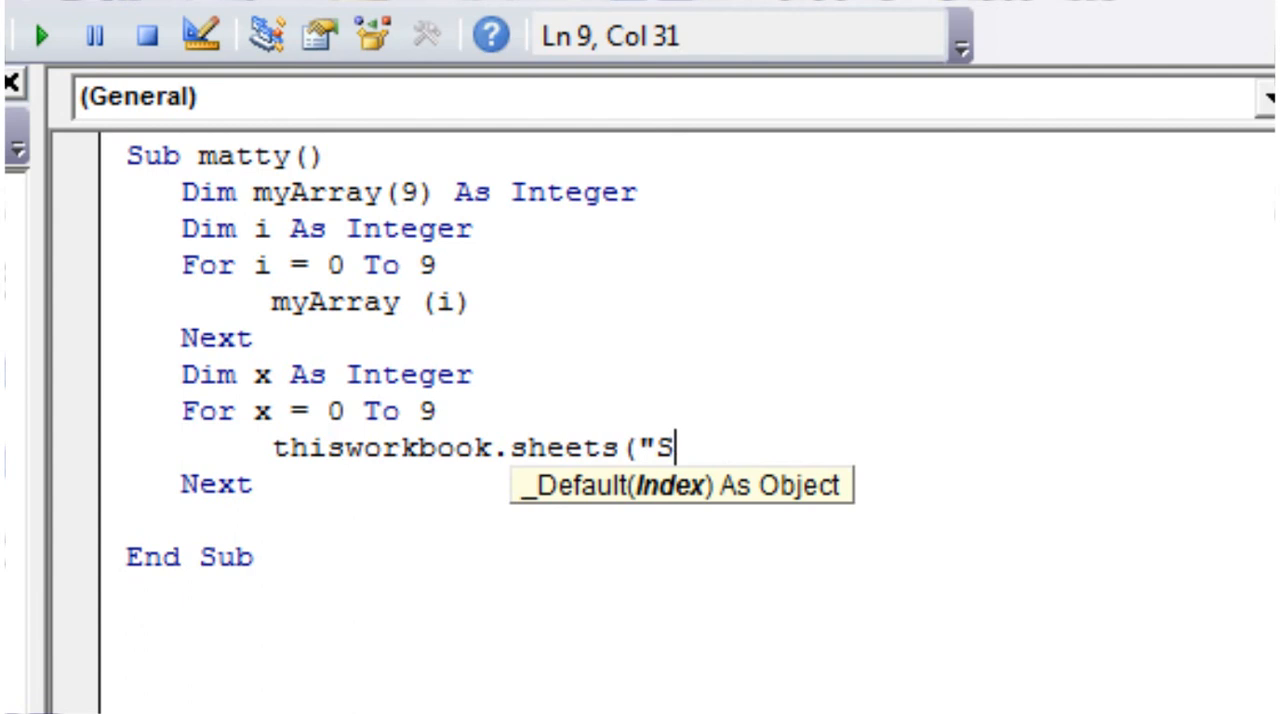
text(heet1").c)
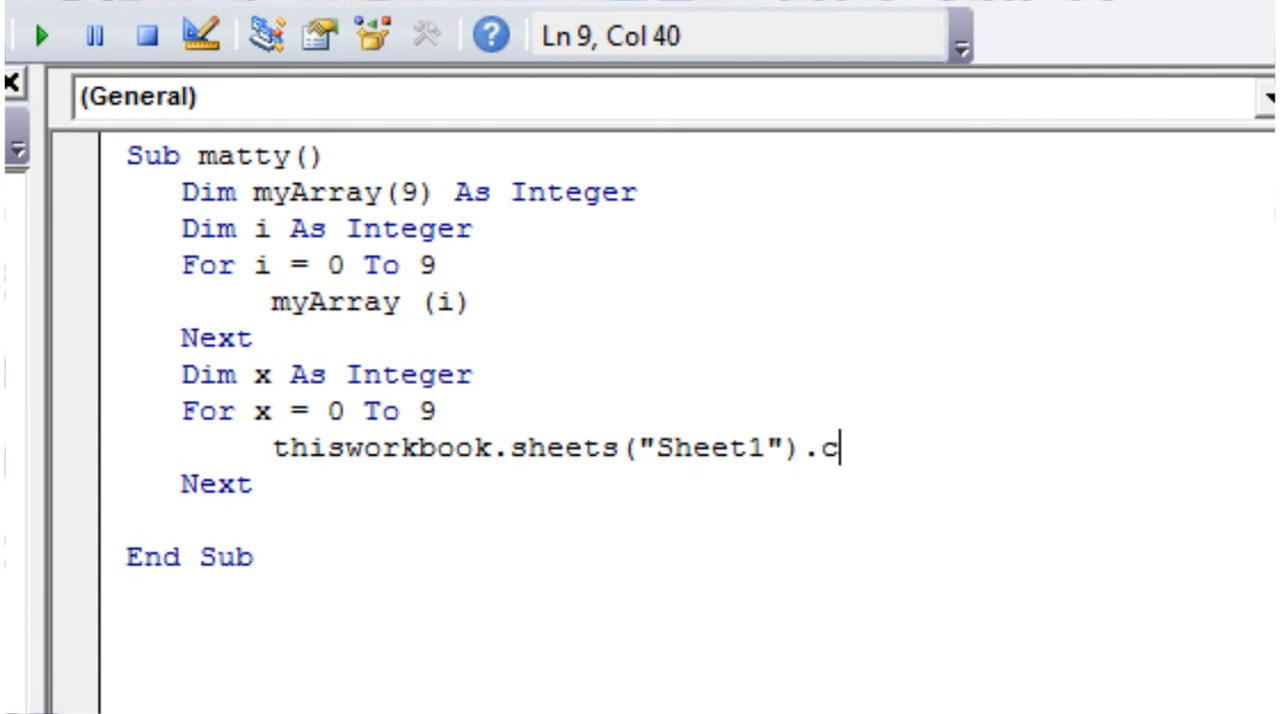
text(ells()
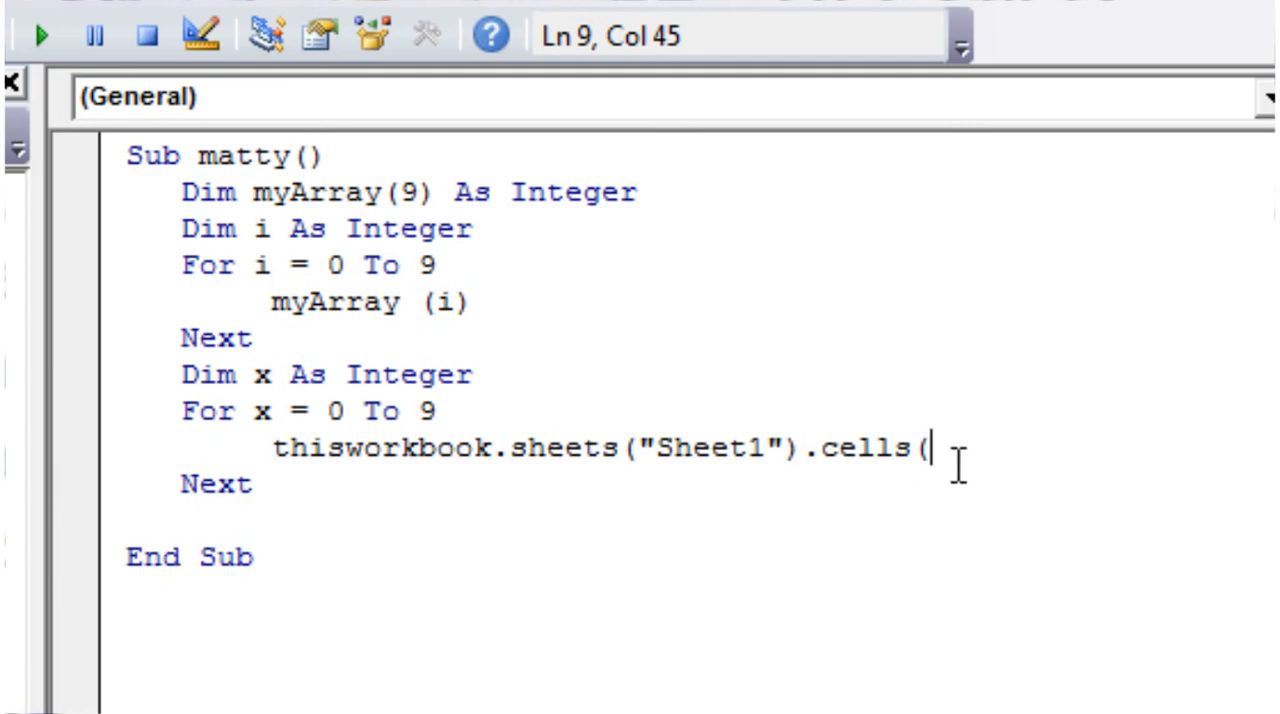
mouse_move(260, 412)
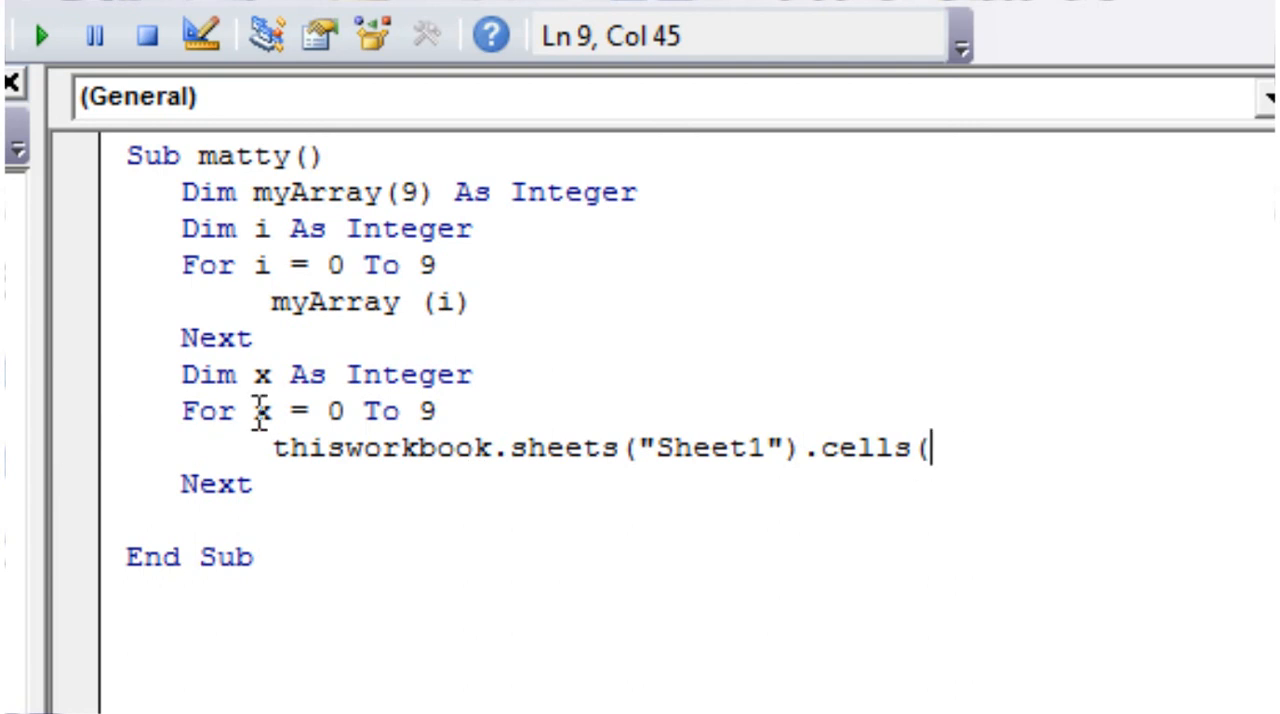
mouse_move(784, 568)
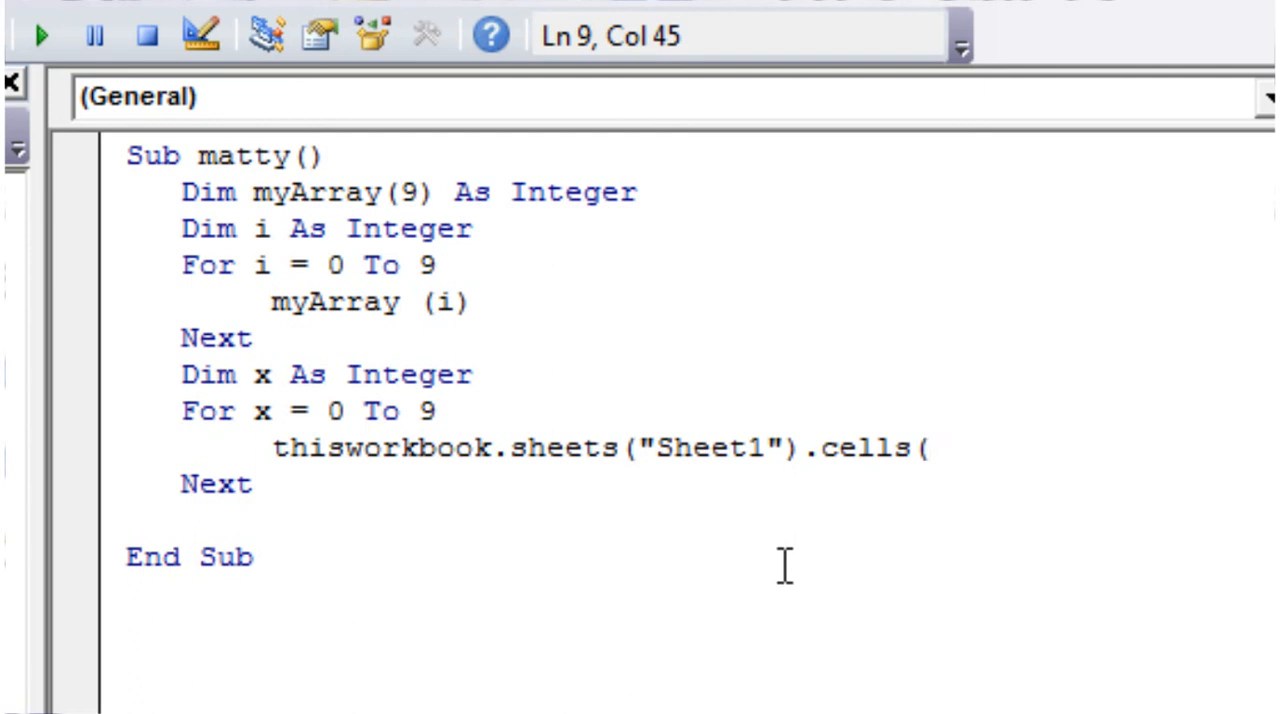
text(x)
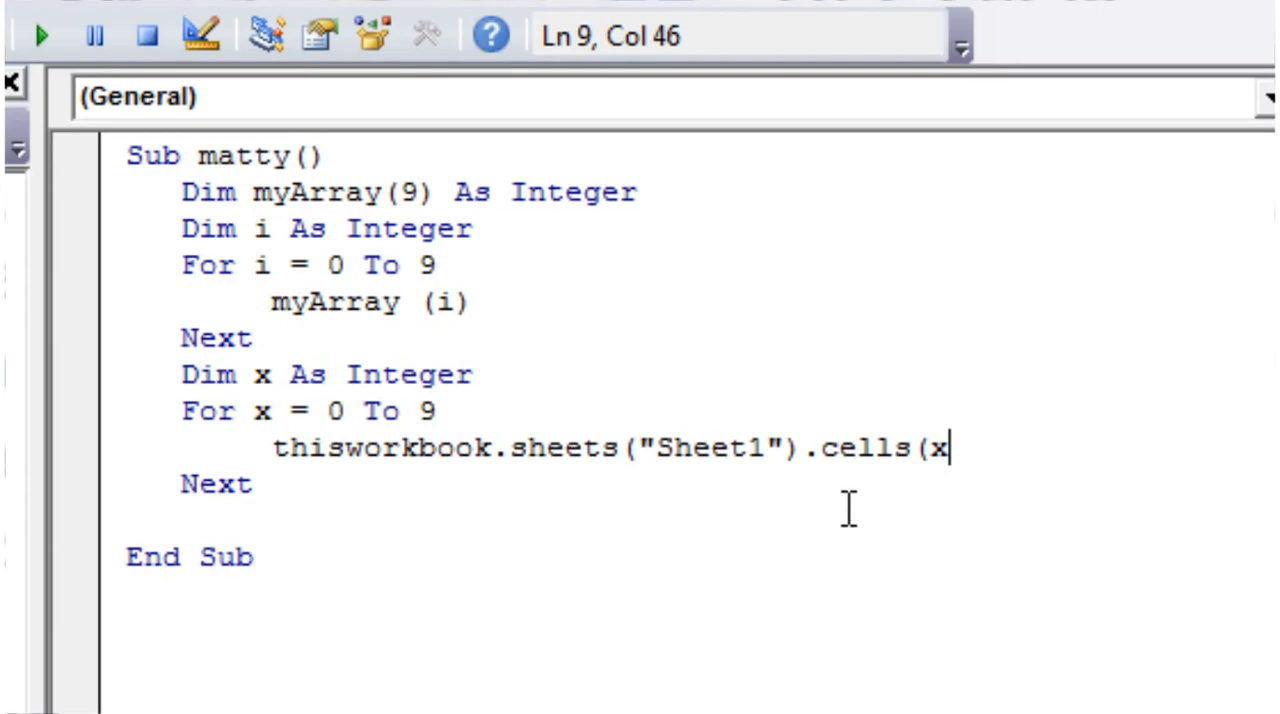
mouse_move(980, 468)
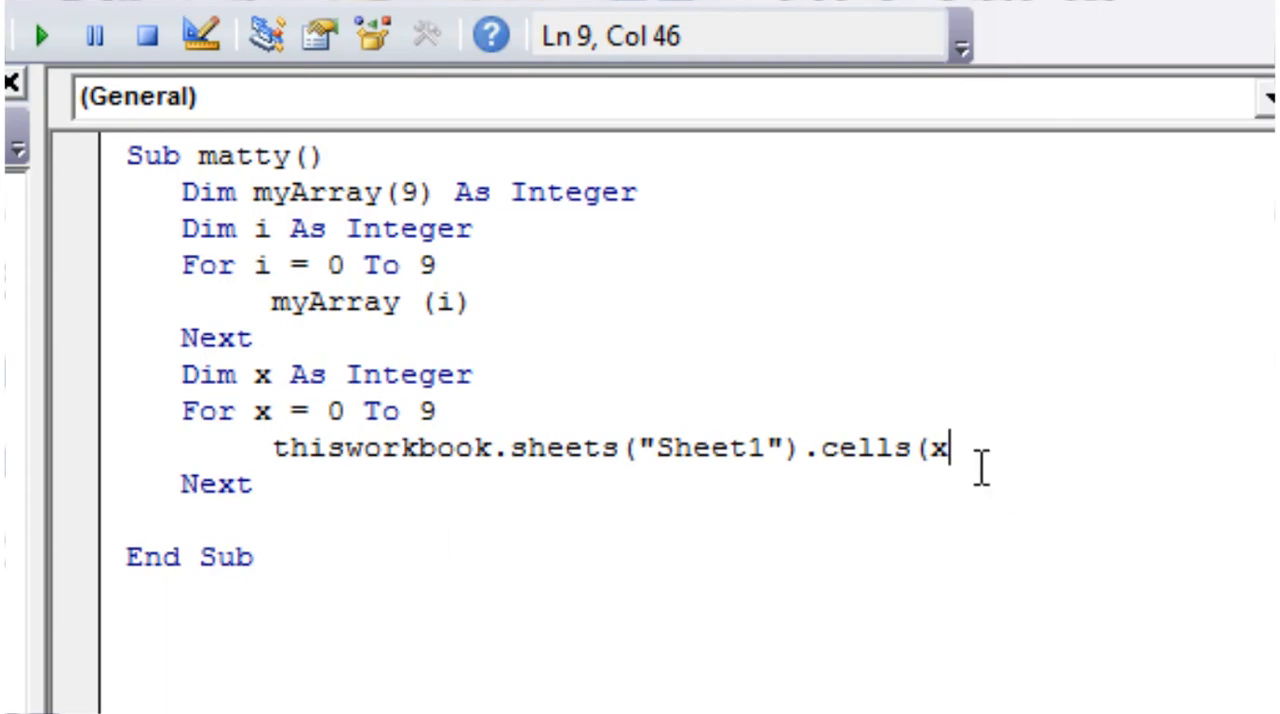
text(" ")
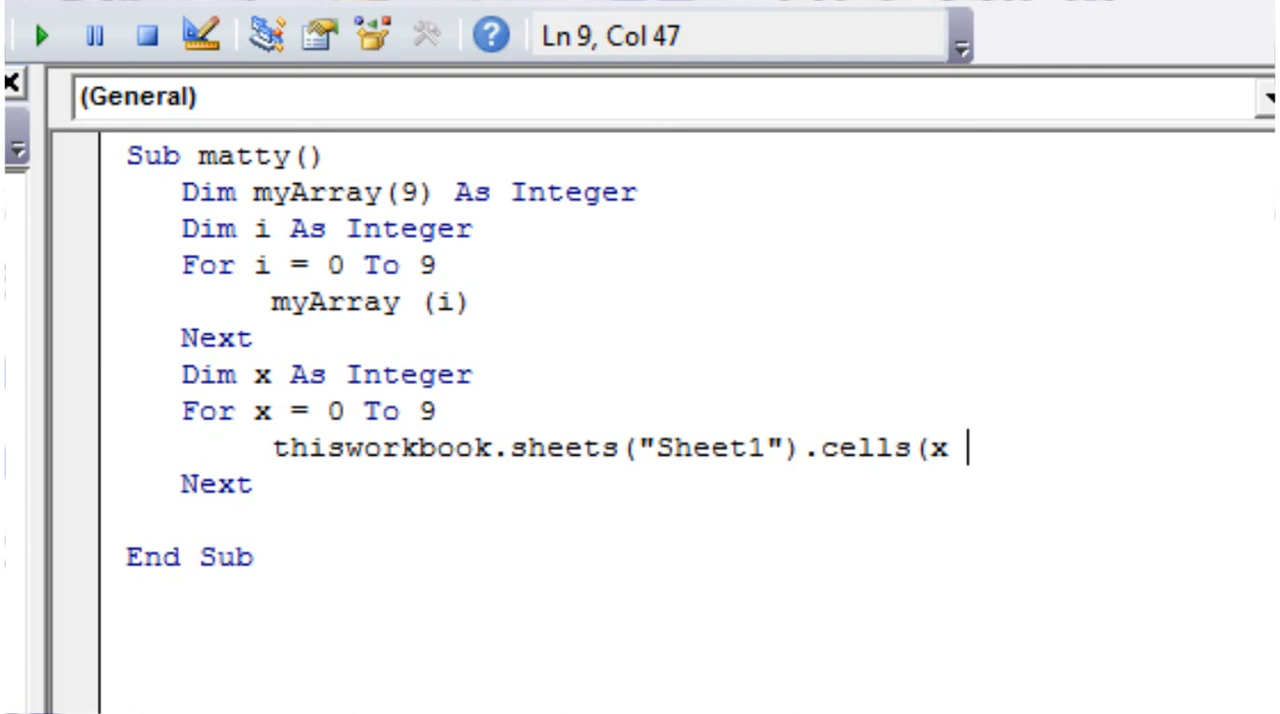
text(+ 1,)
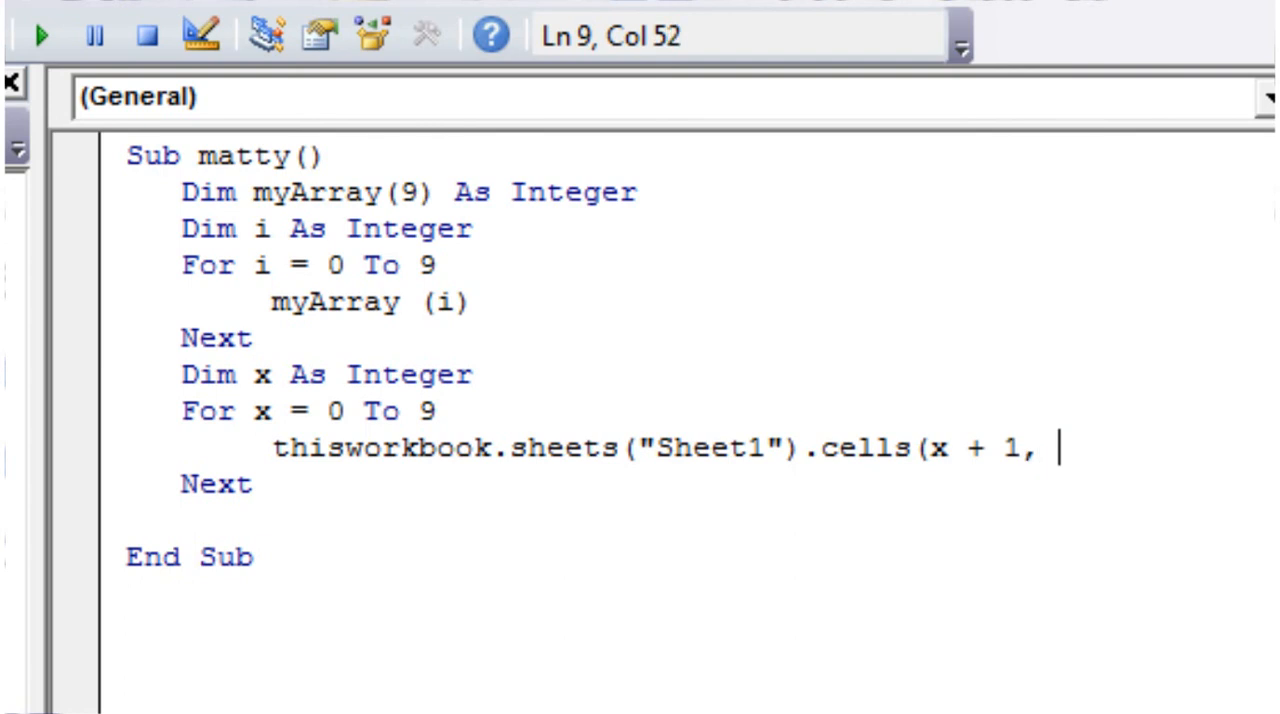
text(1)
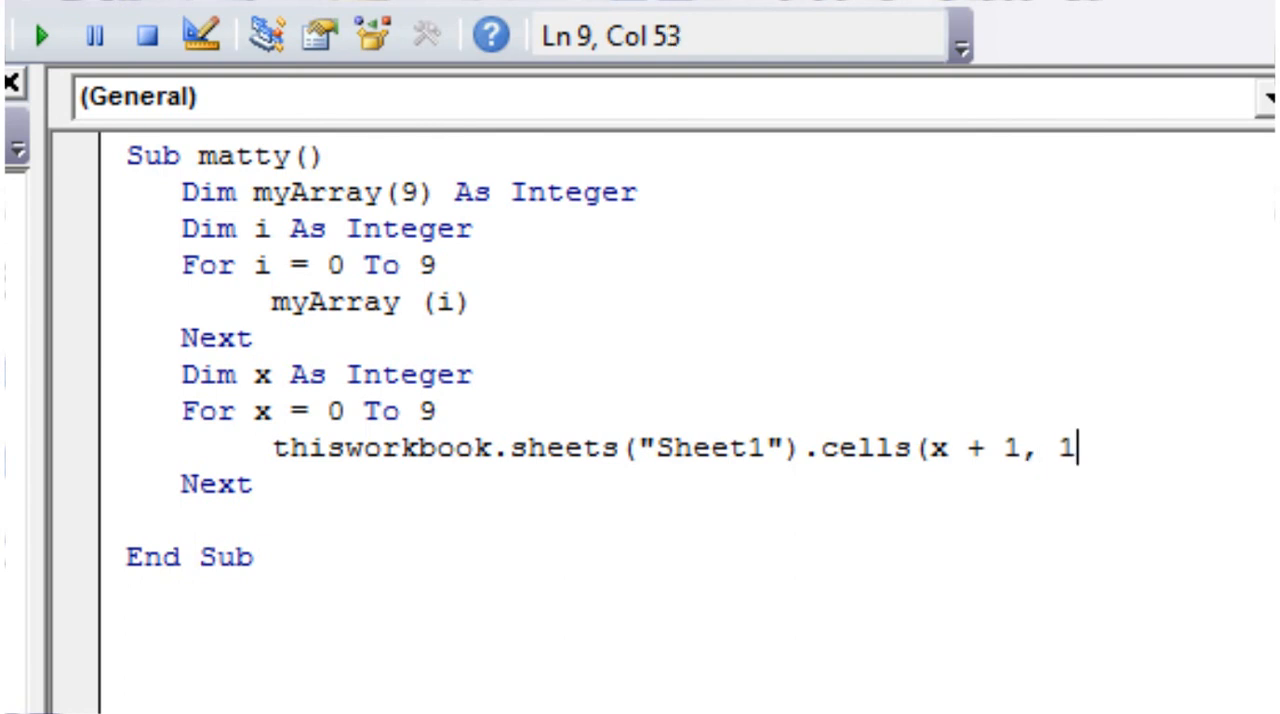
text().value = m)
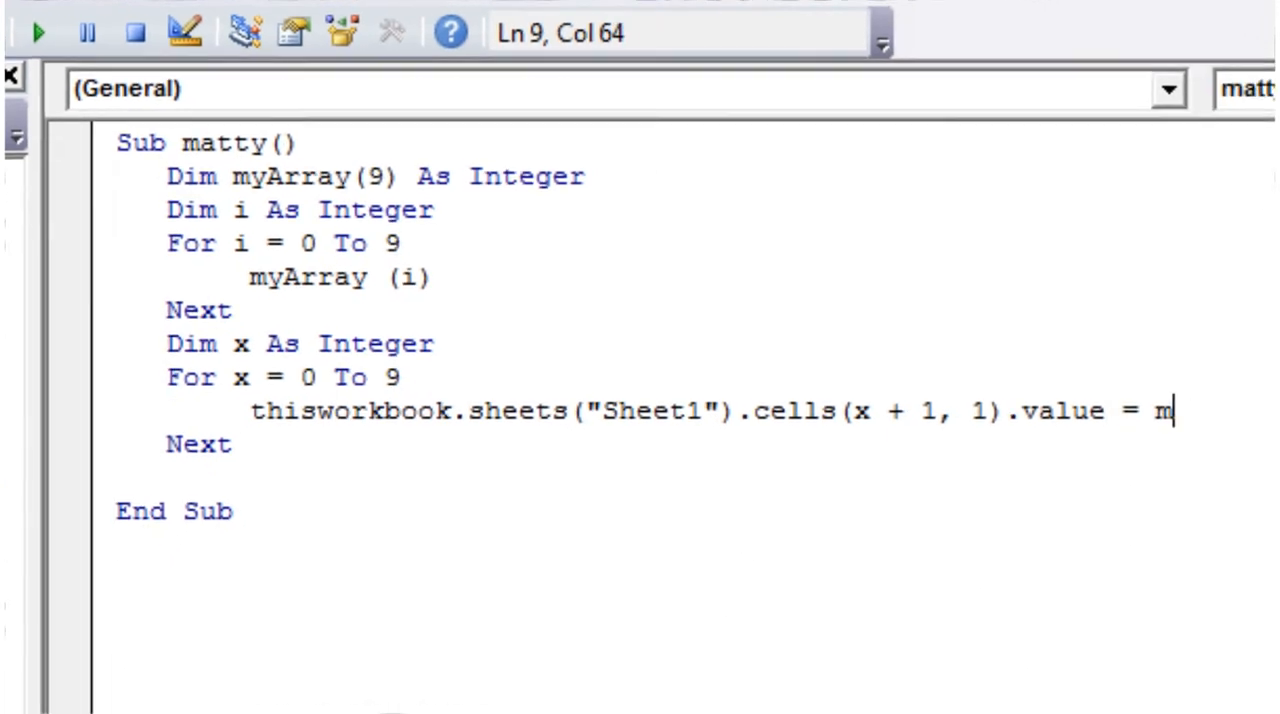
text(yArray()
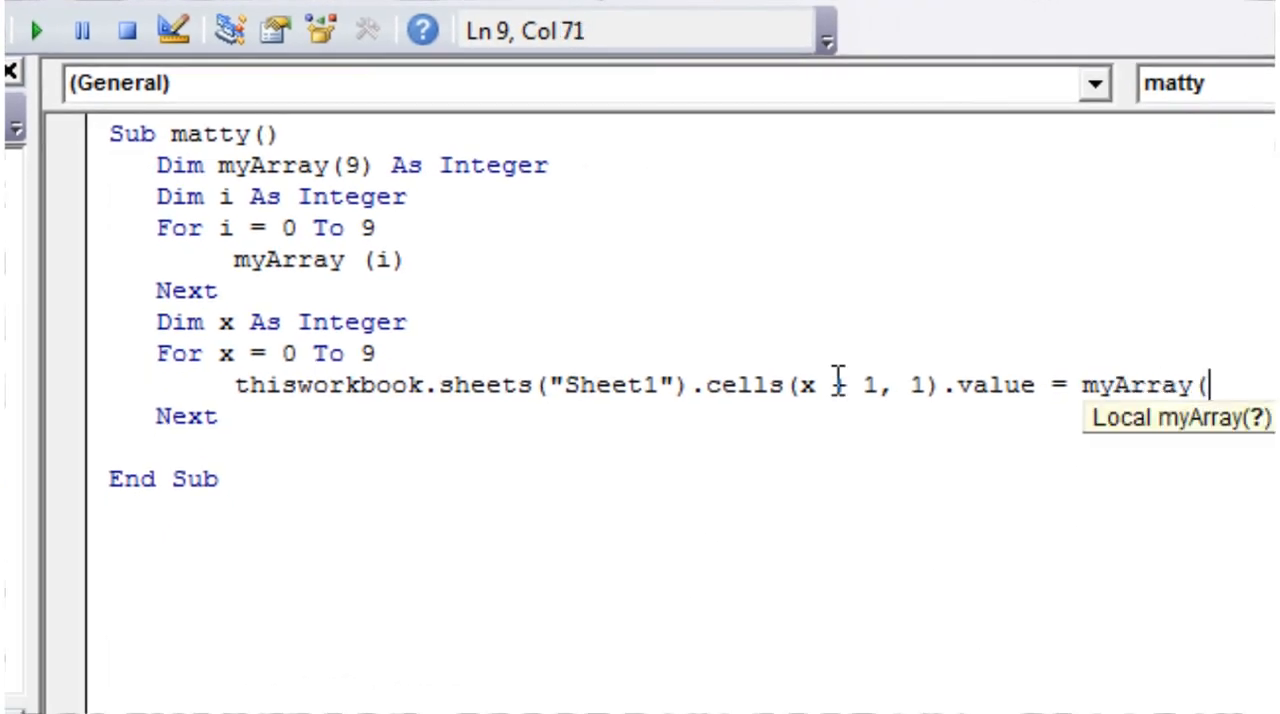
text(x))
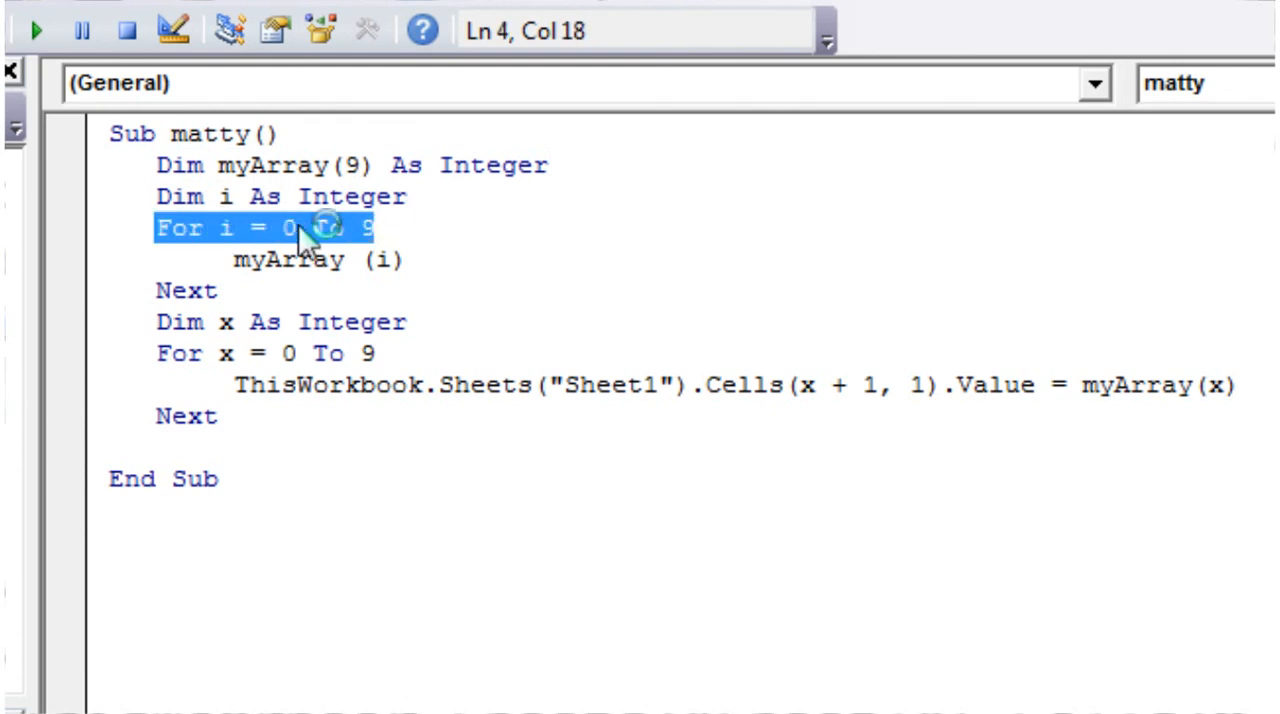
click(288, 228)
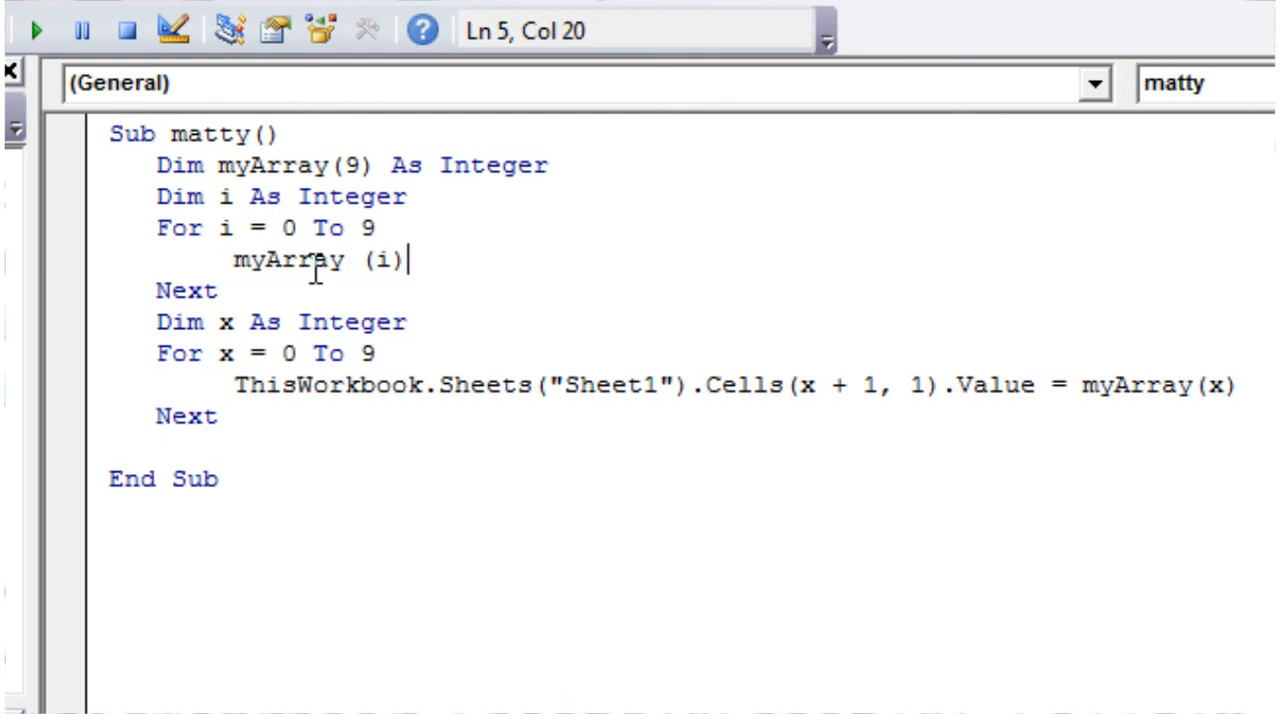
drag(156, 320, 256, 384)
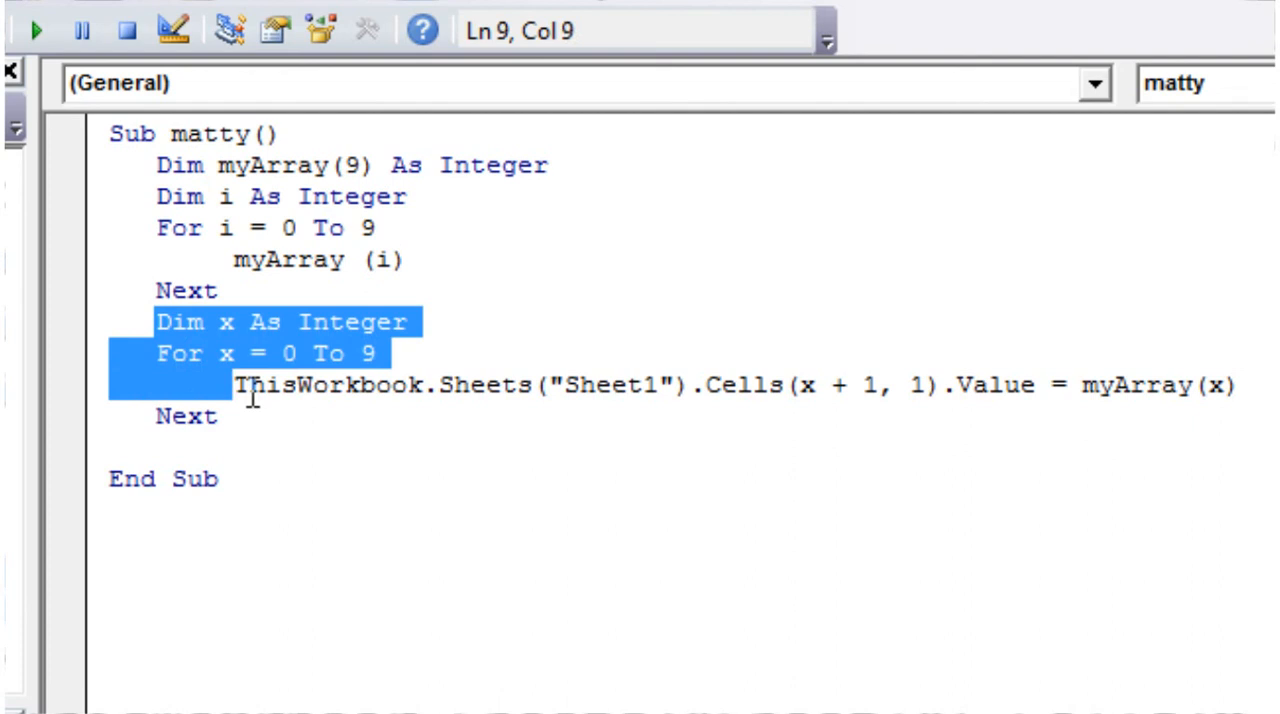
click(224, 416)
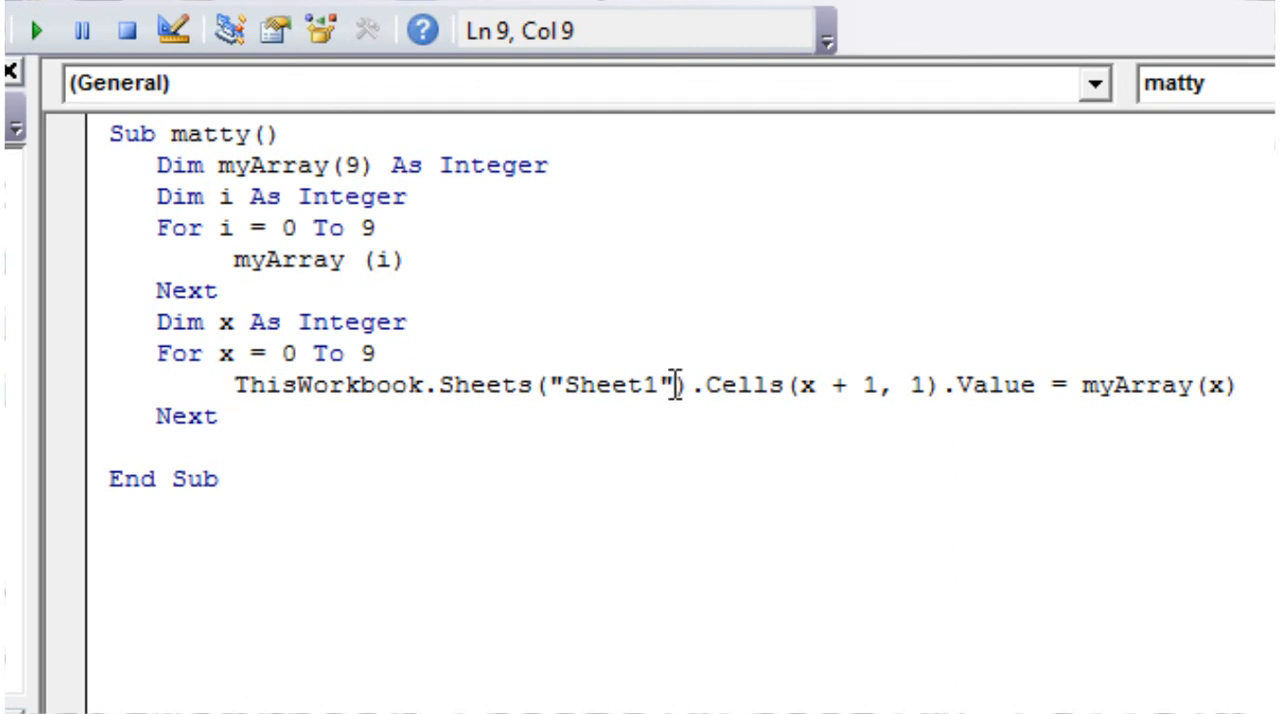
click(38, 30)
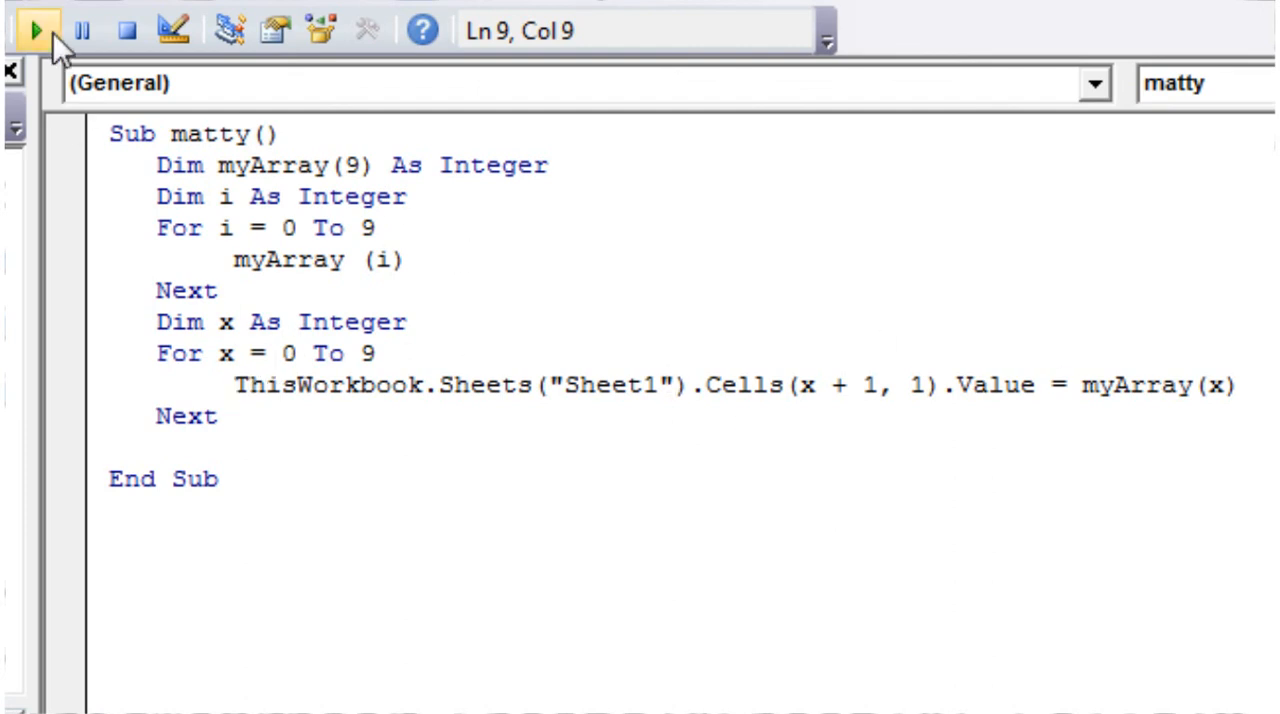
Run matty and dismiss the 'Expected Sub, Function, or Property' compile error.
click(36, 30)
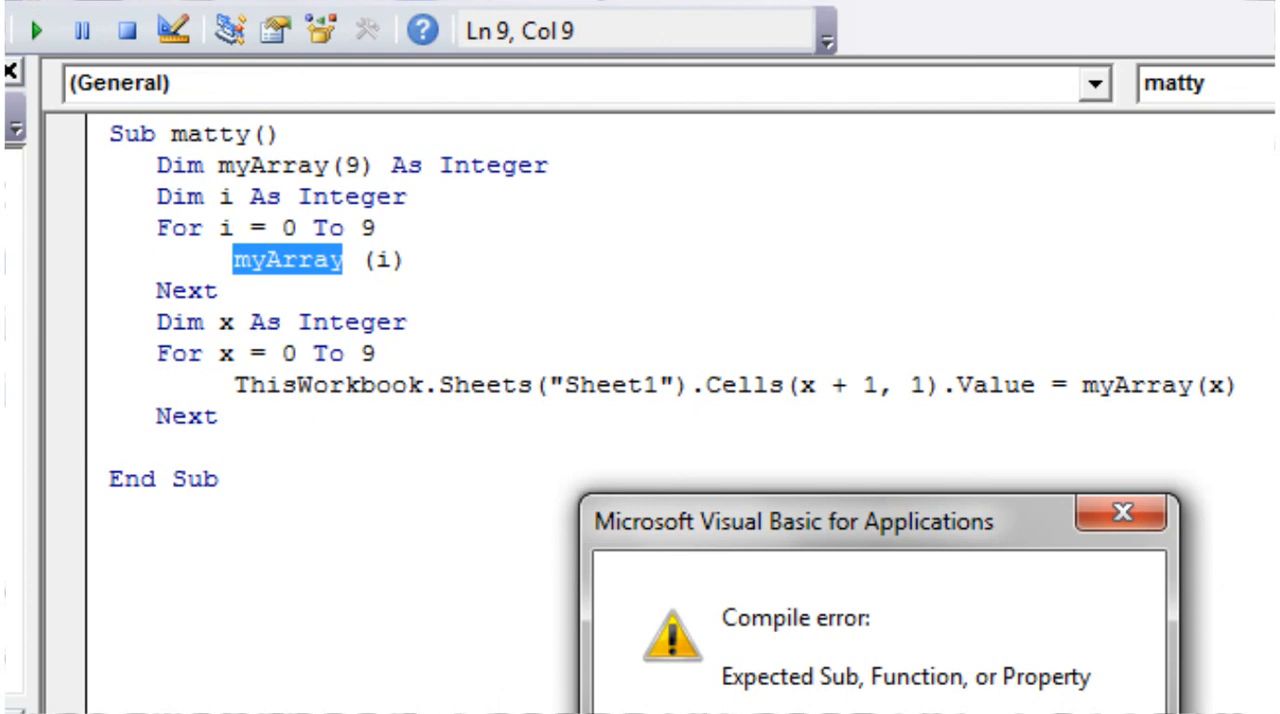
click(1120, 512)
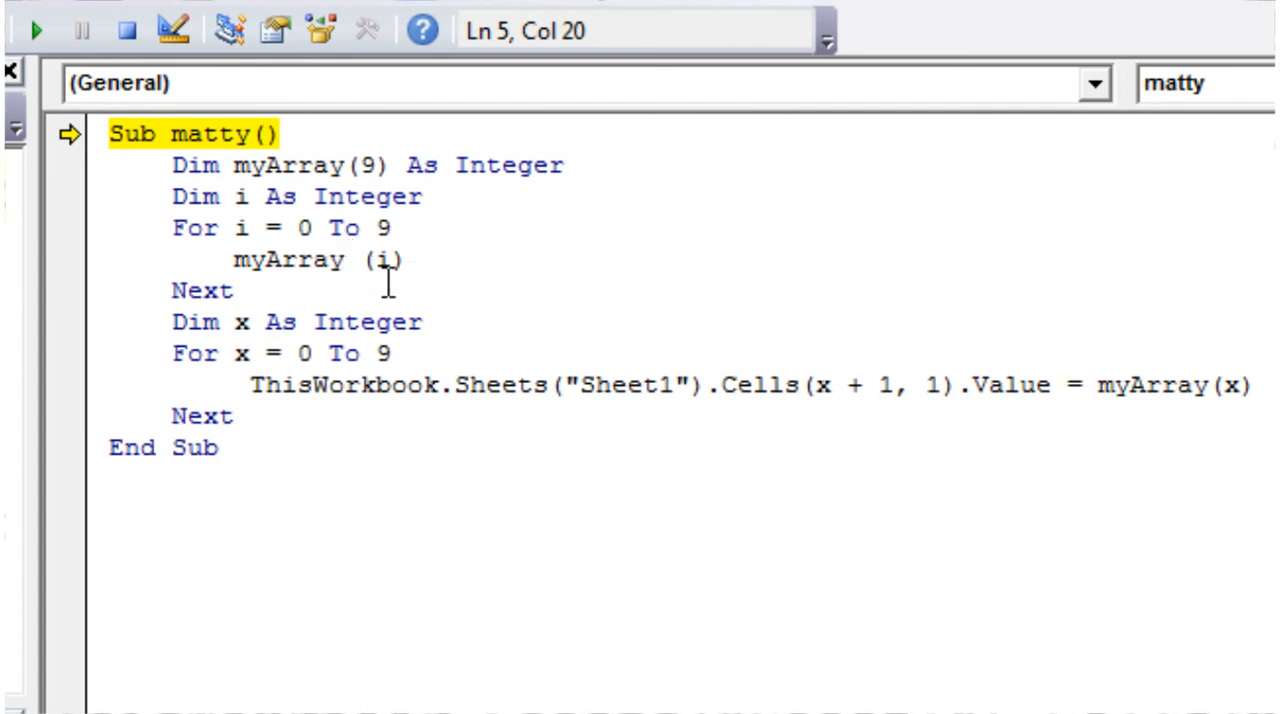
mouse_move(472, 250)
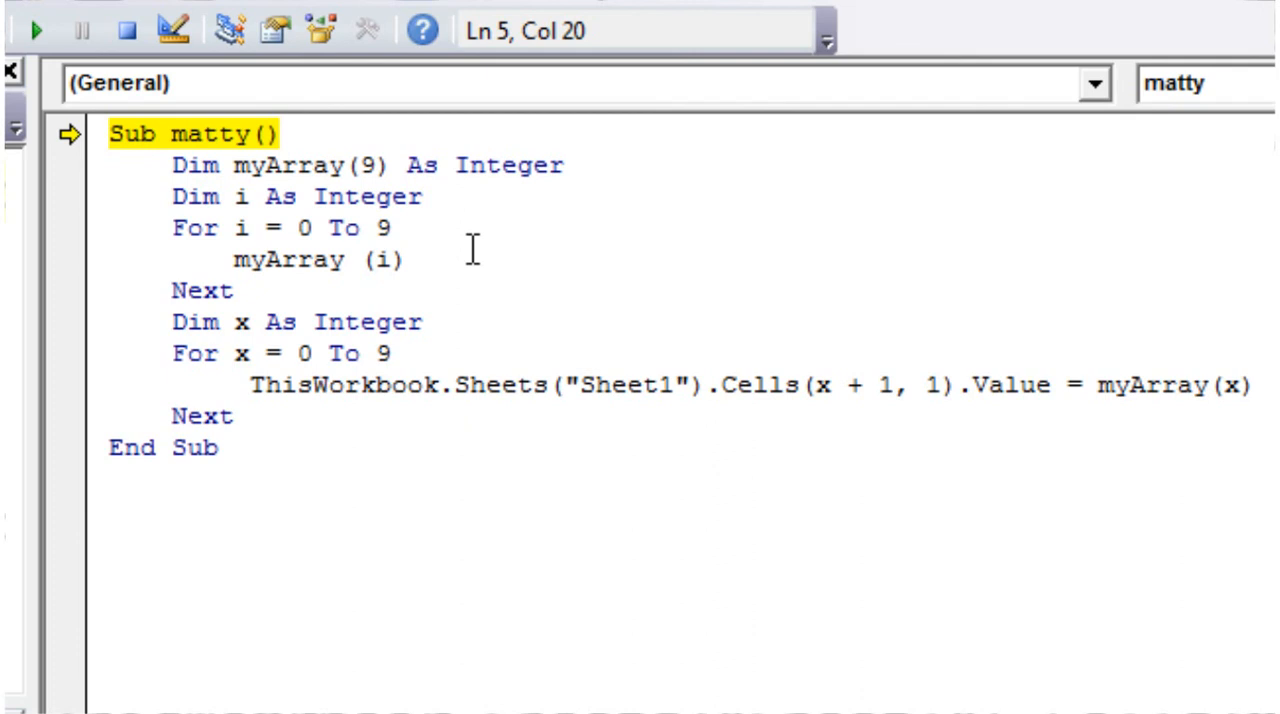
Complete the first loop's line as myArray(i) = i.
text(=)
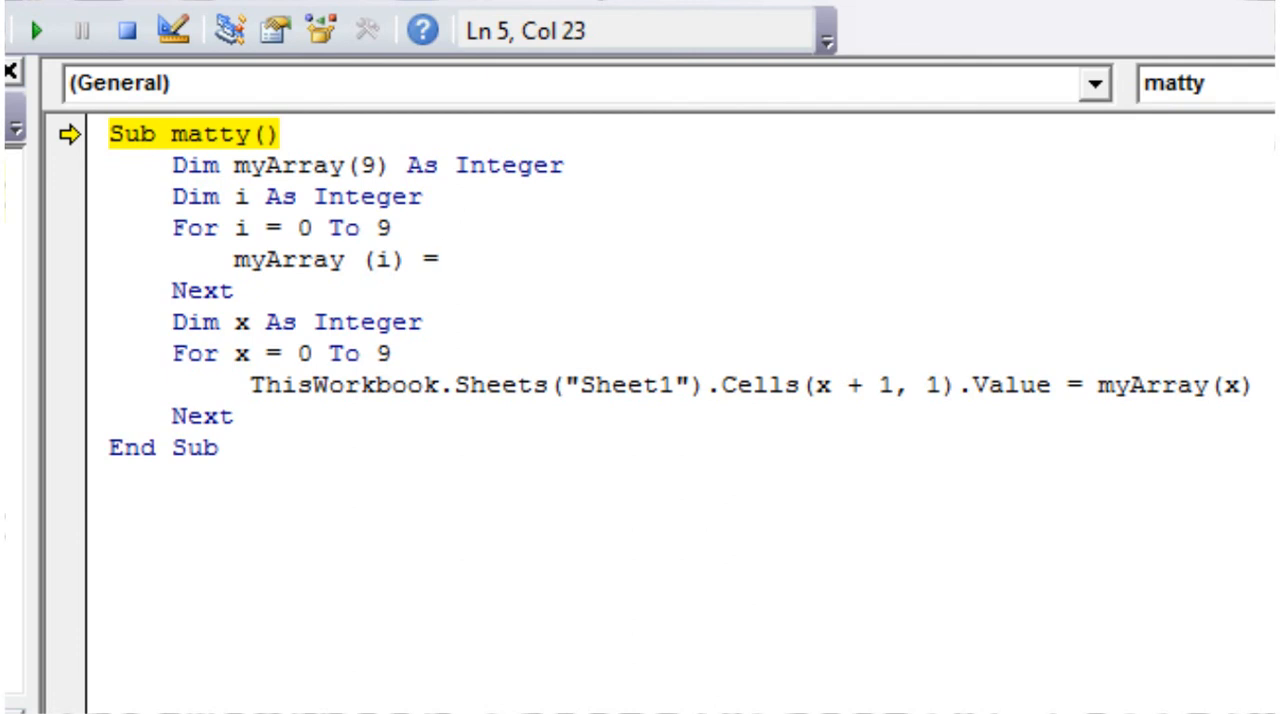
text(i)
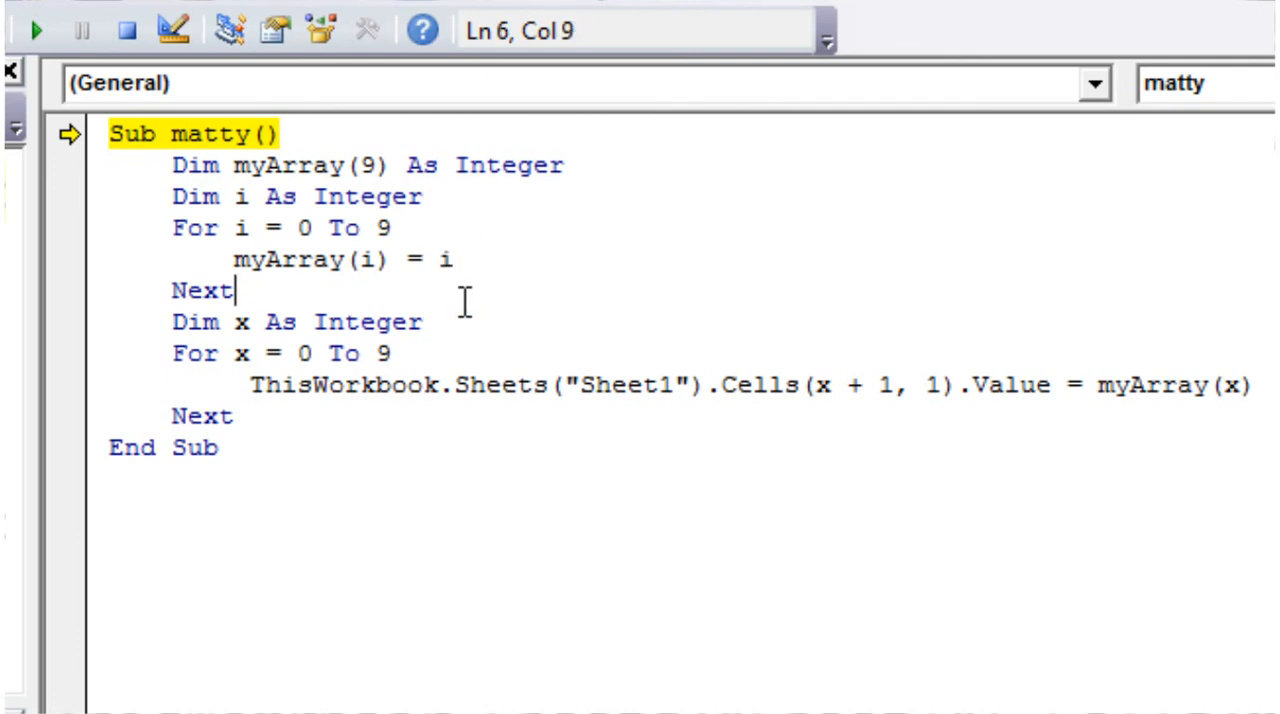
click(390, 260)
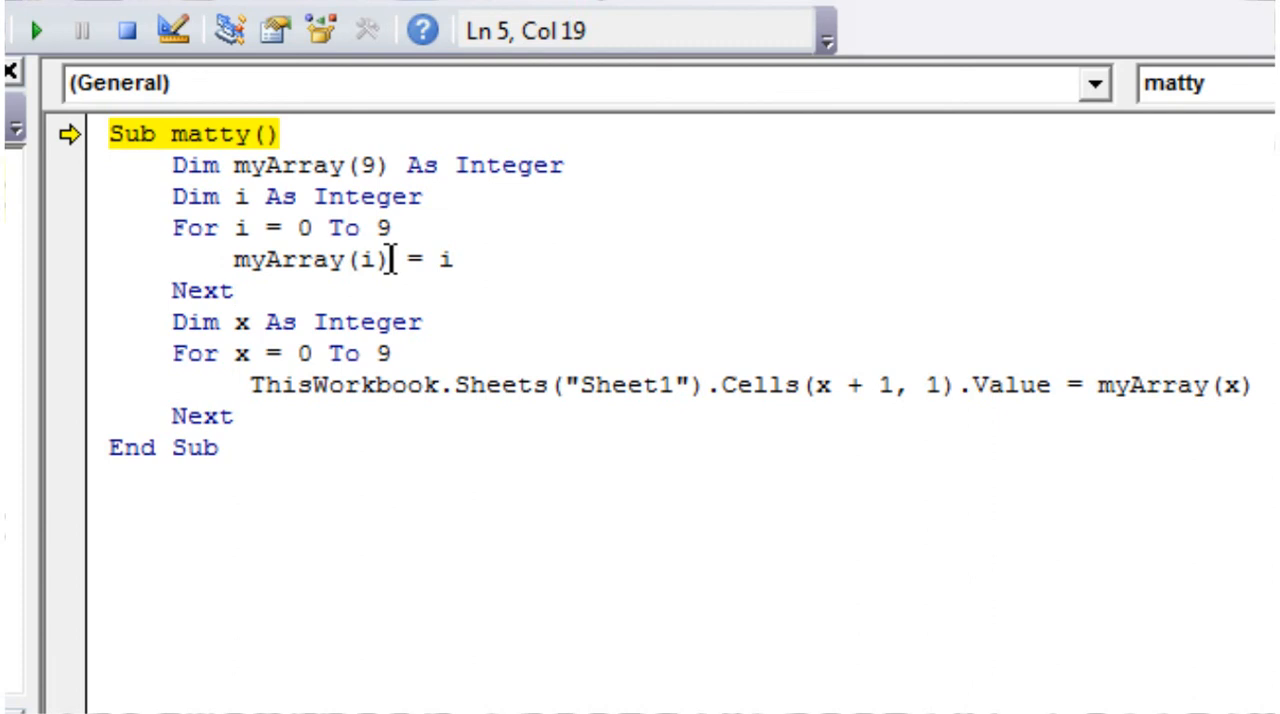
drag(392, 260, 232, 260)
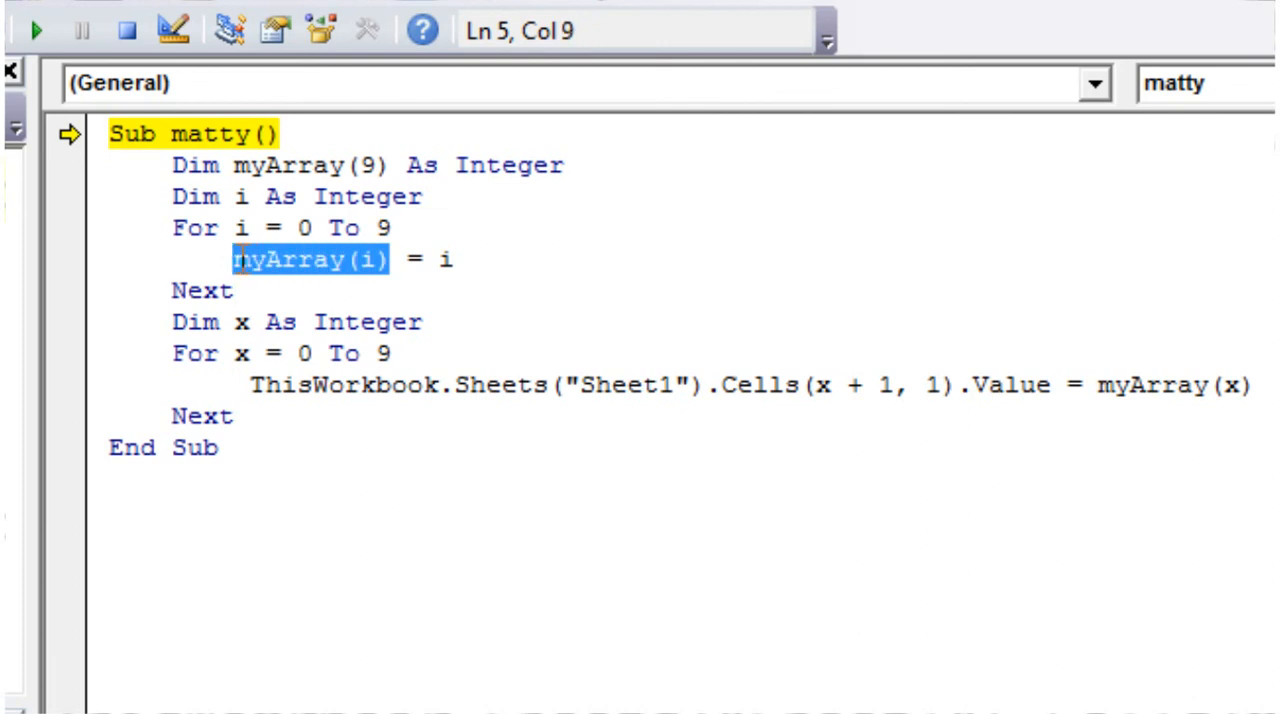
Continue the macro so Sheet1's A1:A10 fills with 0 through 9, then clear the column A selection.
click(356, 260)
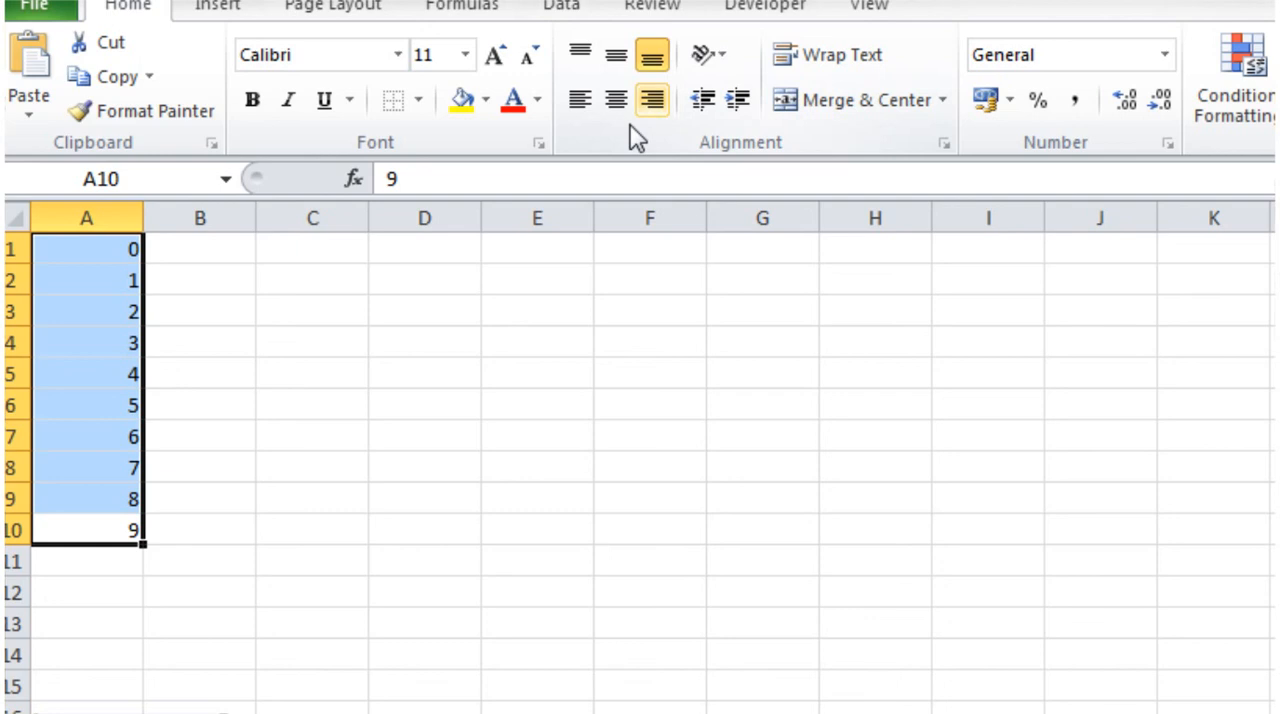
click(200, 528)
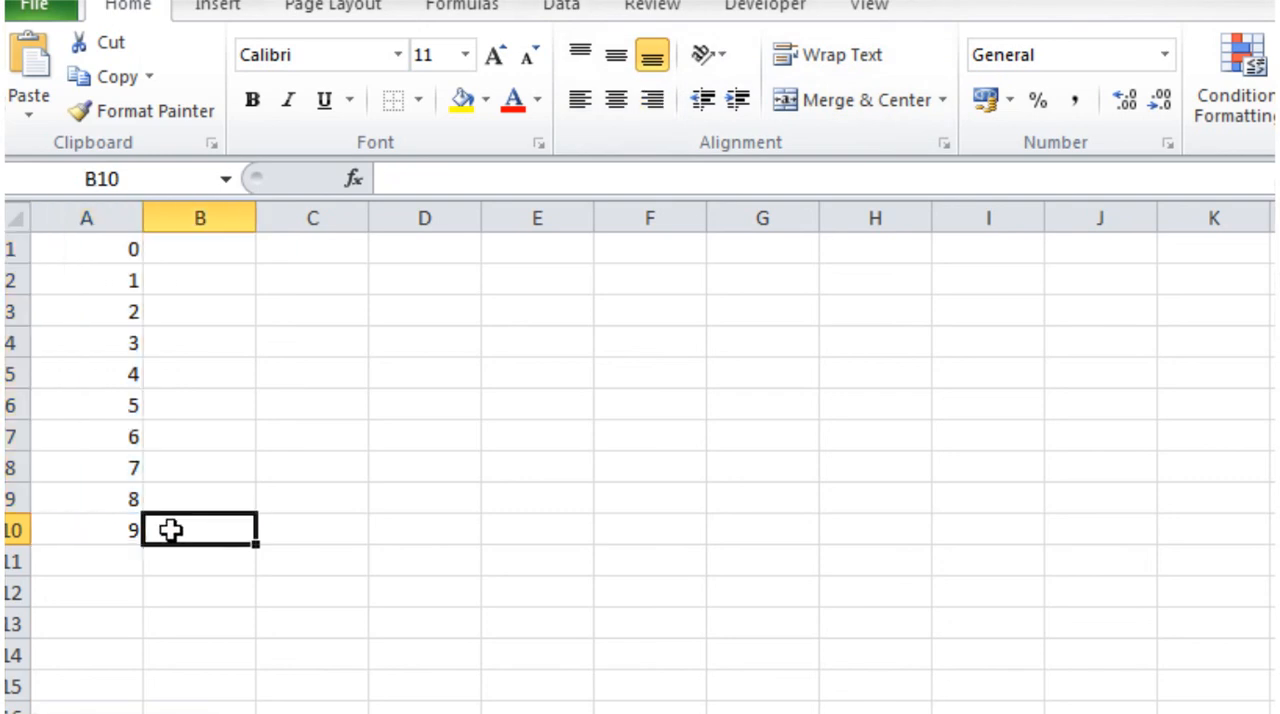
mouse_move(184, 528)
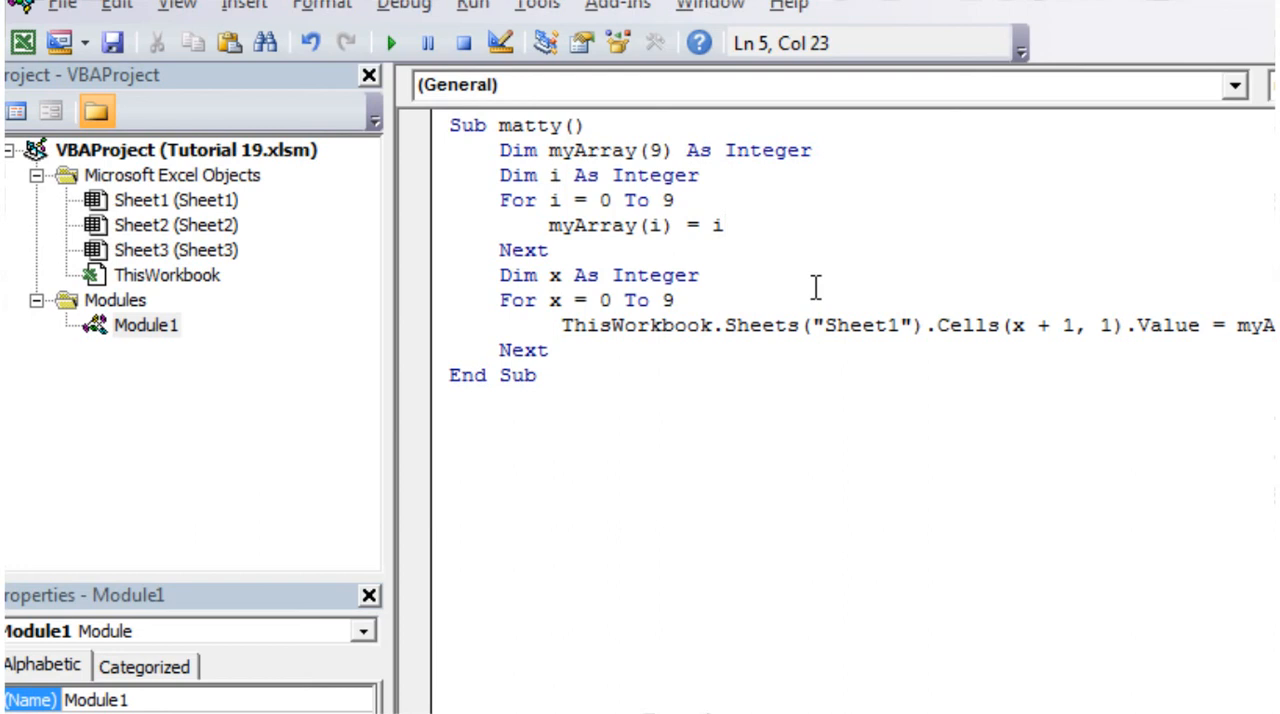
click(676, 200)
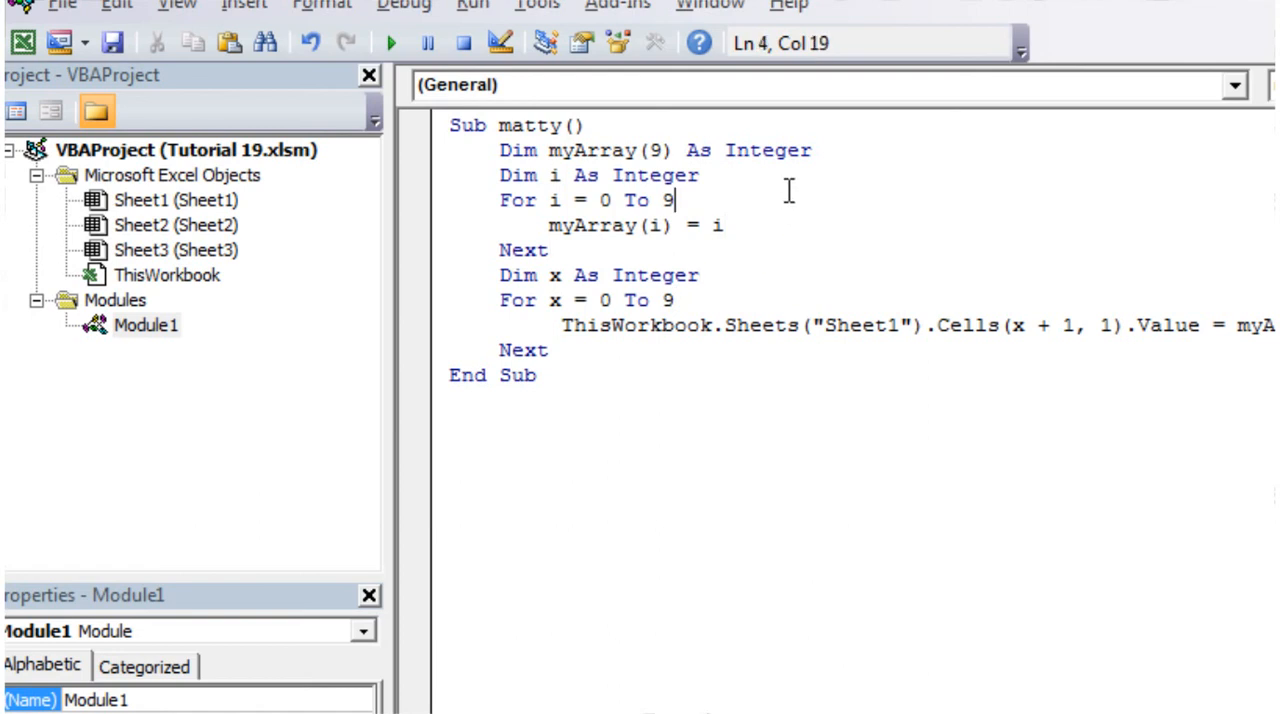
click(644, 300)
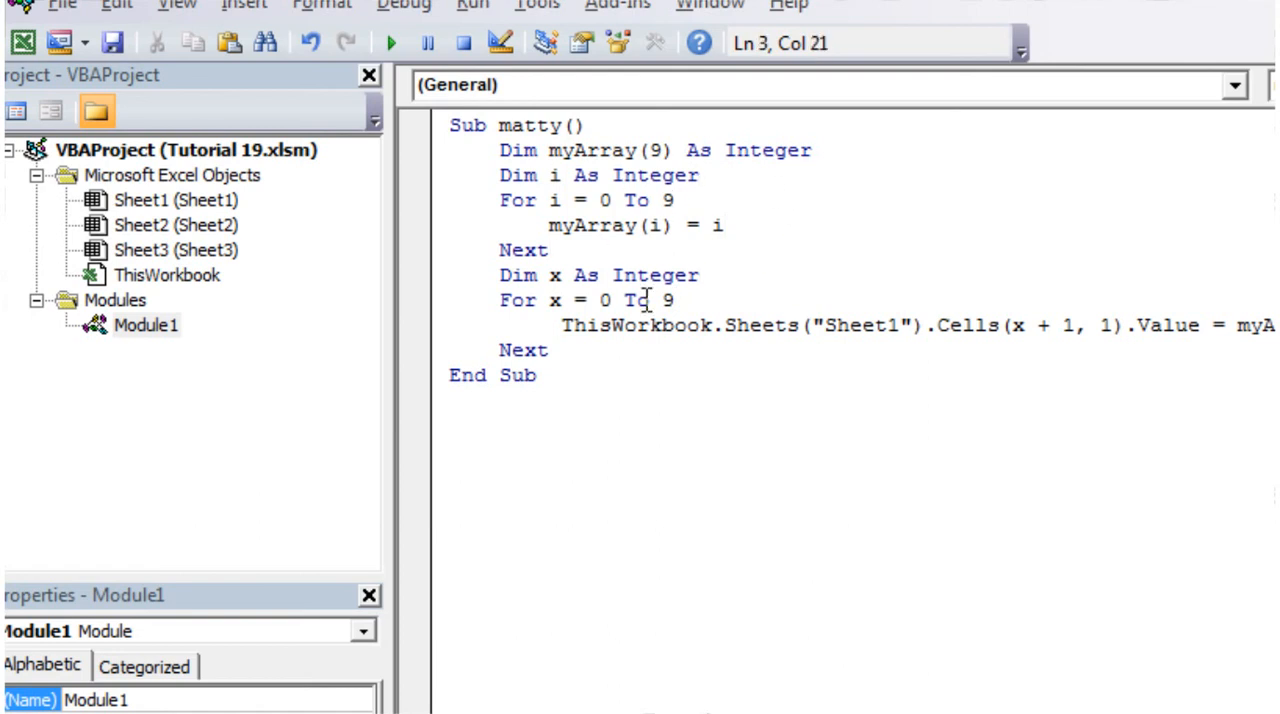
click(724, 224)
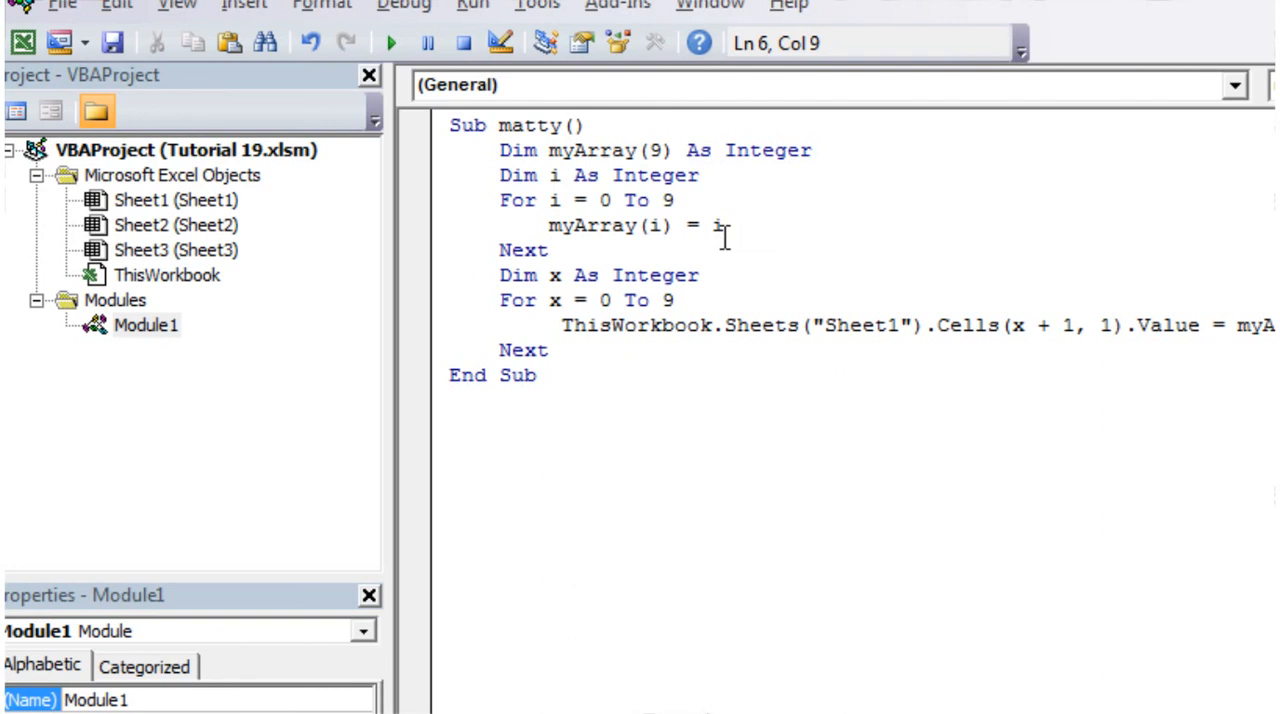
click(676, 200)
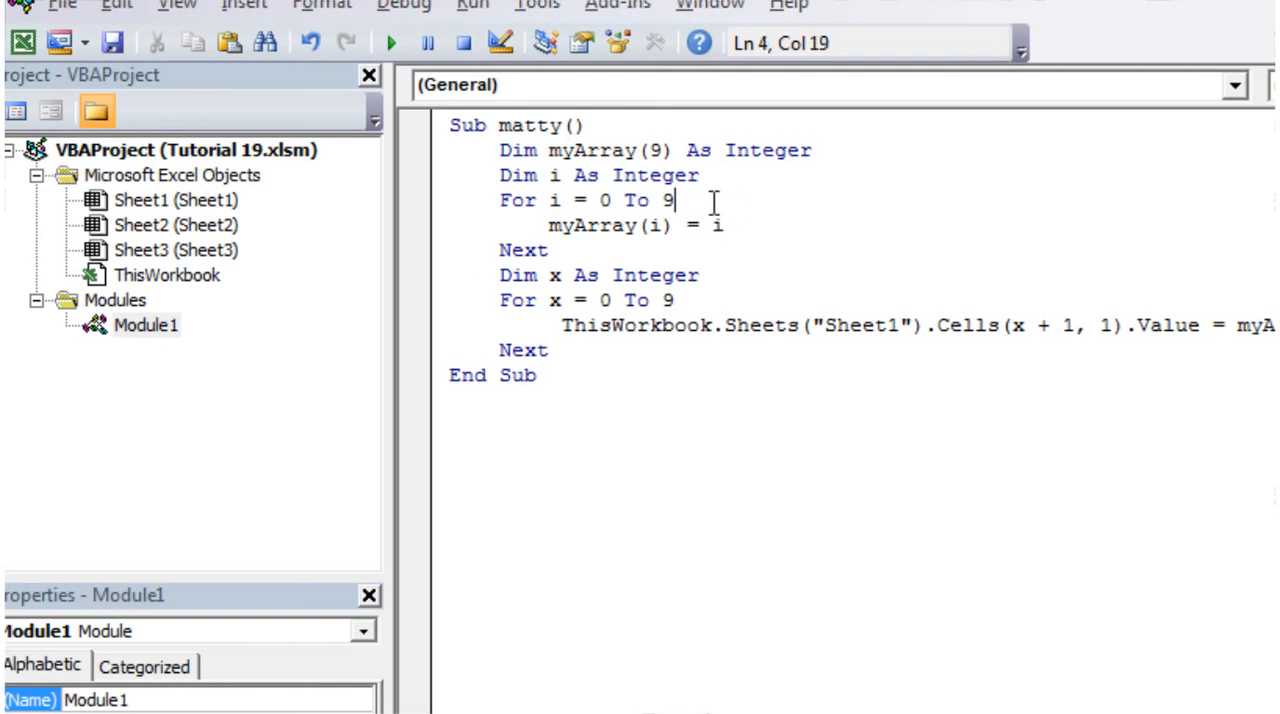
mouse_move(678, 216)
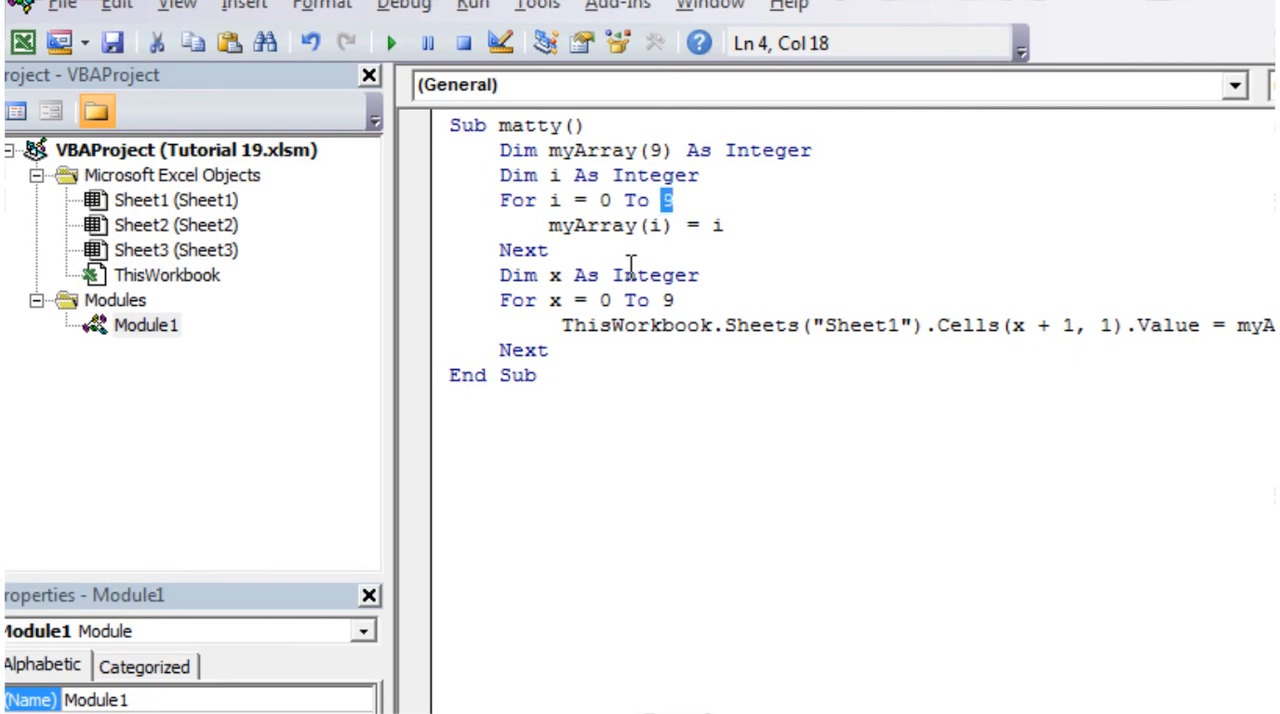
Replace the first loop's limit 9 with UBound(myArray).
text(UbOU)
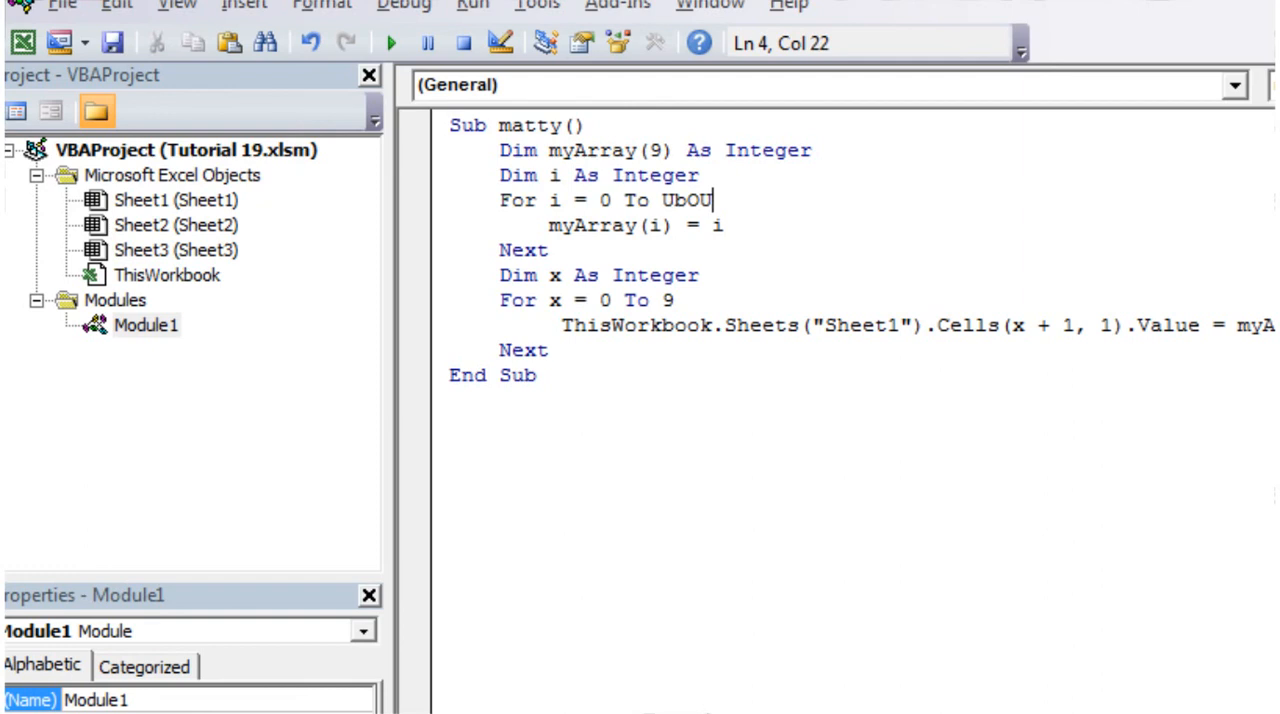
text(N)
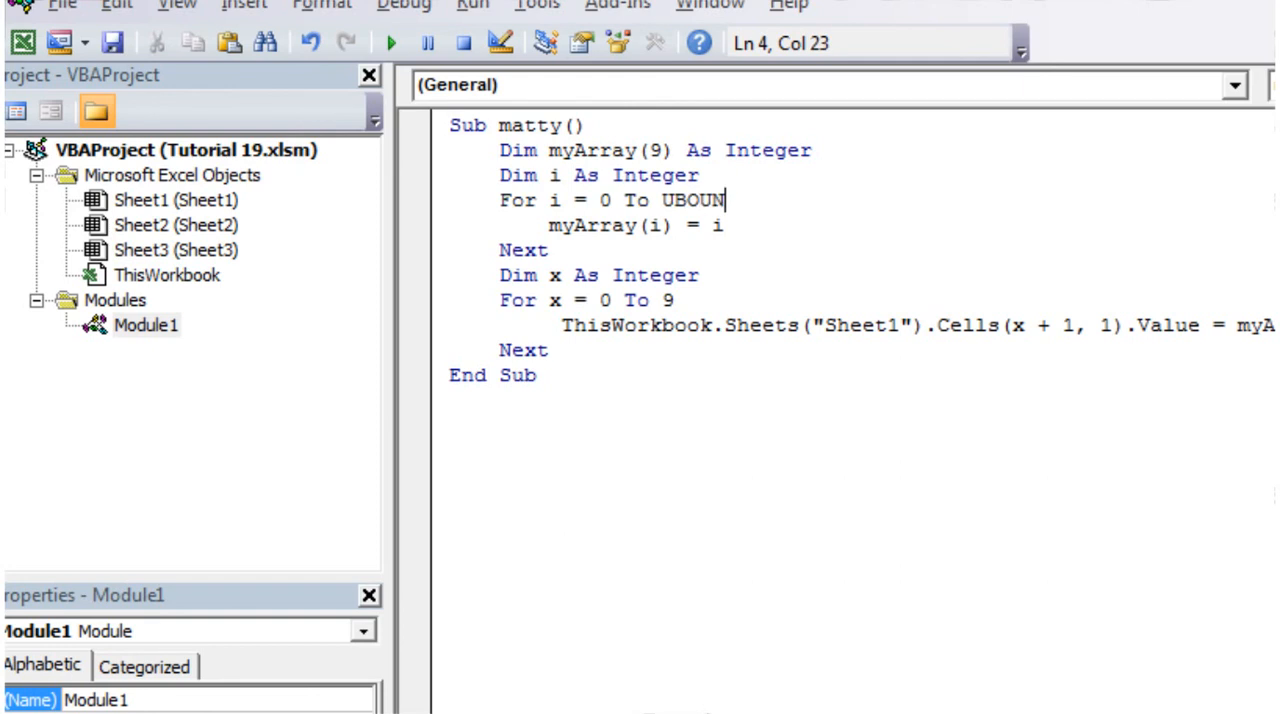
text(D()
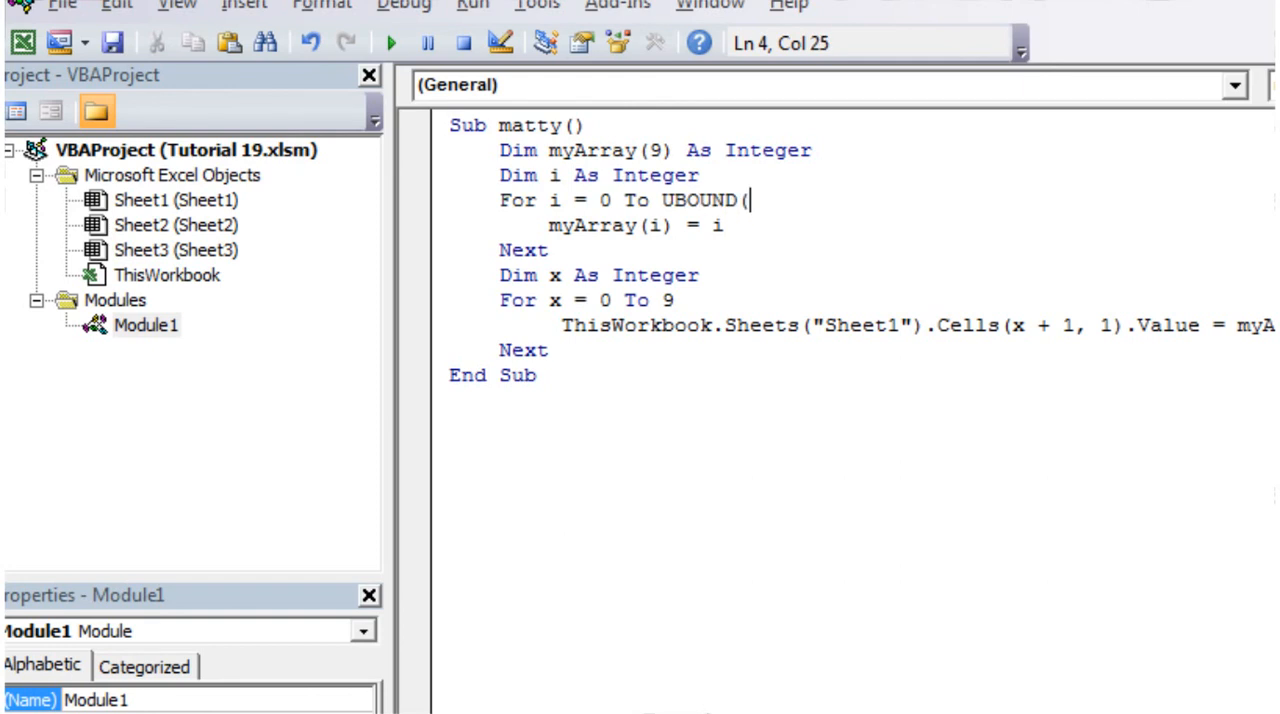
text(myArray)
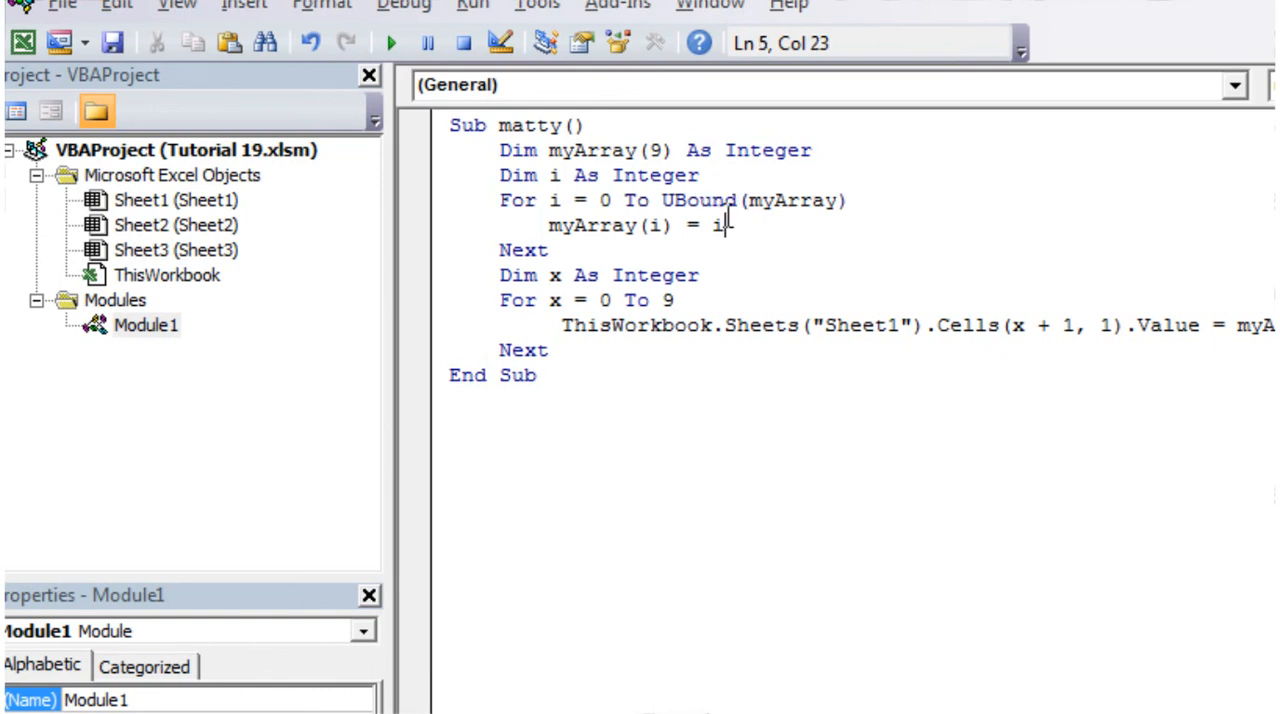
Select UBound(myArray) in the first For line to reuse as the second loop's limit.
click(732, 200)
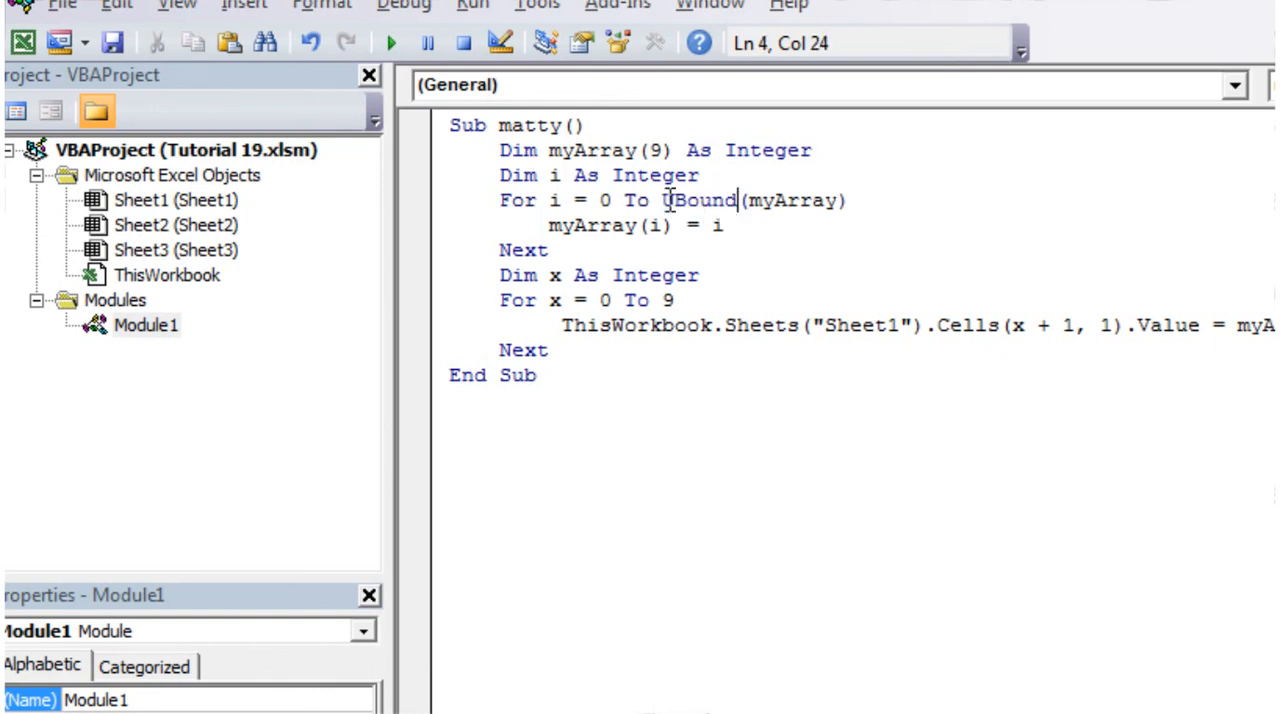
click(844, 200)
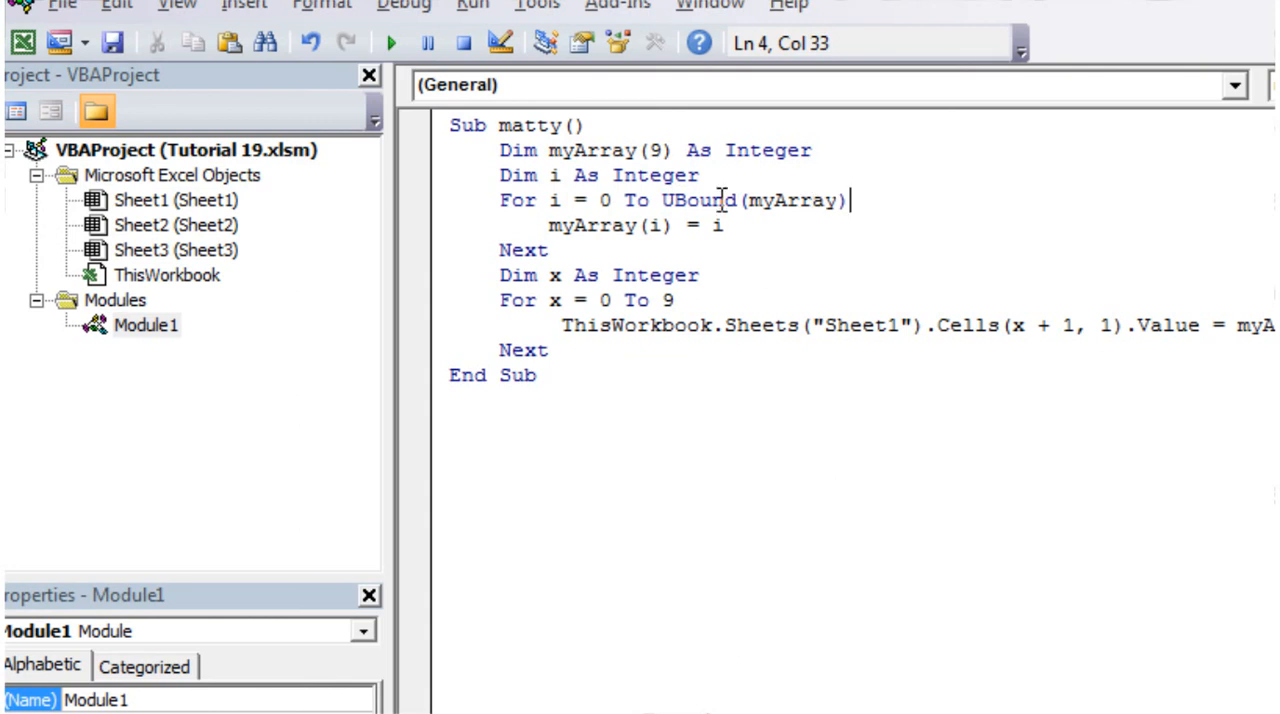
drag(848, 200, 662, 200)
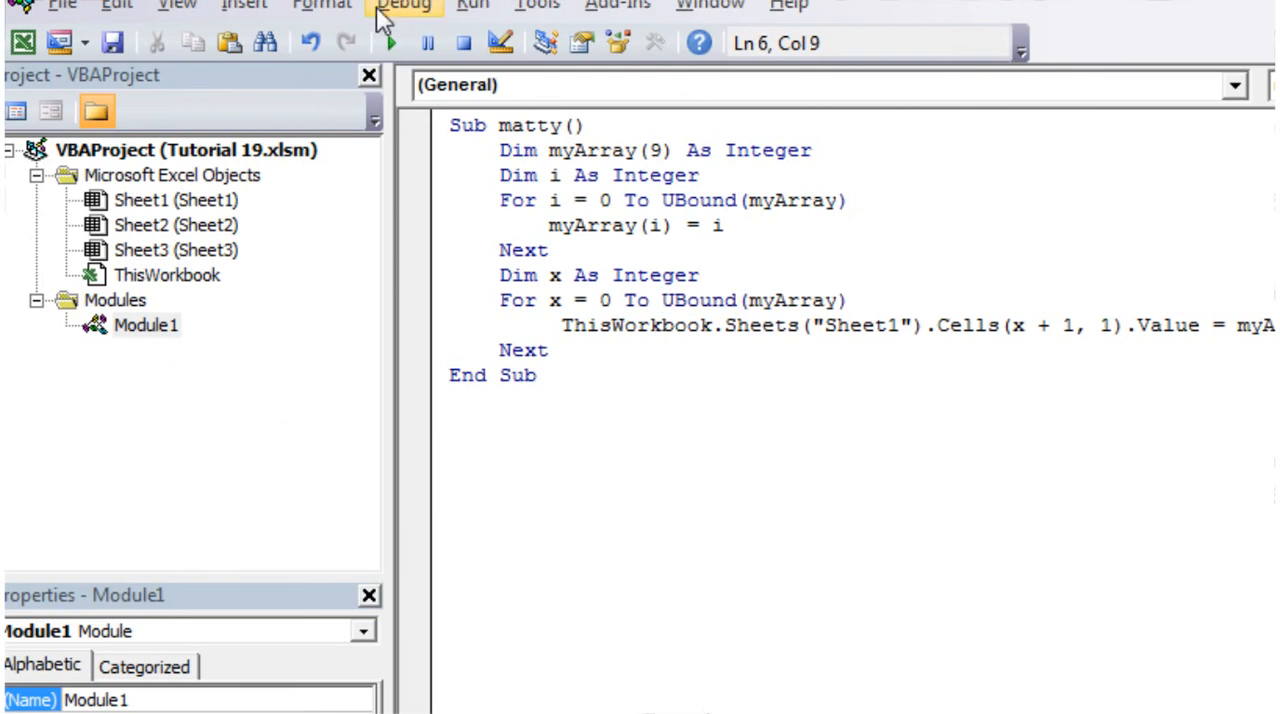
click(388, 42)
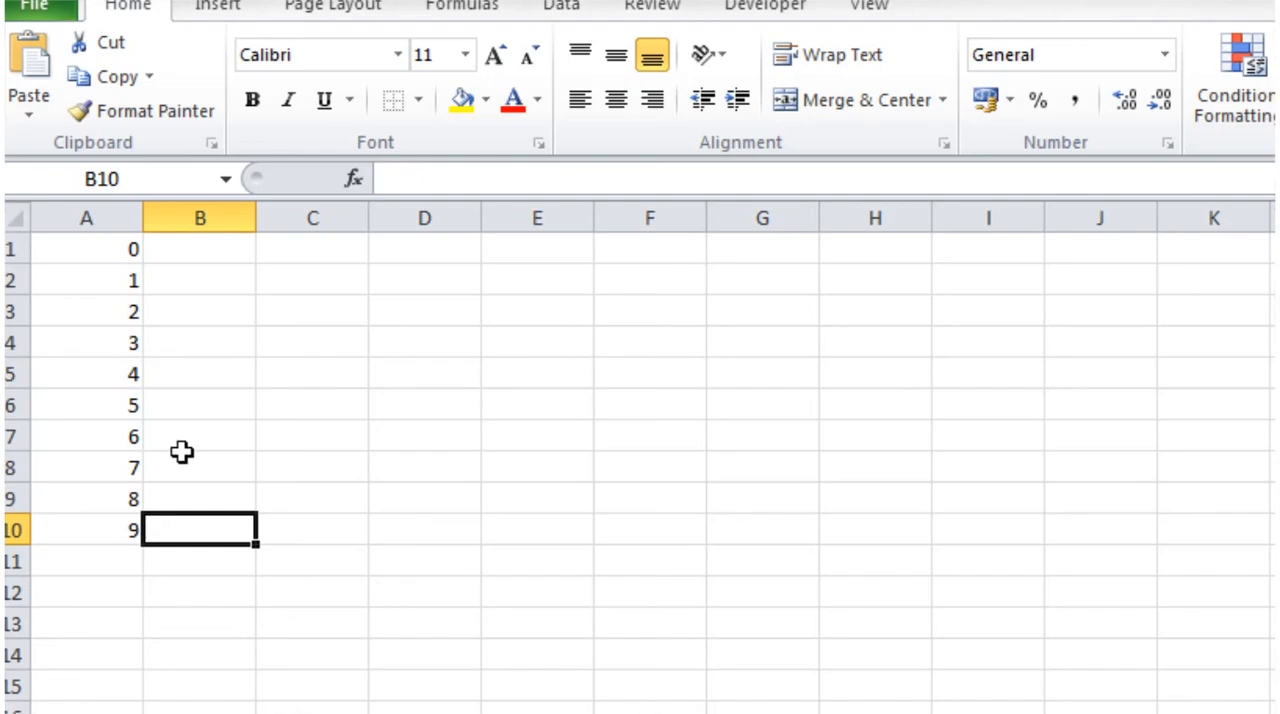
drag(84, 312, 84, 530)
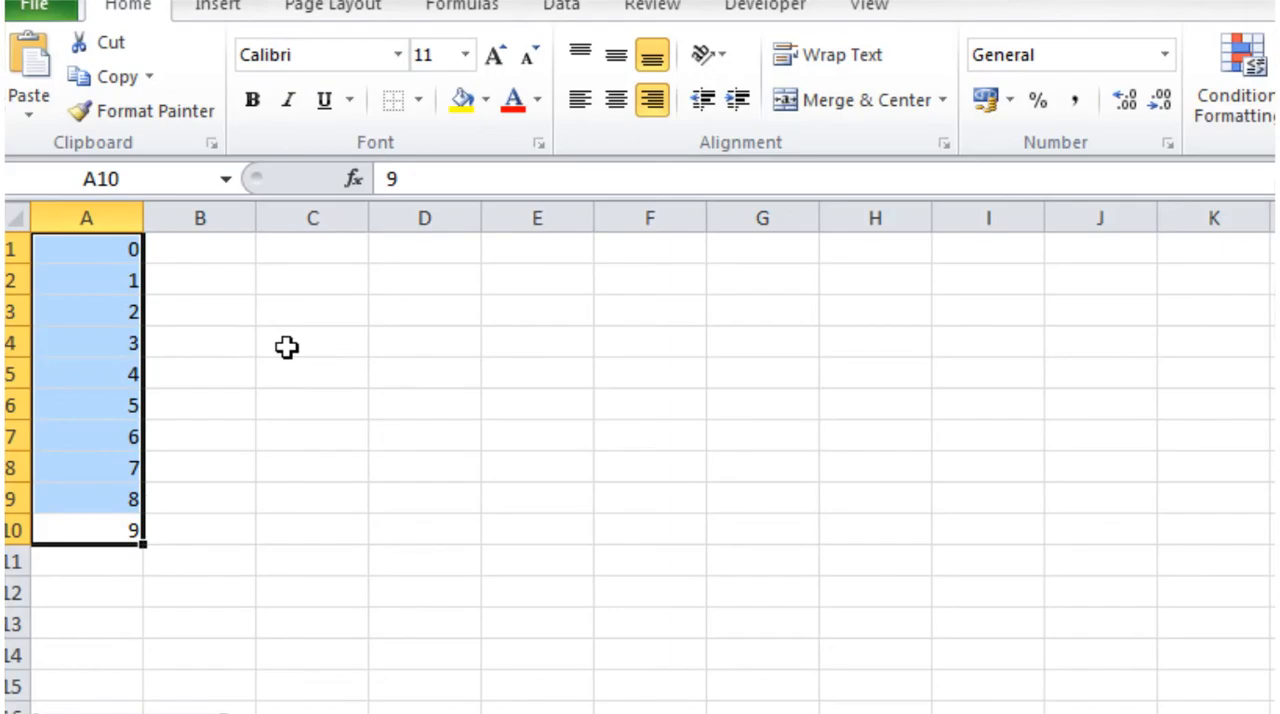
mouse_move(112, 536)
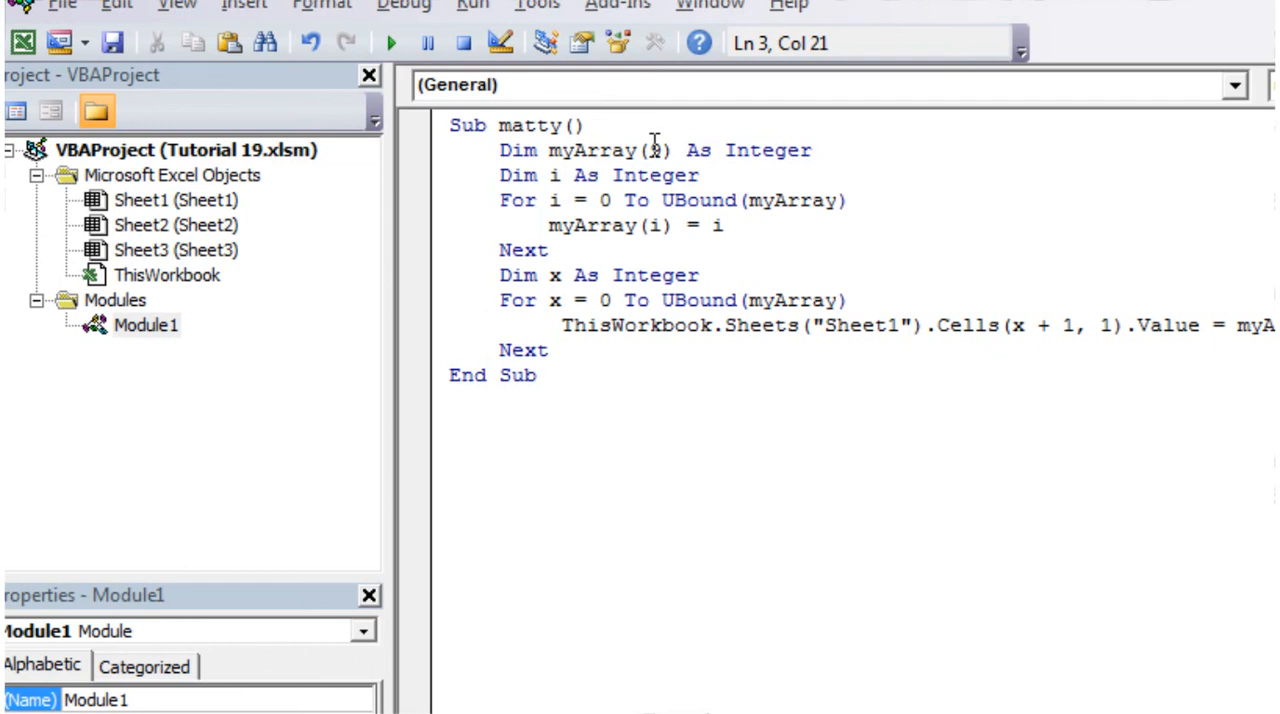
text(9)
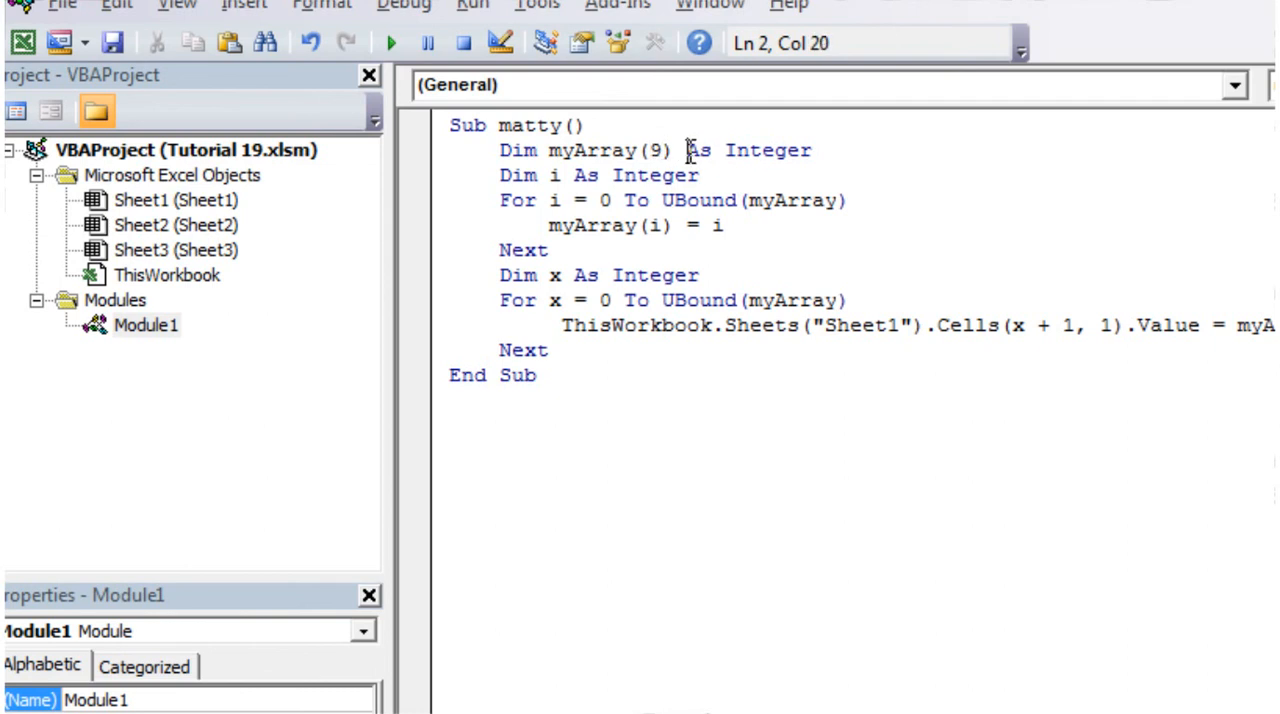
click(730, 224)
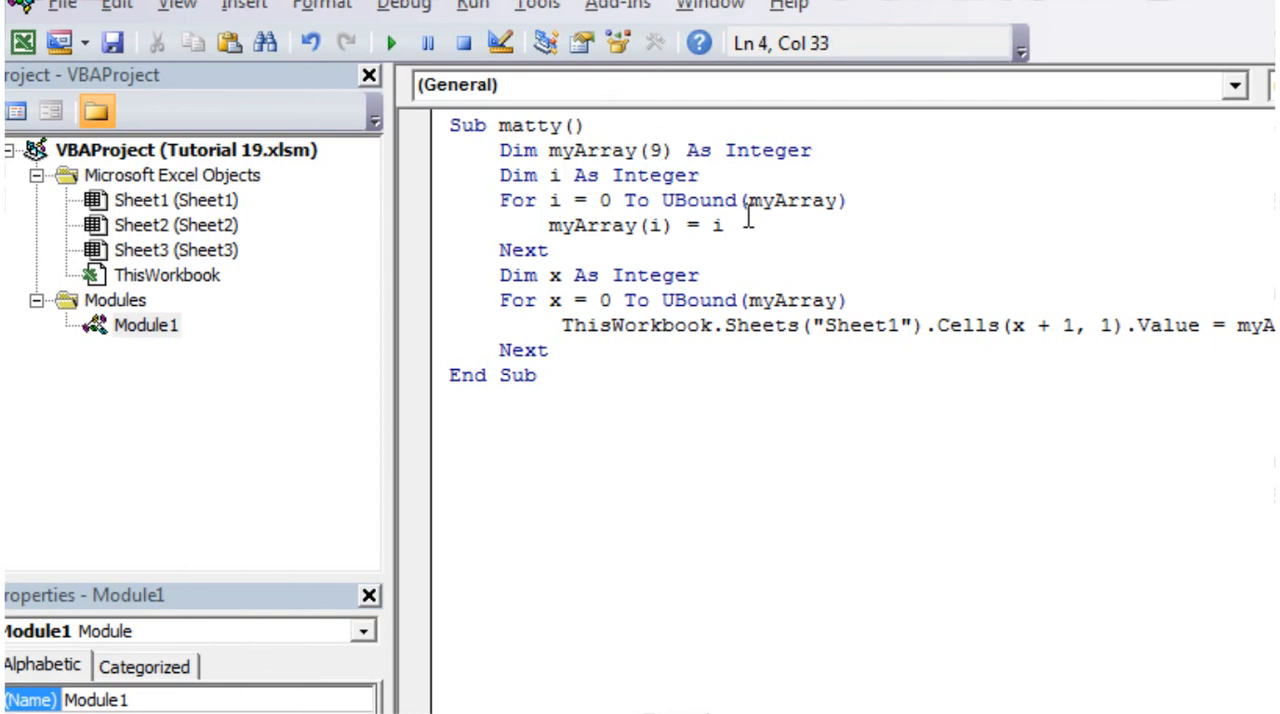
double_click(678, 200)
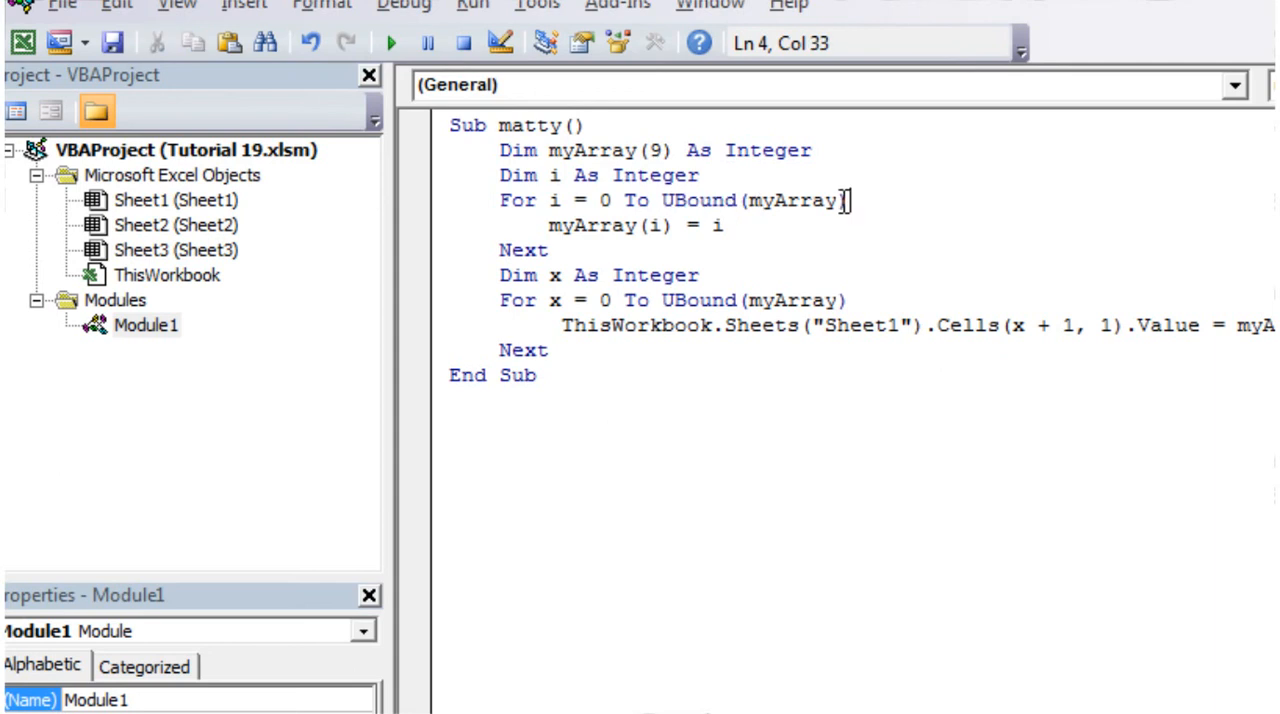
double_click(696, 200)
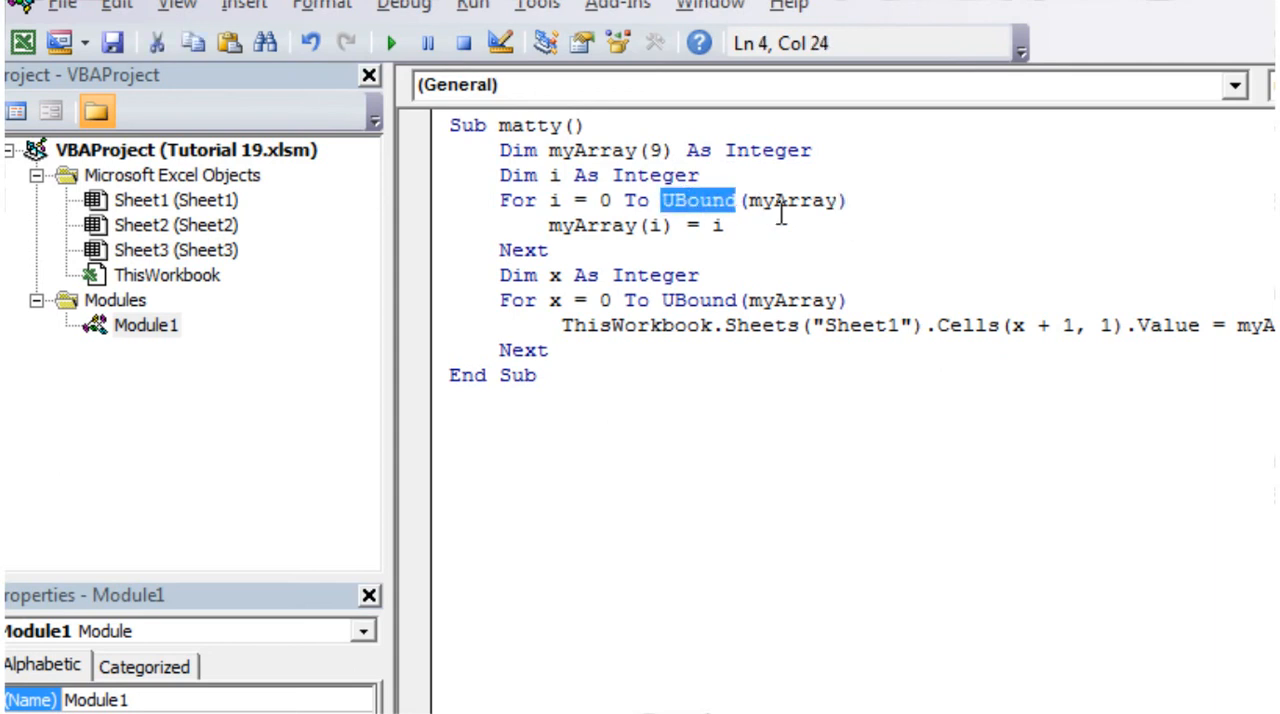